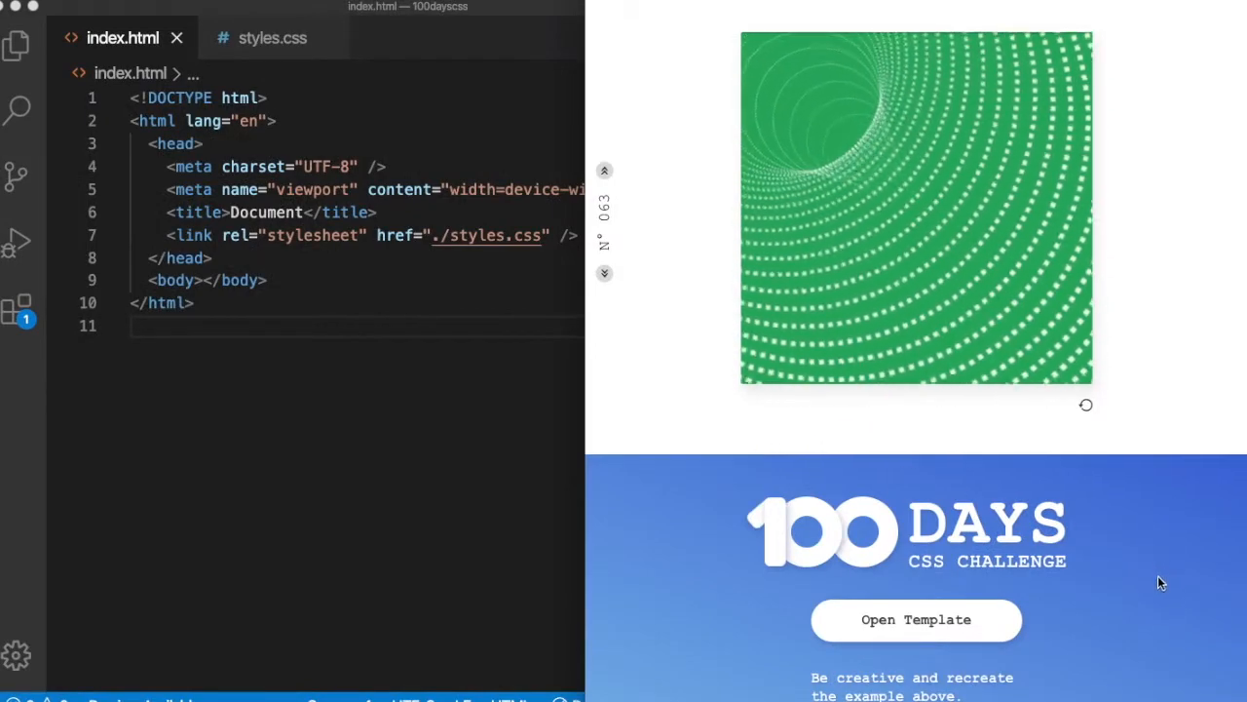
Step: Write <div class="frame"> inside body with a nested <div class="center"> in index.html
click(207, 281)
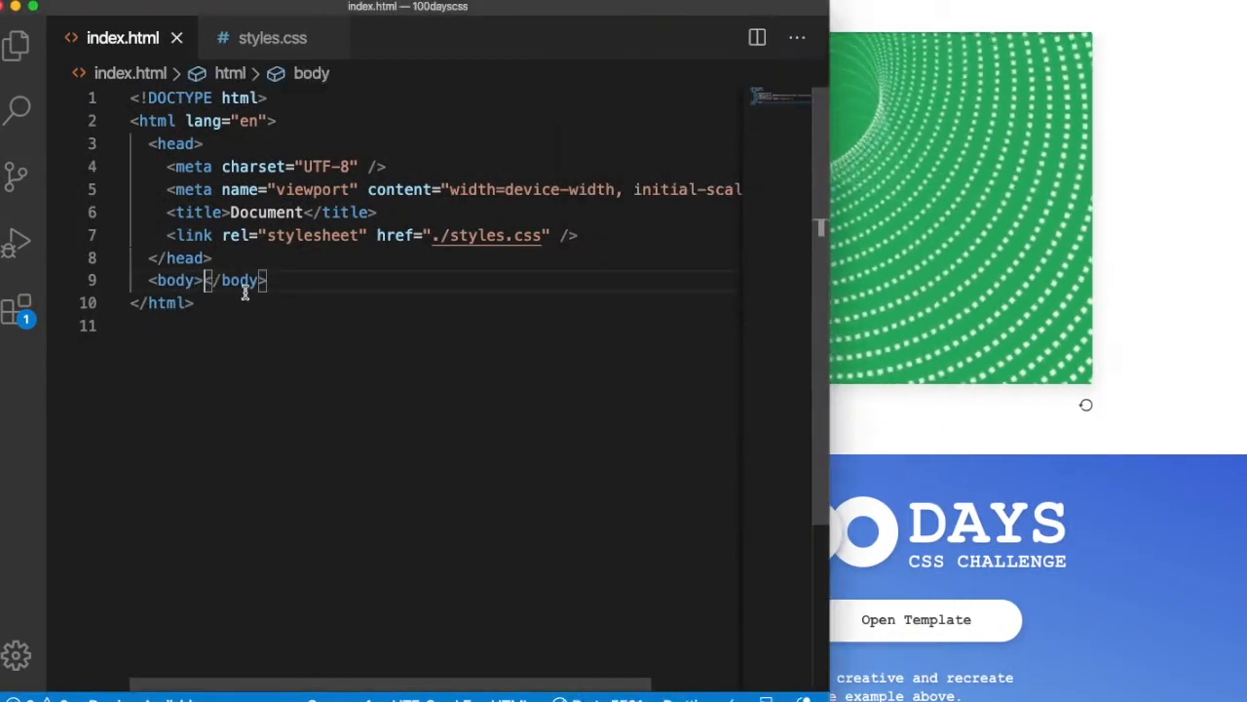
mouse_move(445, 322)
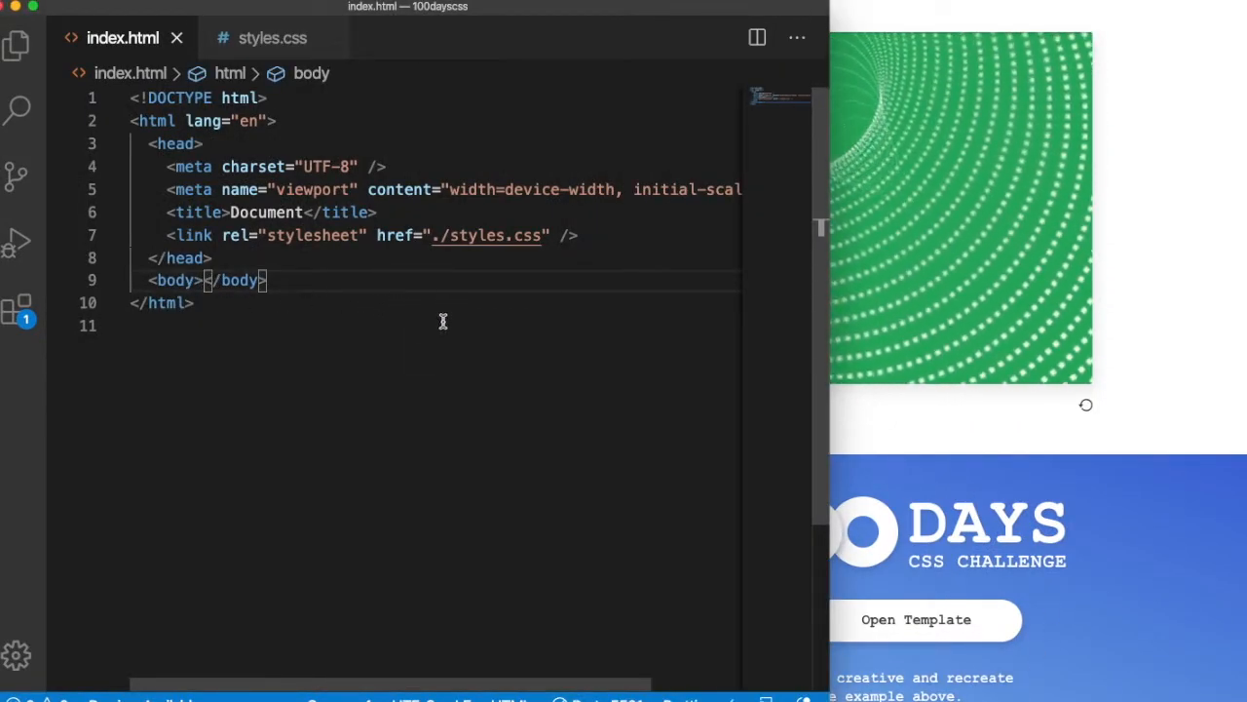
text(<div class=)
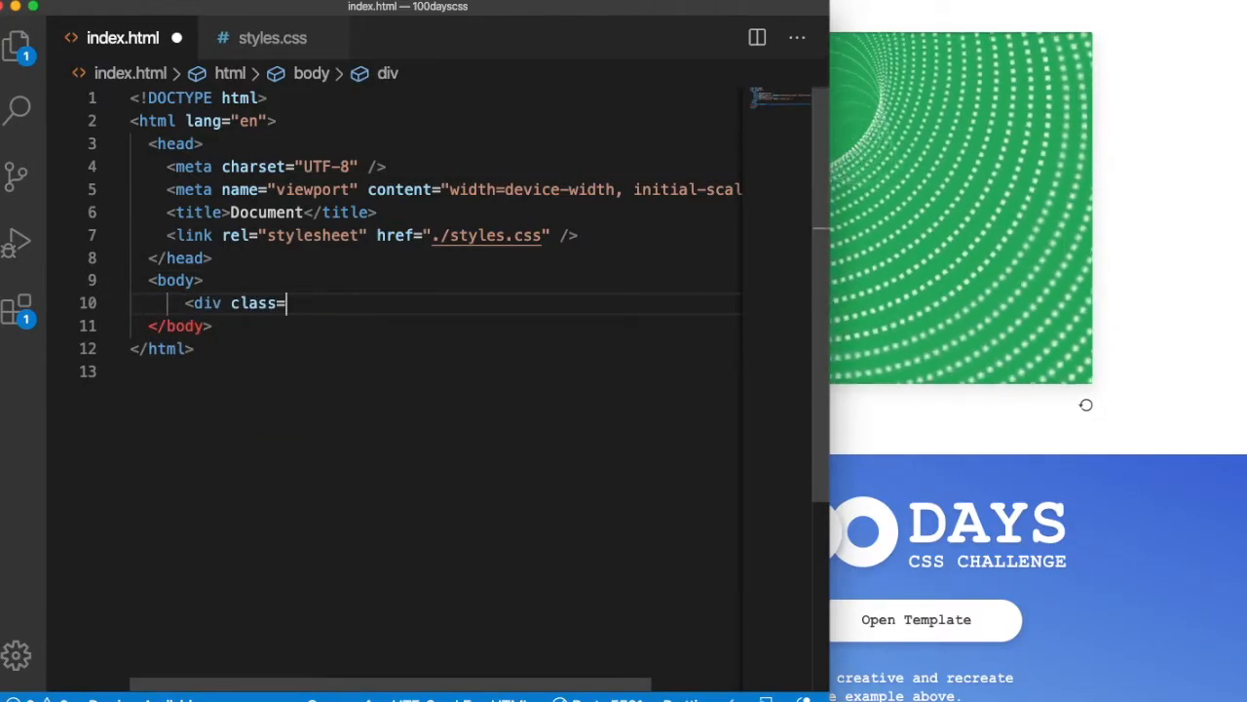
text("frame")
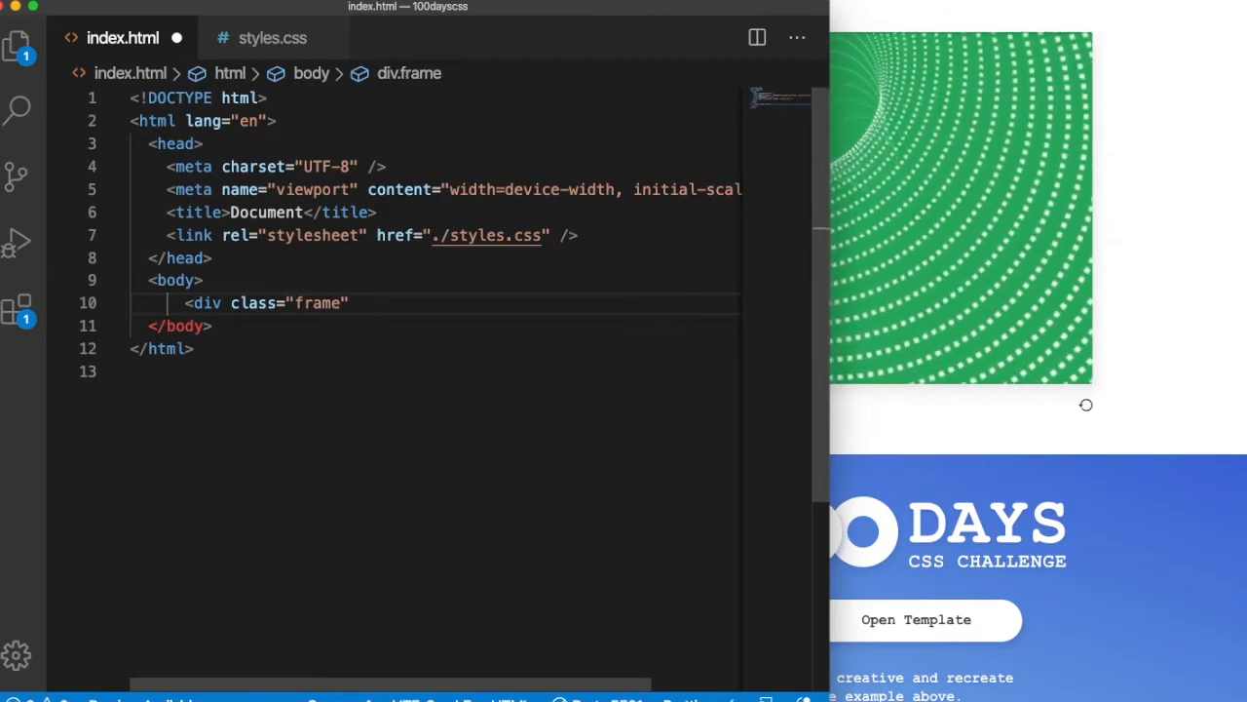
text(>)
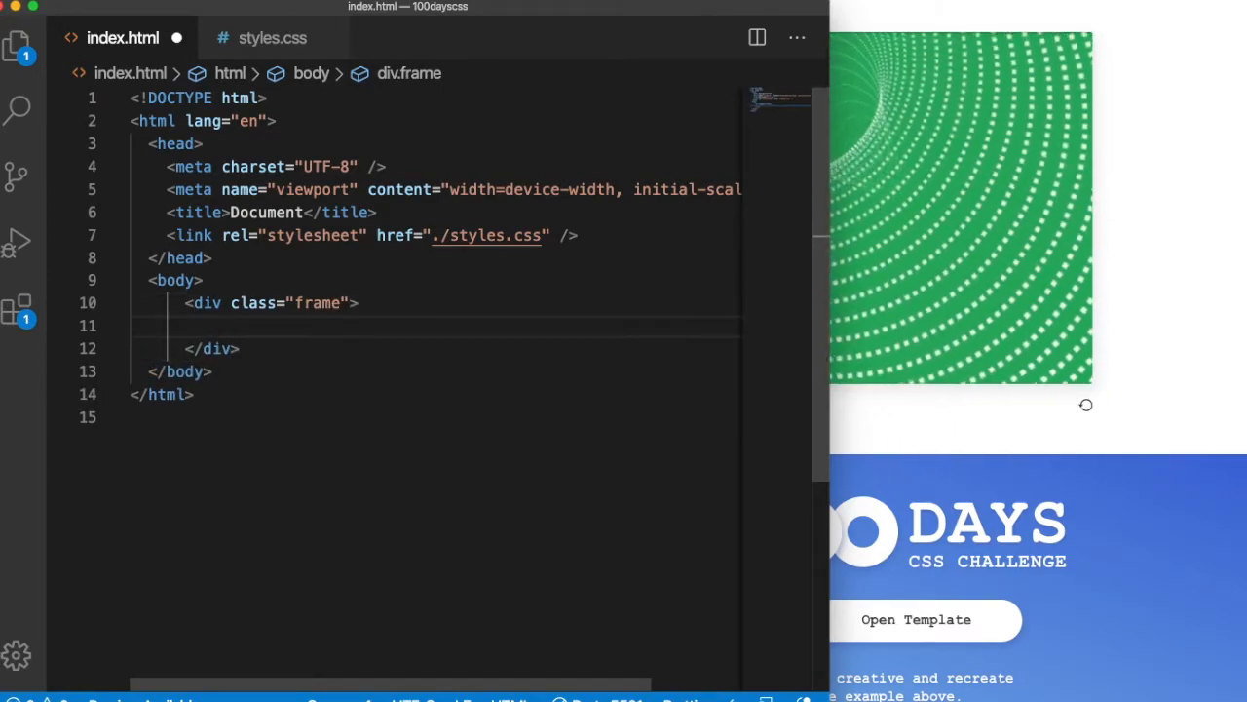
text(<div class="center"></div>)
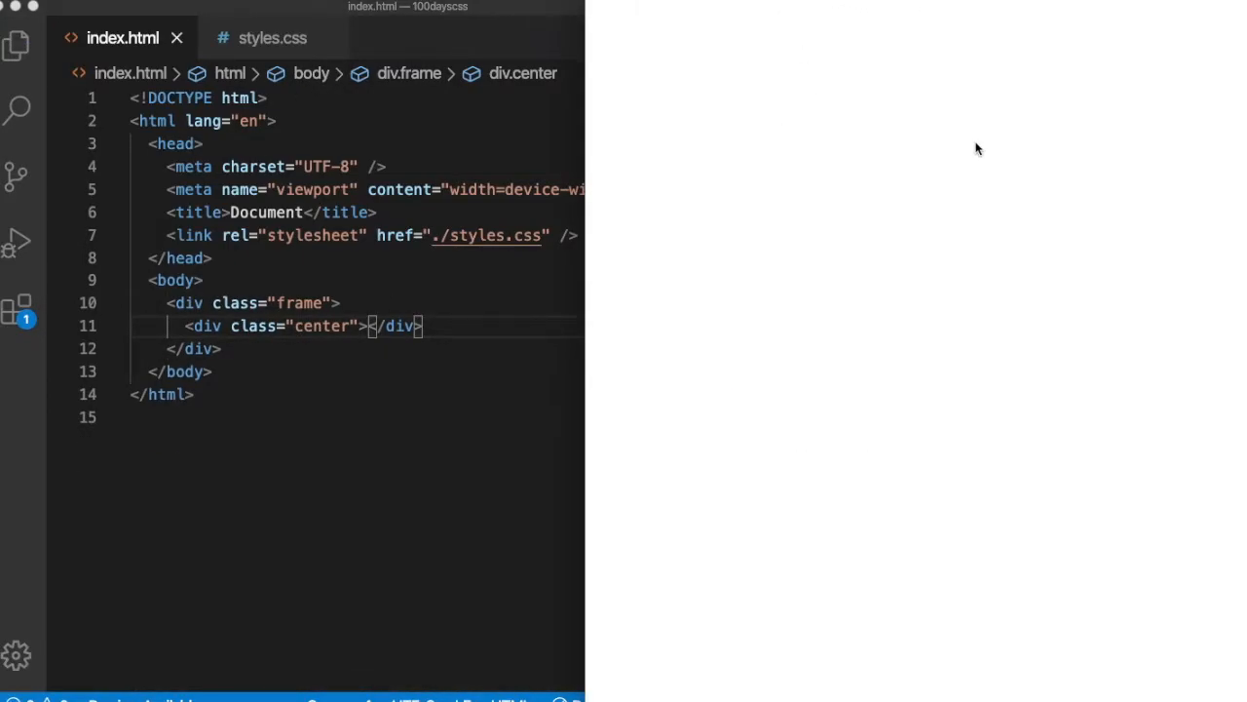
Step: In styles.css add * { margin: 0; box-sizing: border-box; } and body { display: flex; justify-content: center; }
click(273, 37)
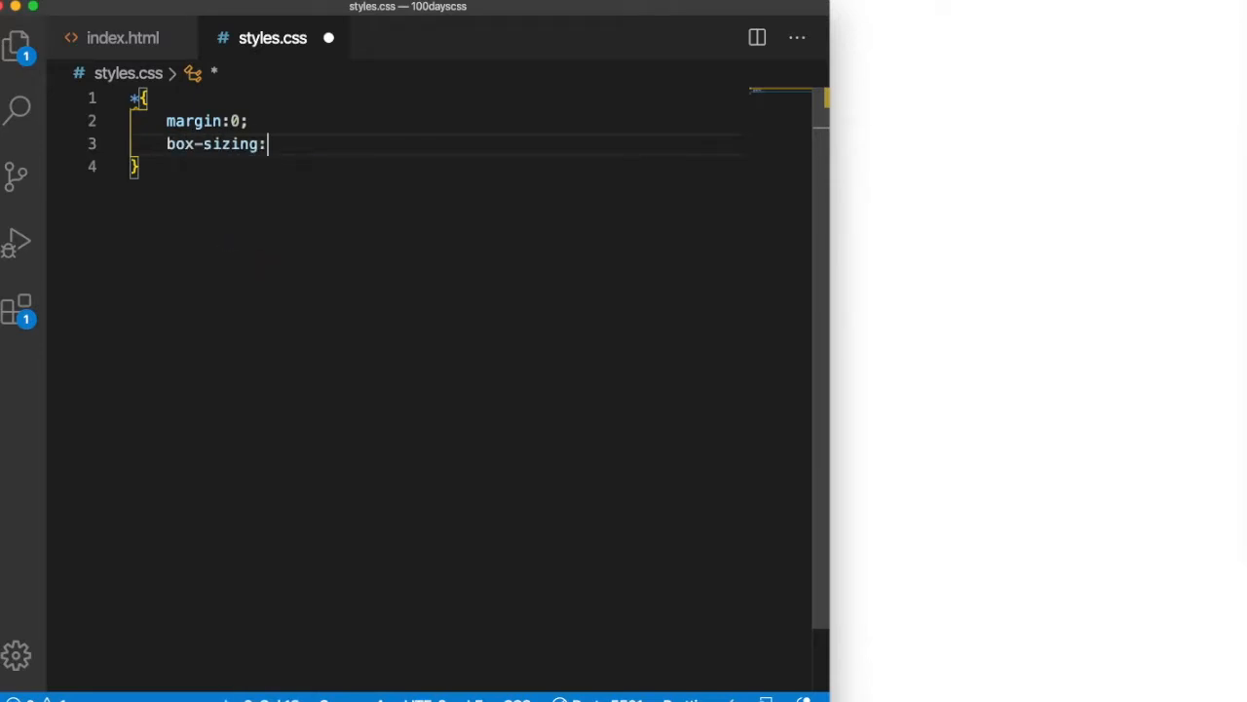
text(border-box;)
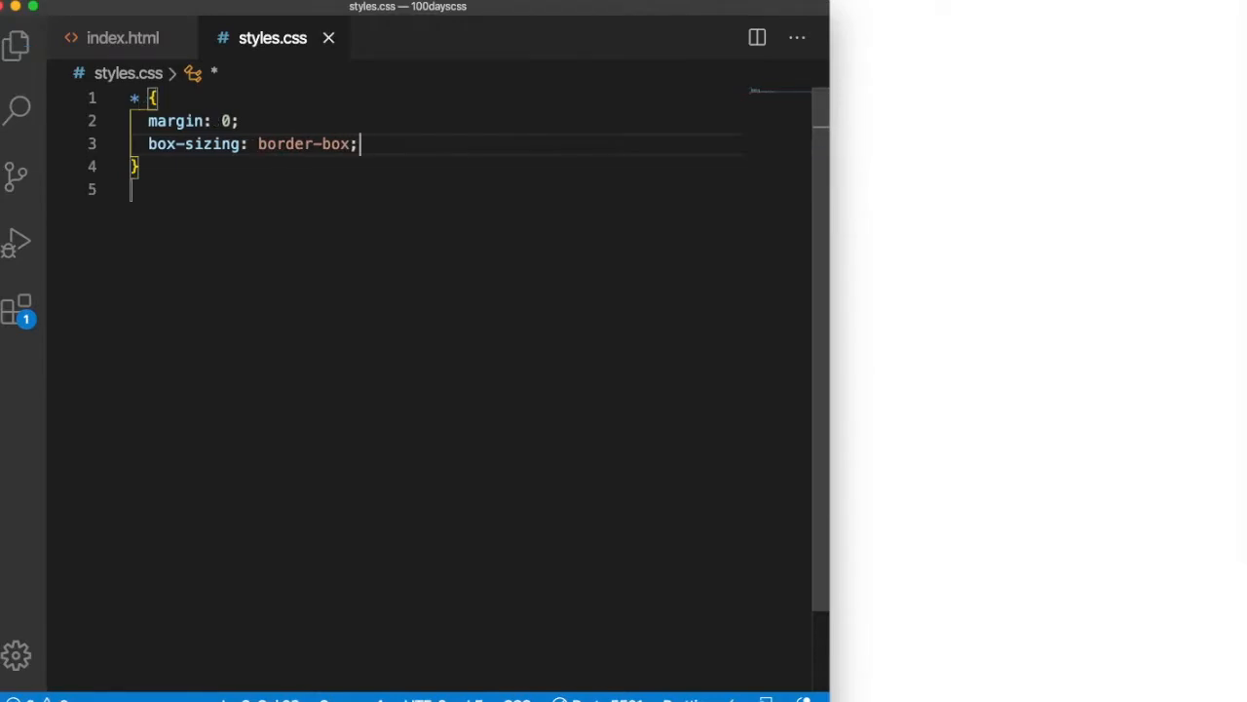
key(Enter)
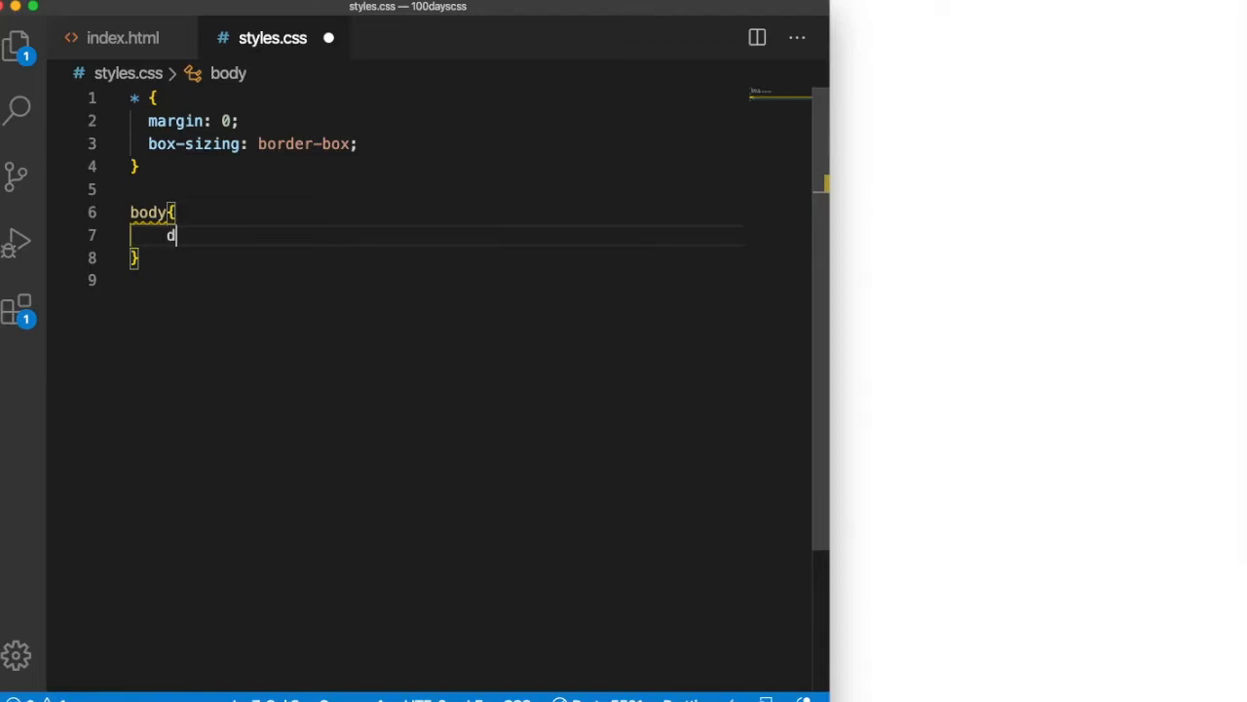
text(isplay:flex;)
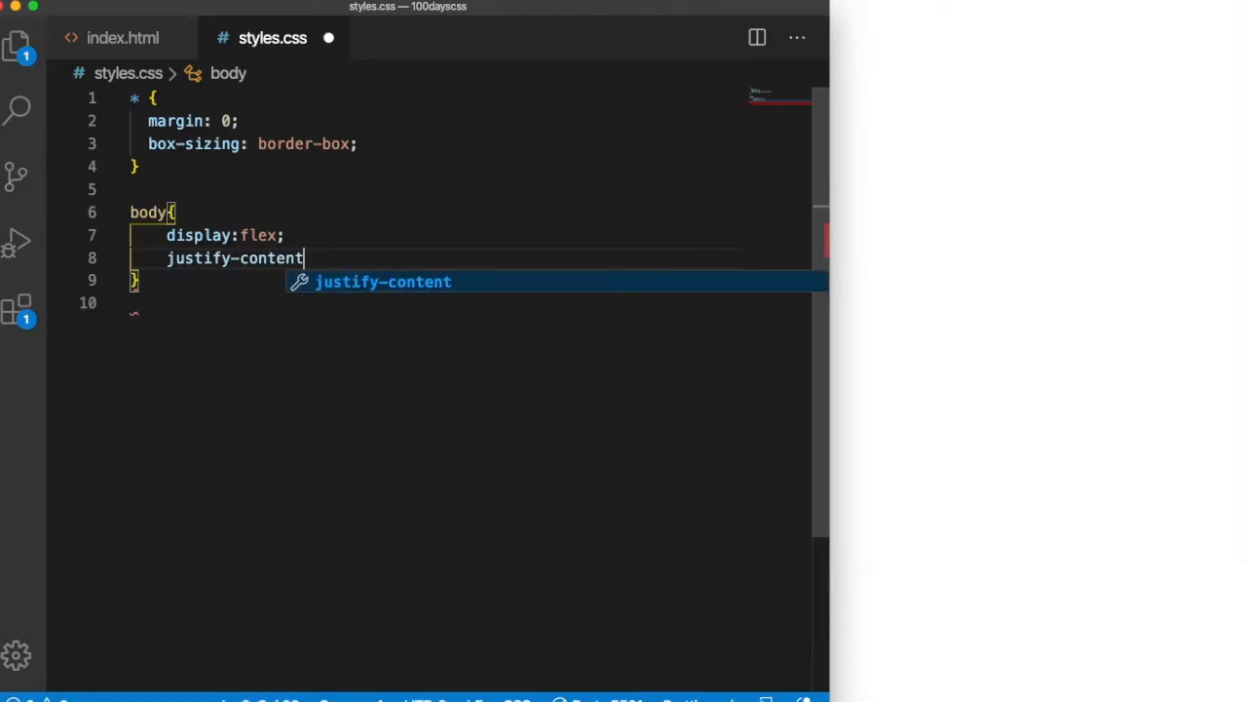
text(:center;)
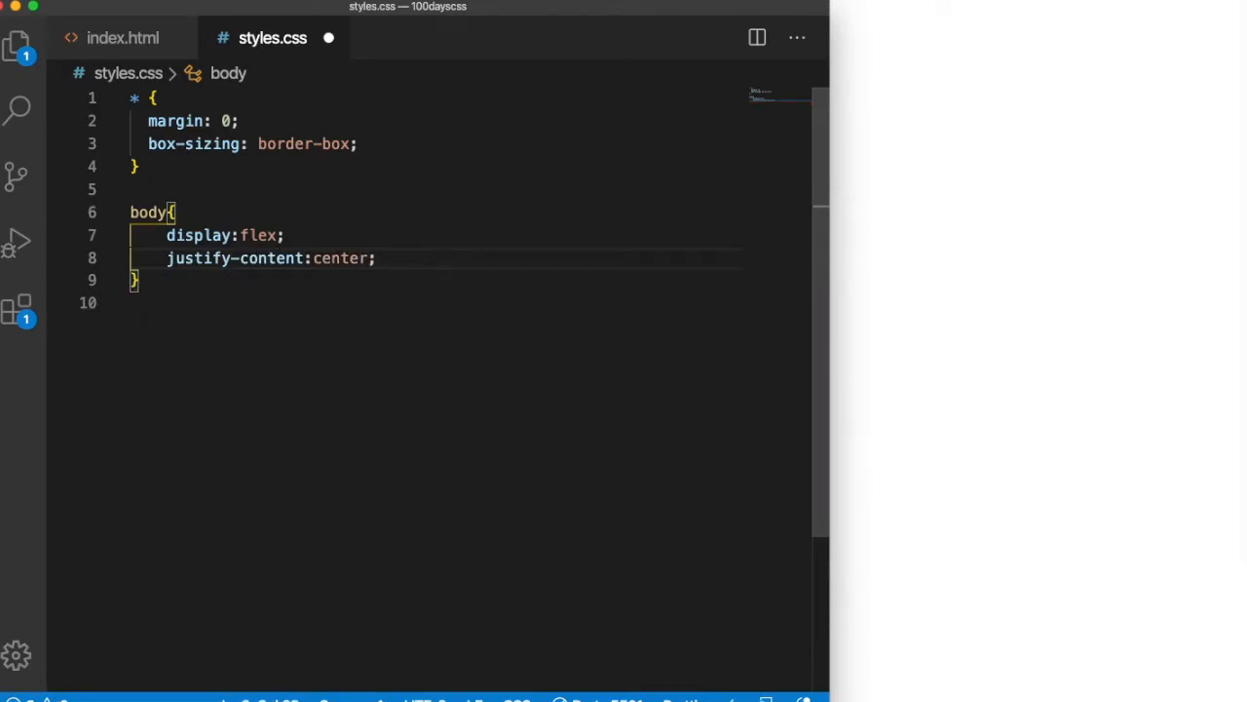
mouse_move(191, 324)
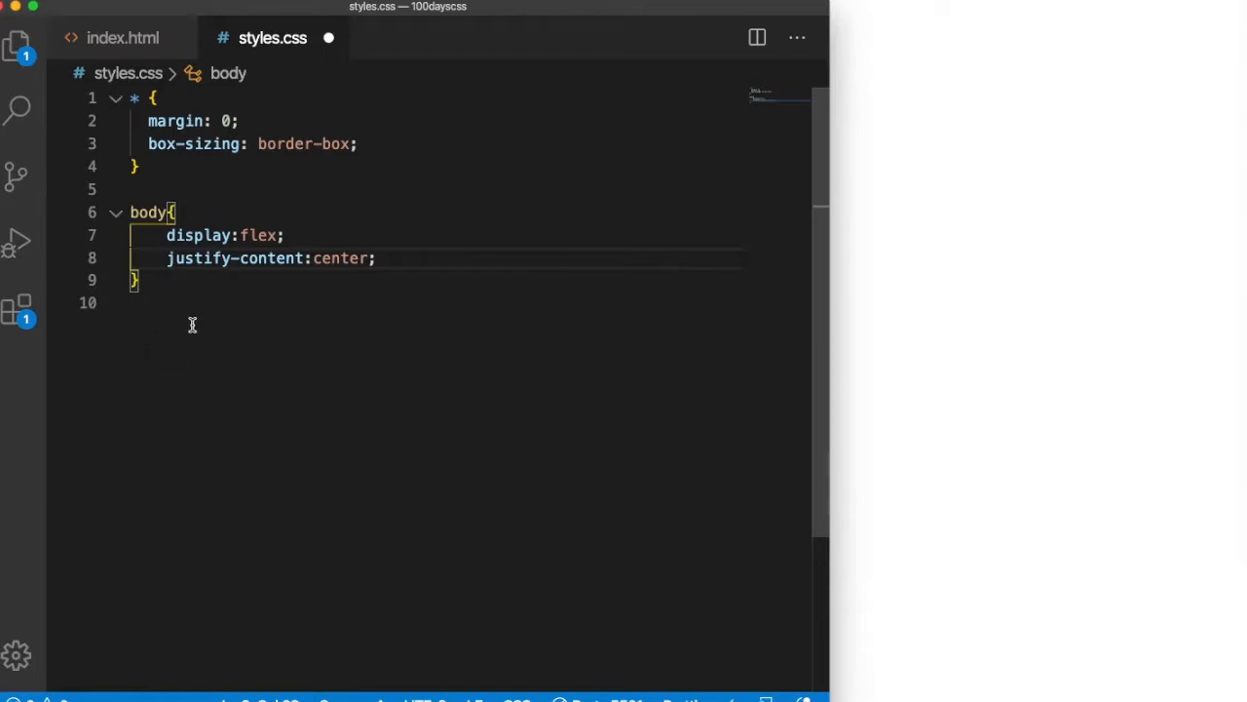
Step: Add .frame with 400px width and height and background rgba(44, 62, 80, 1)
text(.fra)
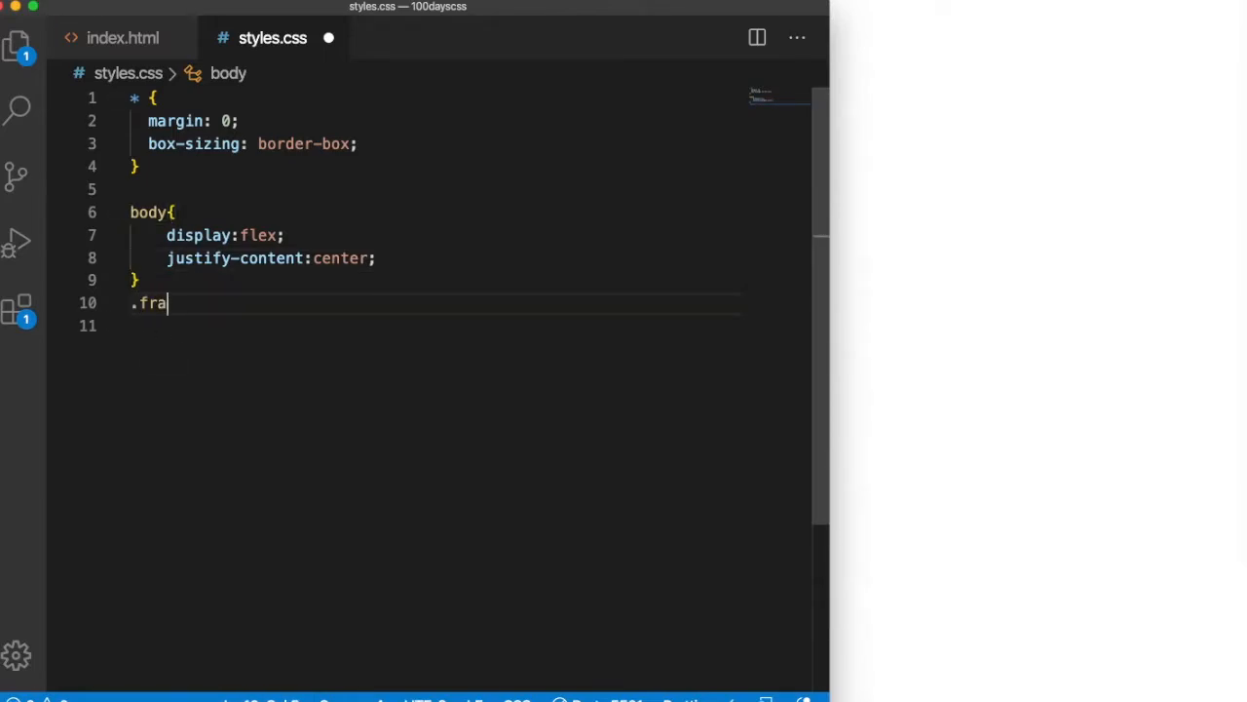
text(me{)
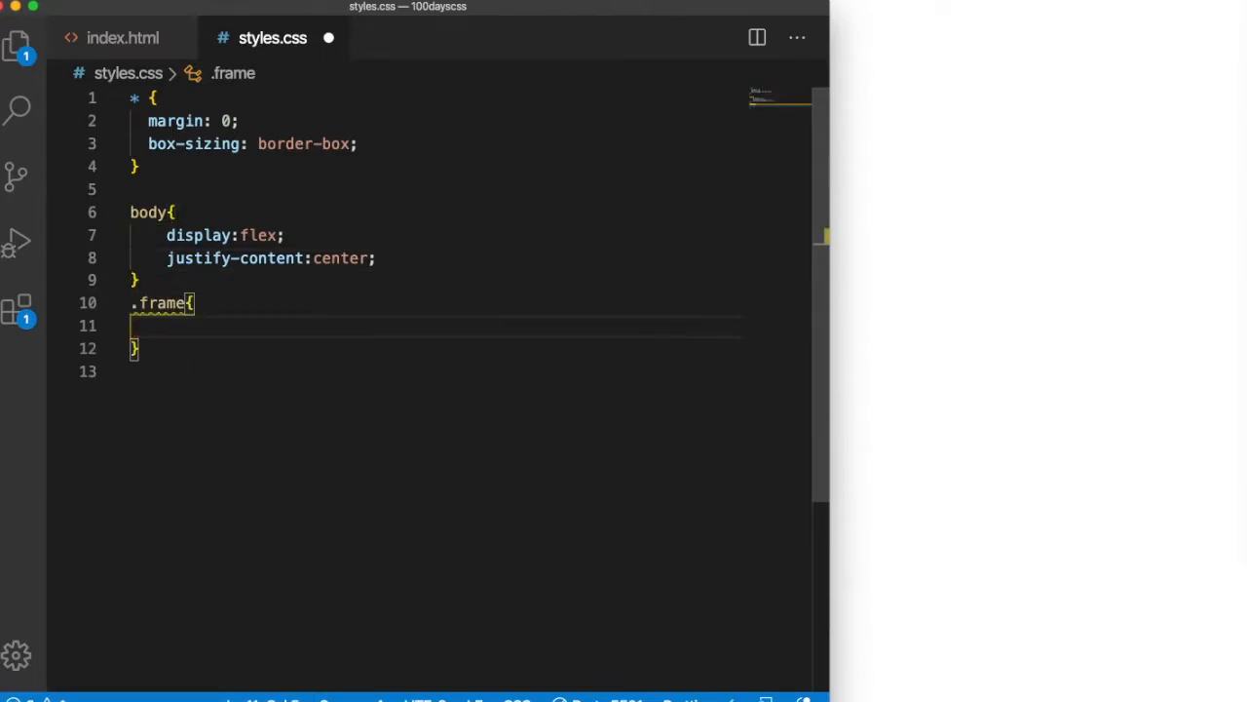
text(width:400px;)
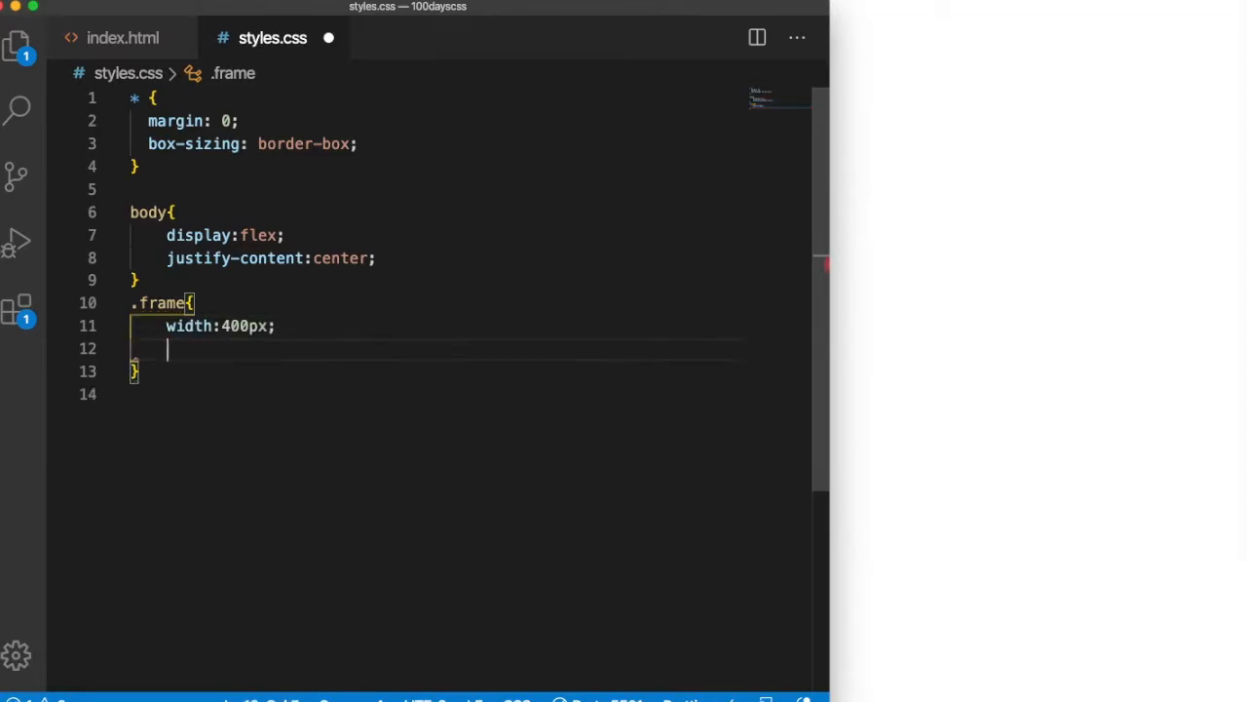
text(height:400px;)
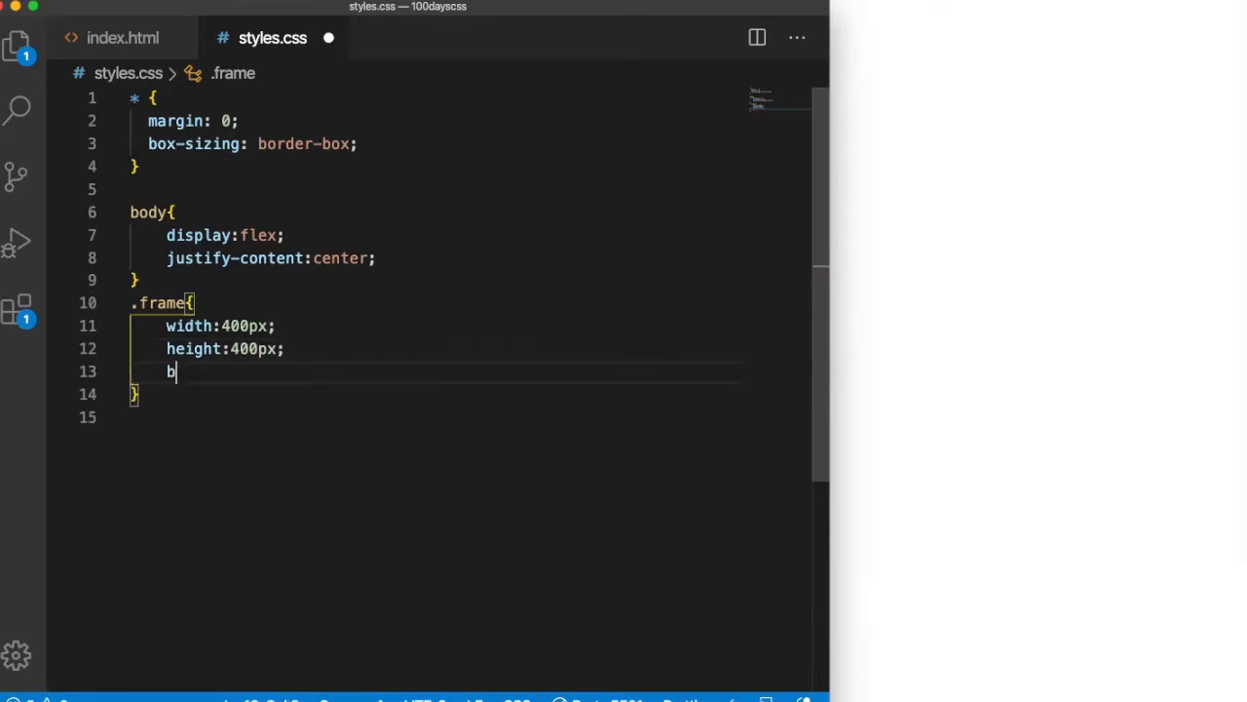
text(ackground:)
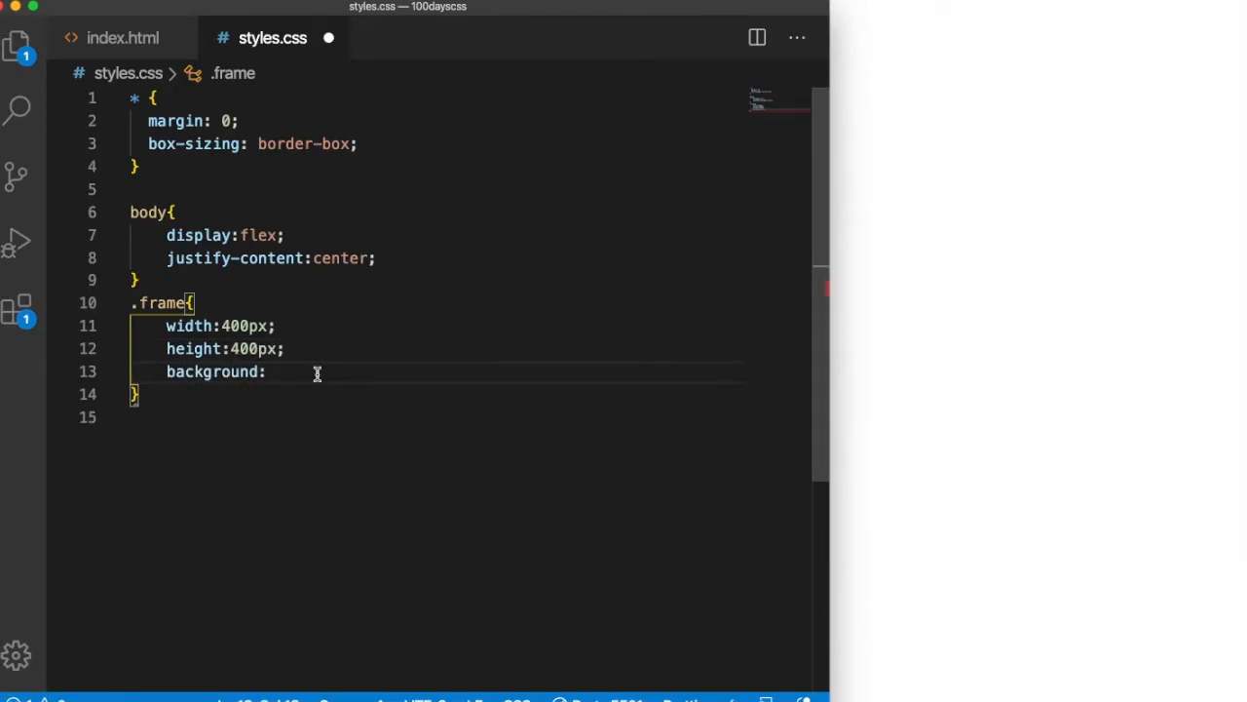
text(rgba(44, 62, 80, 1);)
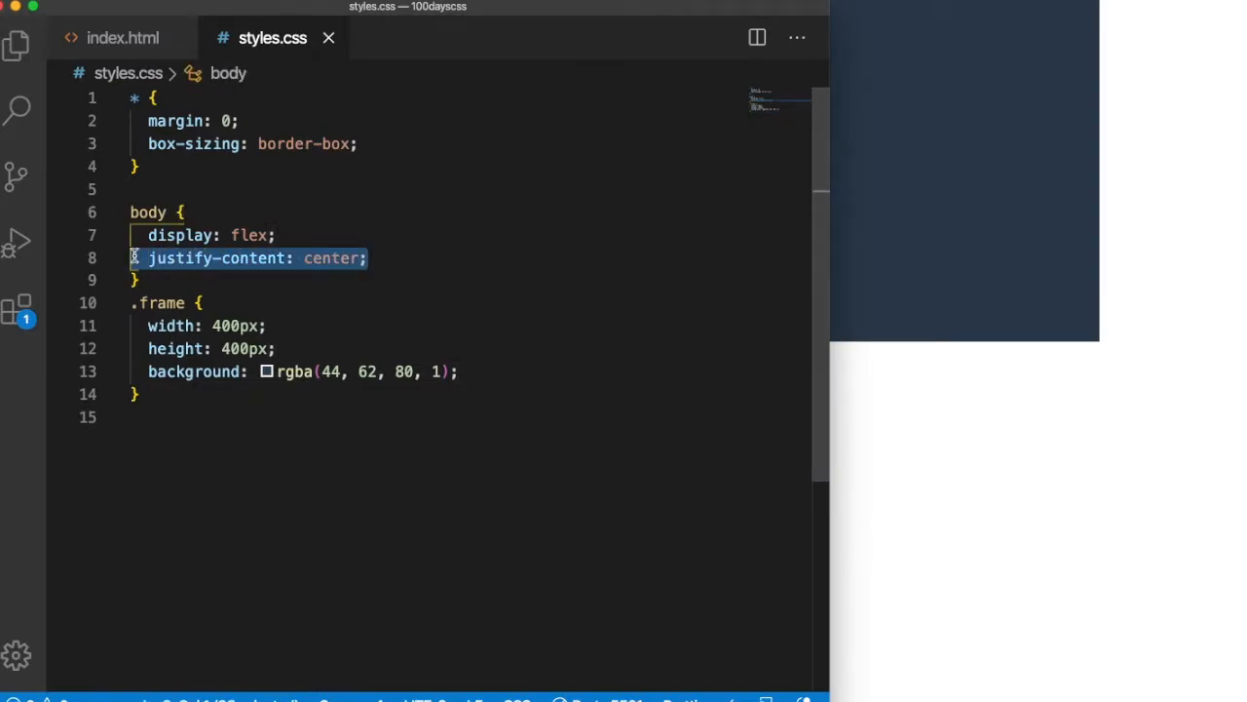
Step: Rewrite the body rule's justify-content: center and add align-items: center
key(Backspace)
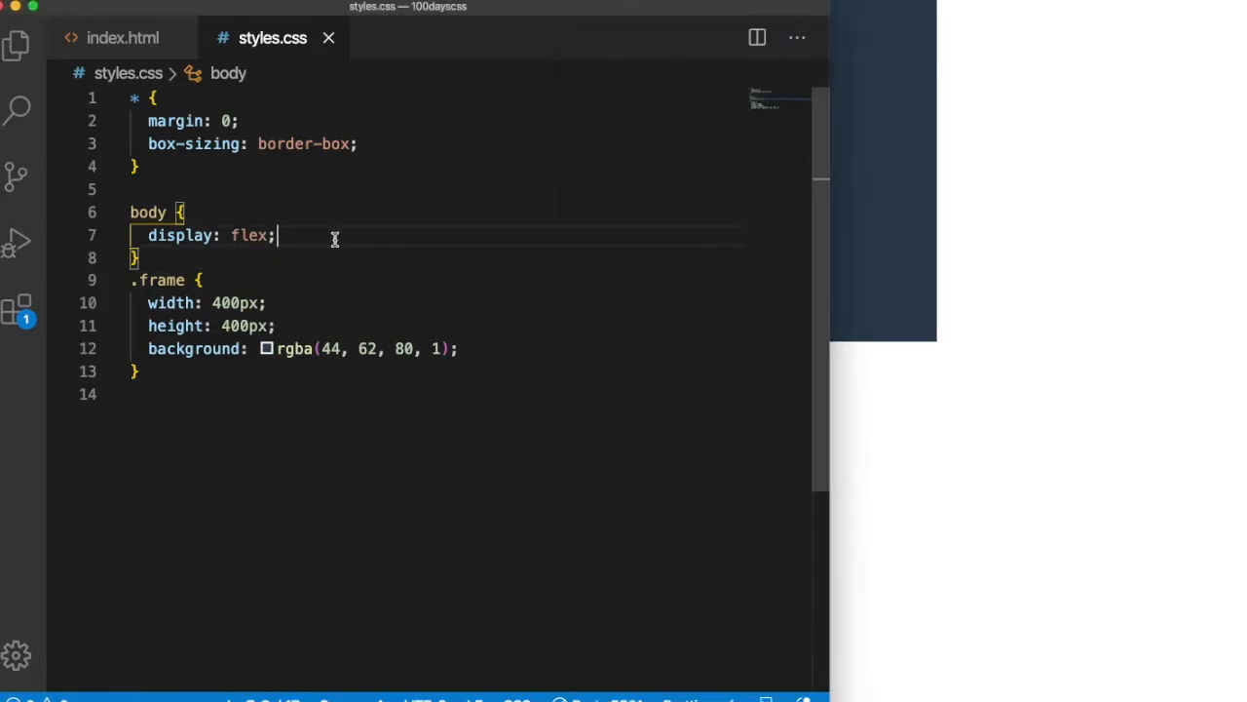
text(justify-content)
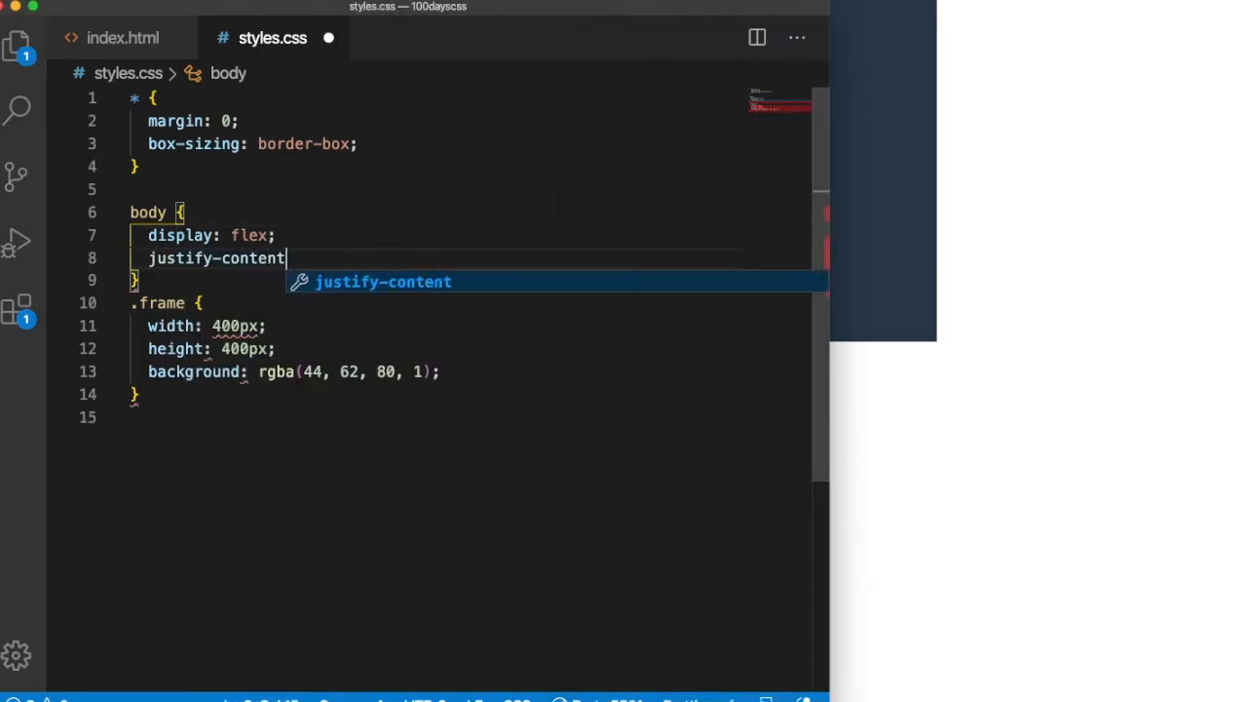
text(: center;)
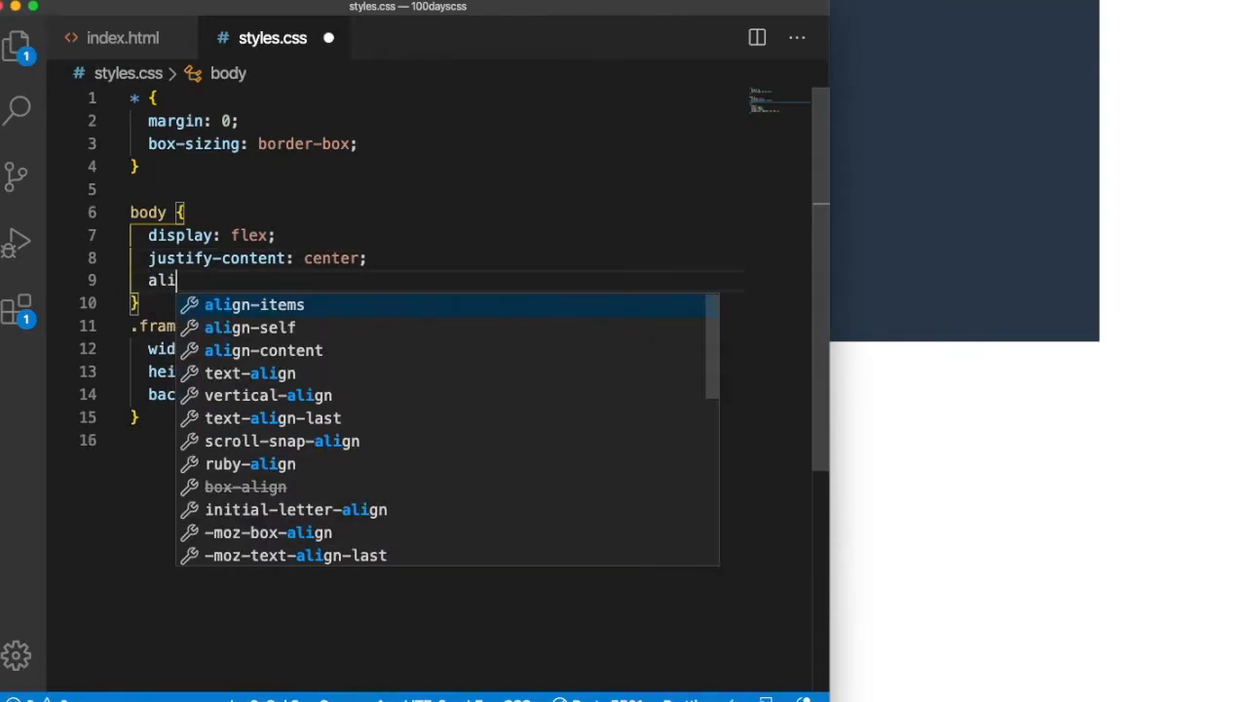
text(-)
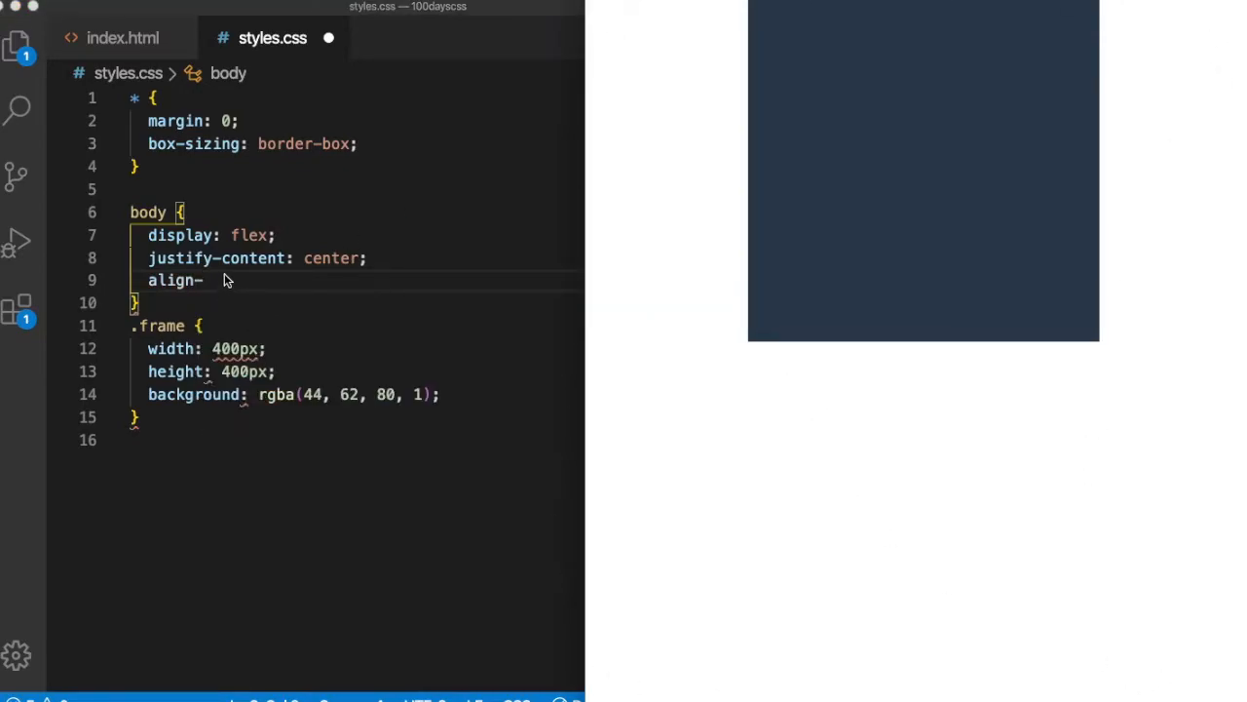
text(-items: center;)
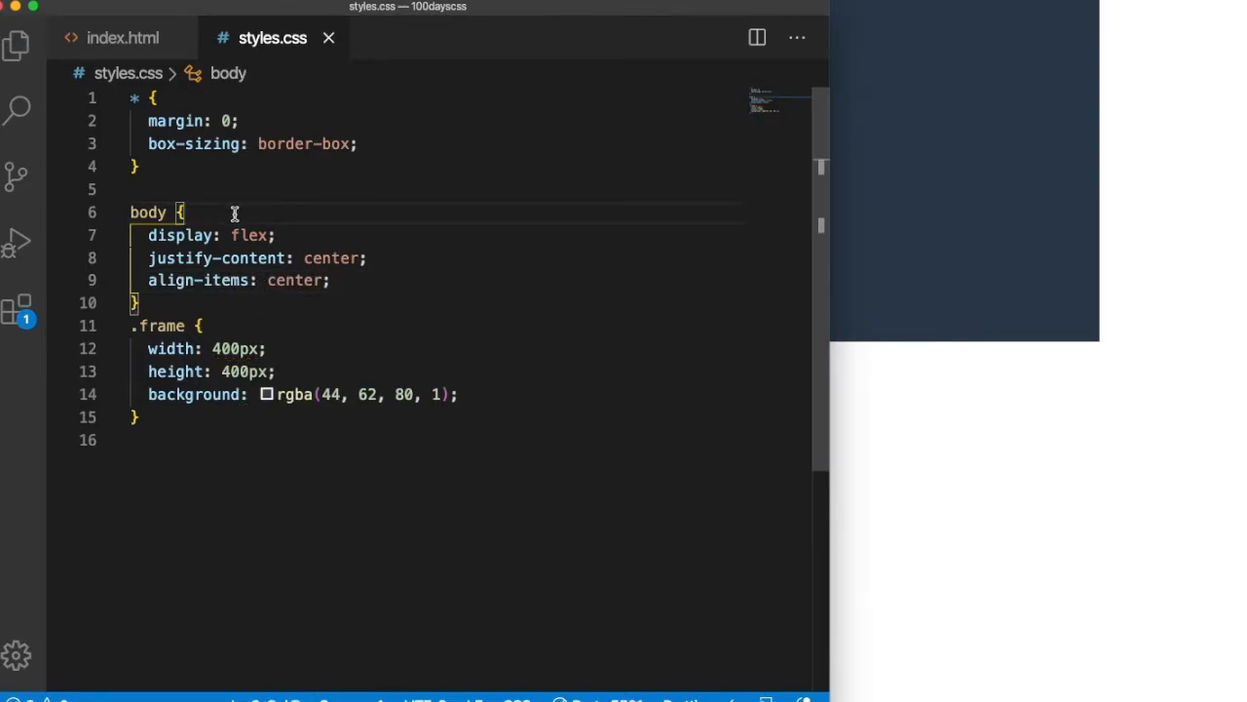
Step: Add .center with position absolute, 10px width and height and a red background
text(height: 100vh;)
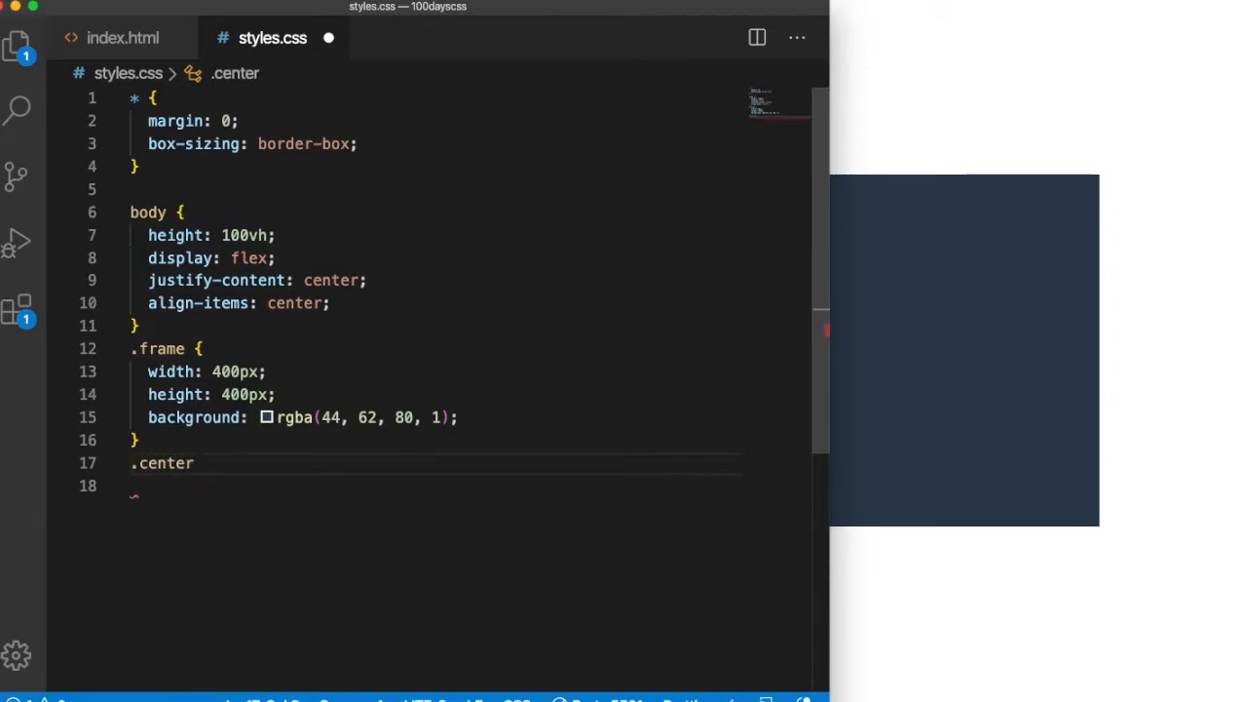
text({)
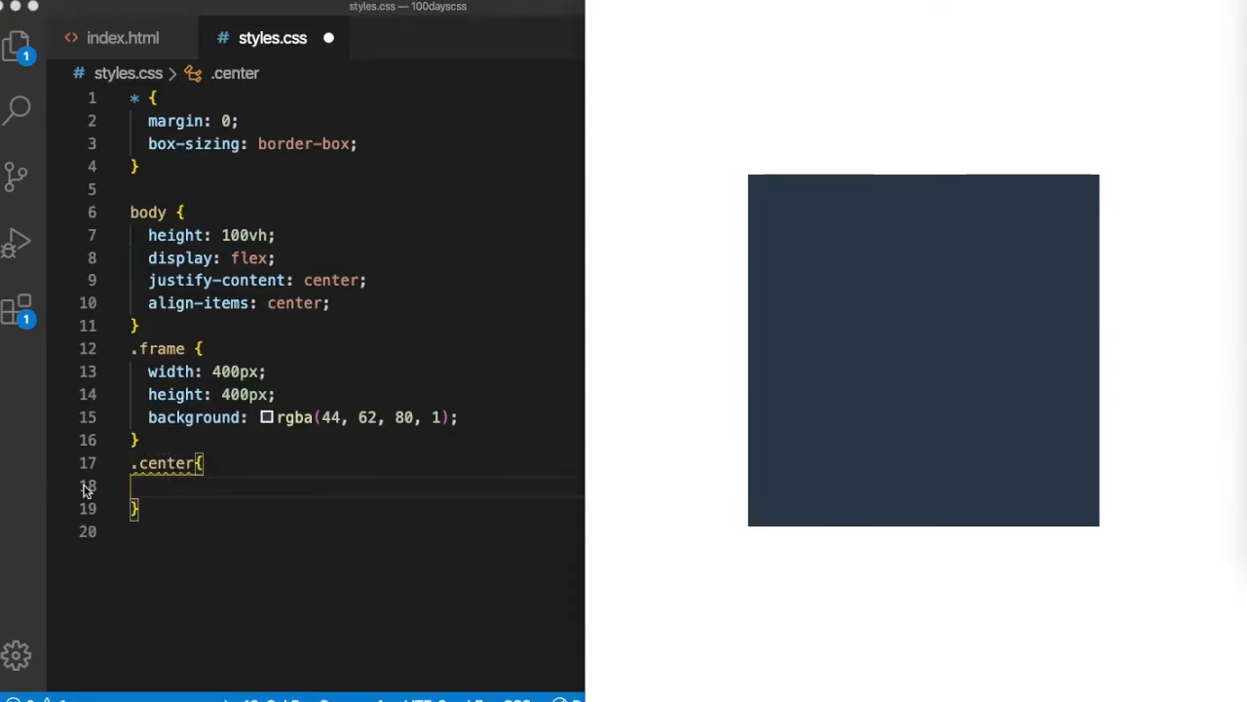
text(position:absolute;)
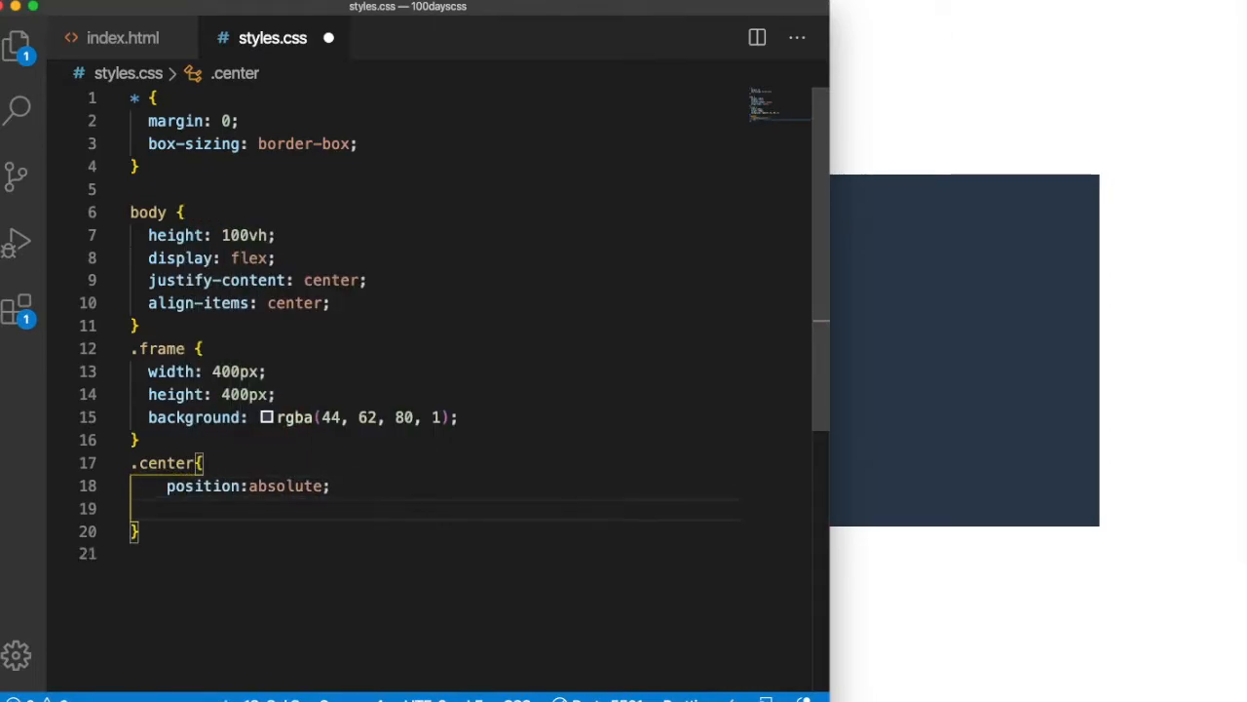
text(width:10px;)
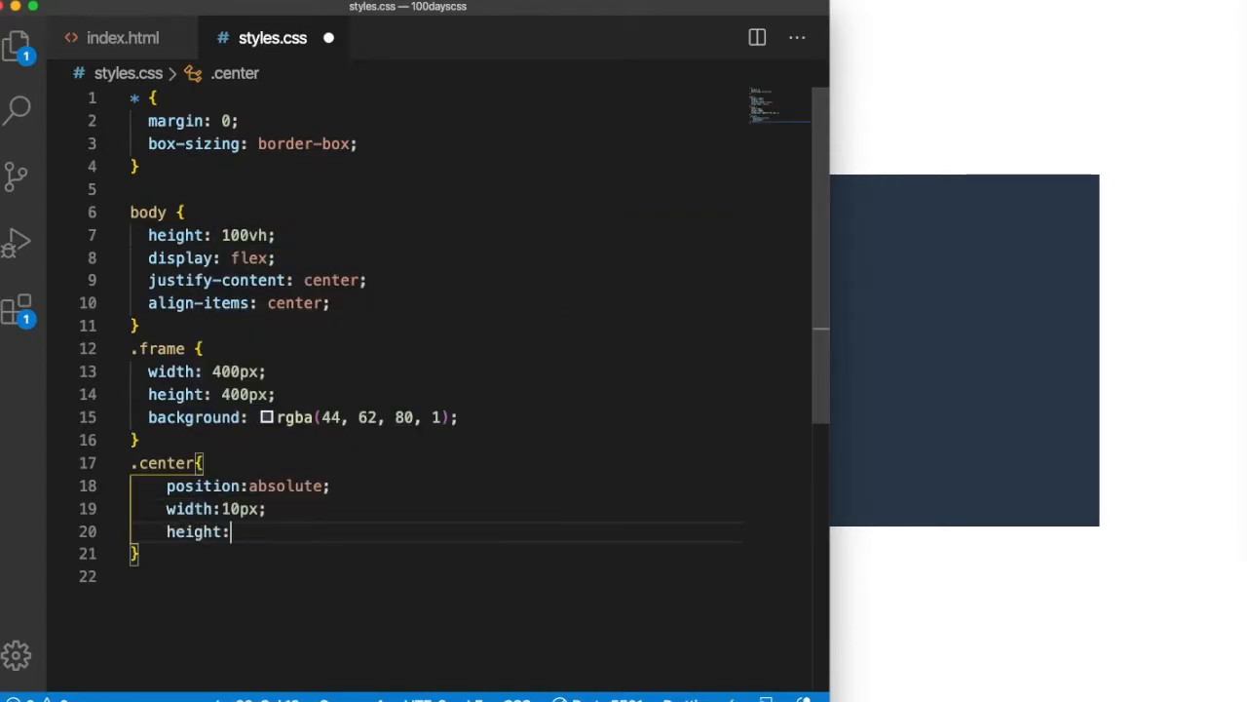
text(0)
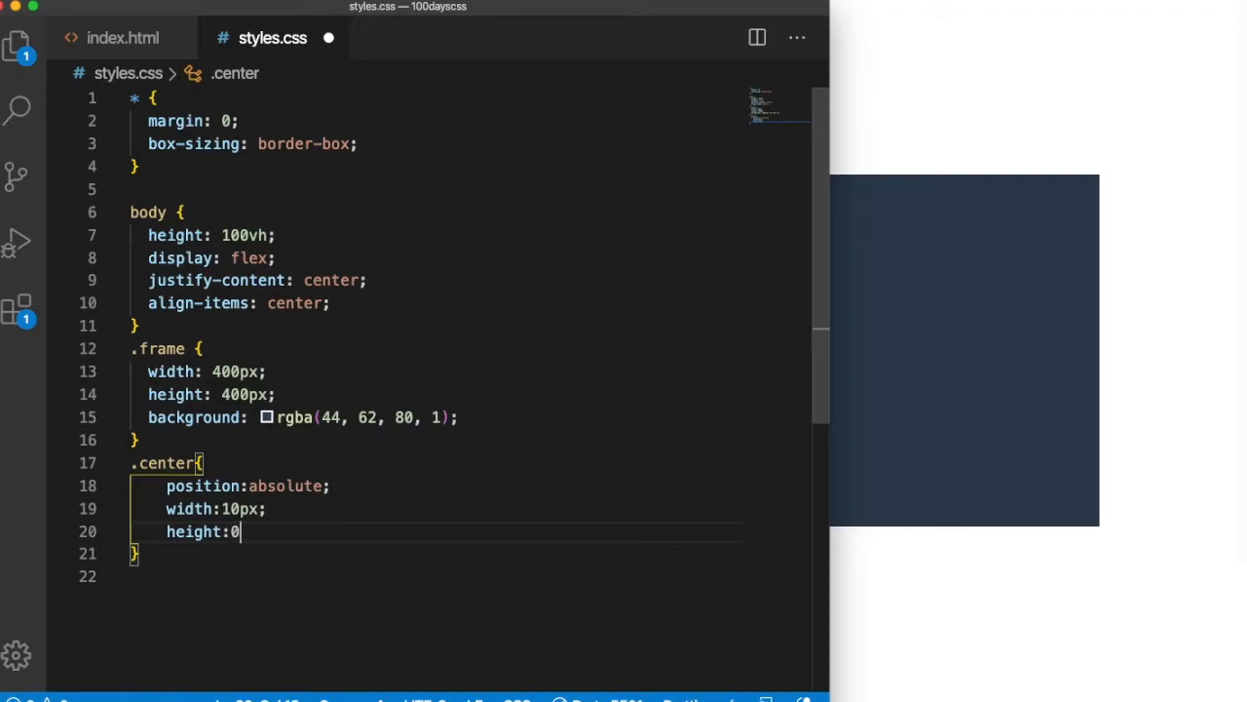
text(10px;)
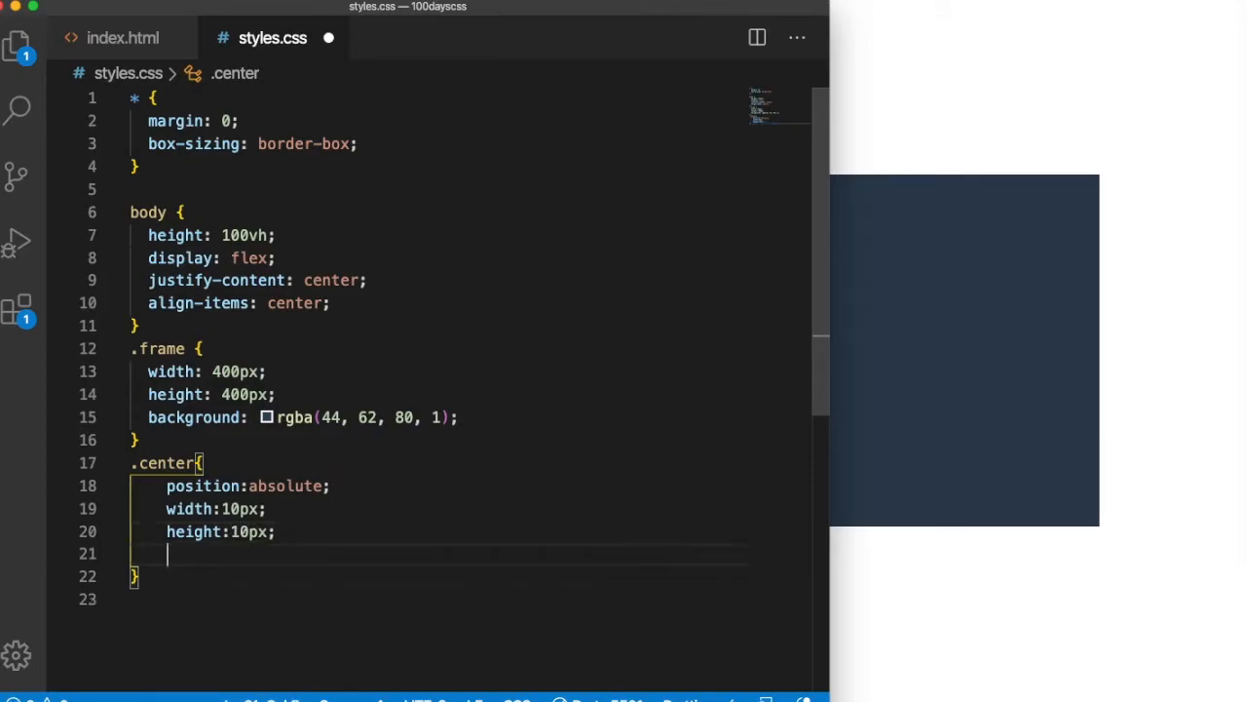
text(background: red;)
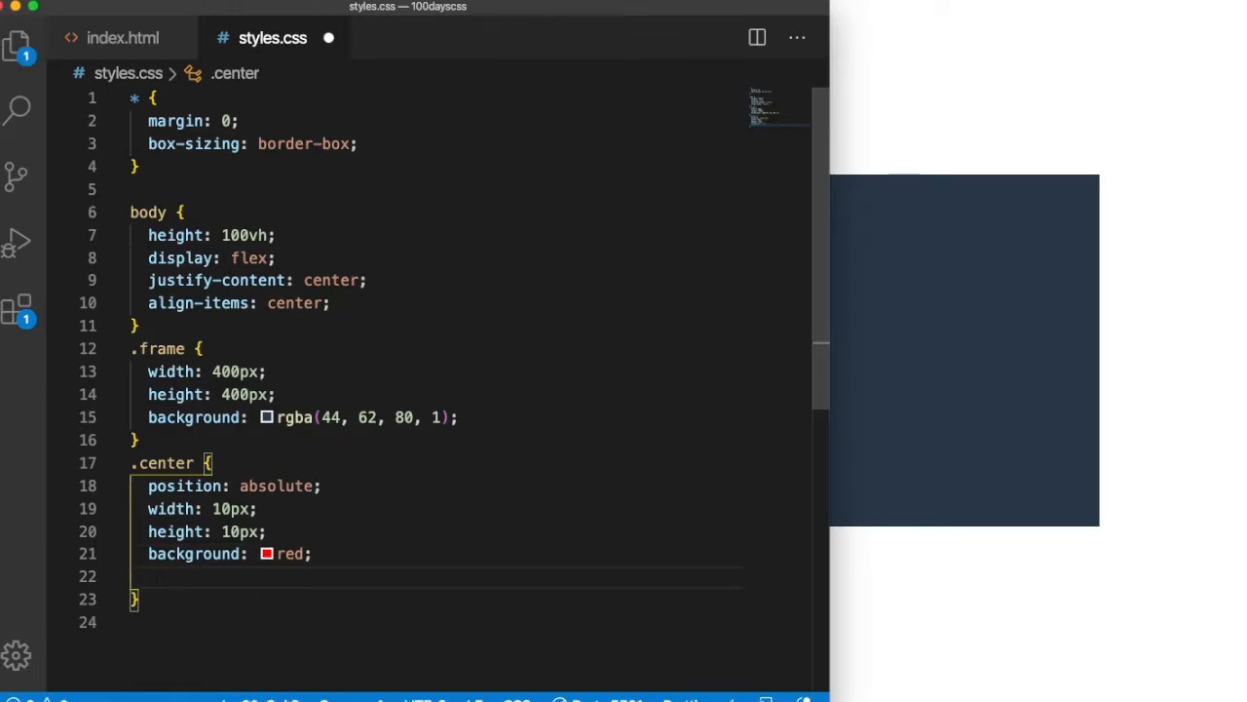
Step: Centre .center with top/left 50% and translate(-50%, -50%)
text(top:50%;)
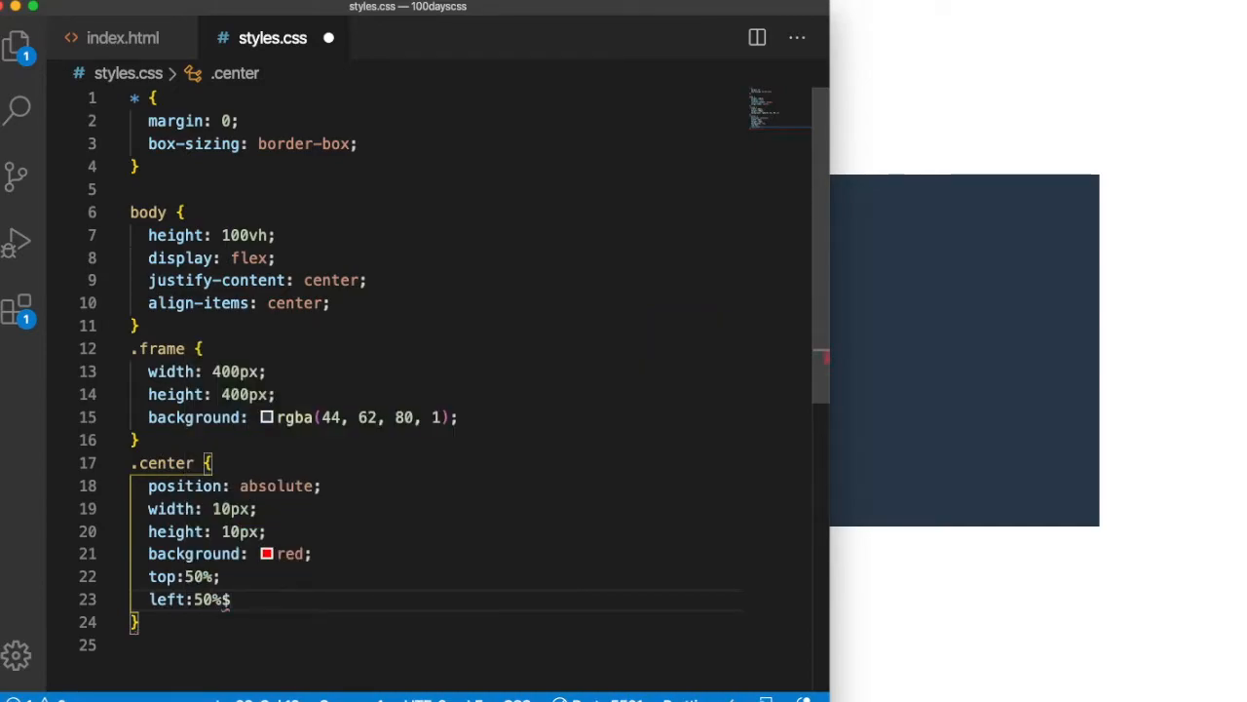
text(transfrom:transl)
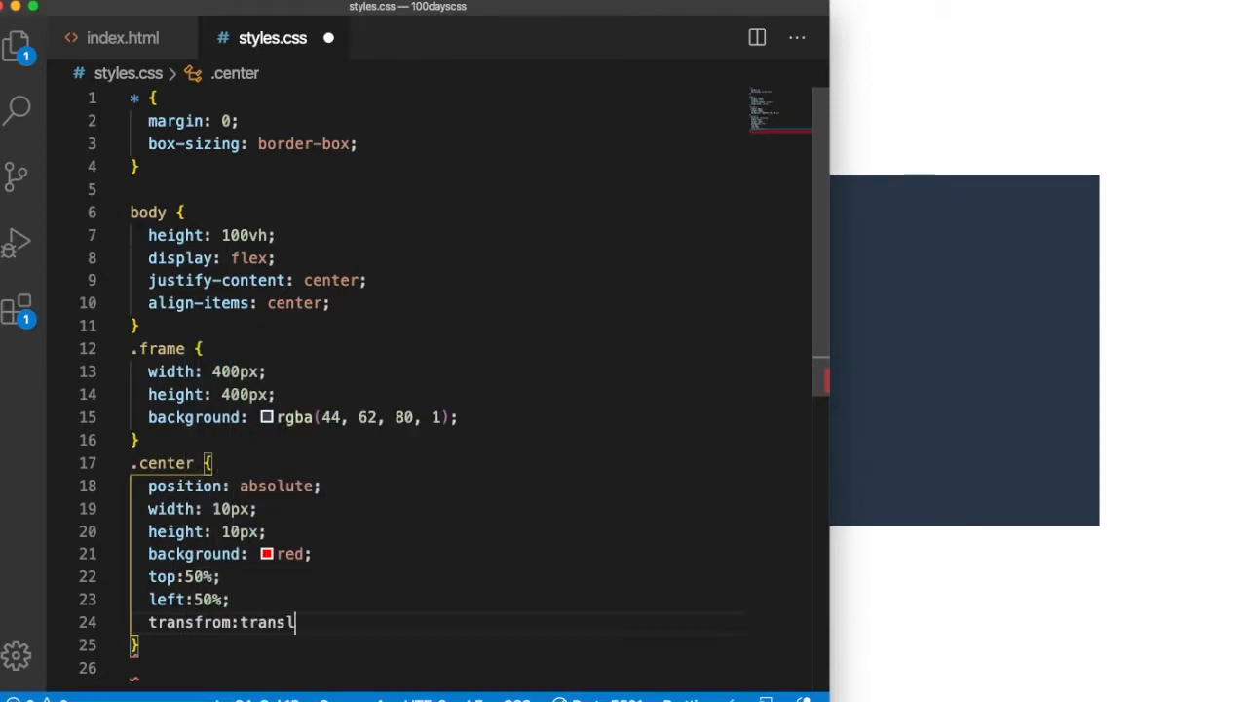
text(ate(-50)
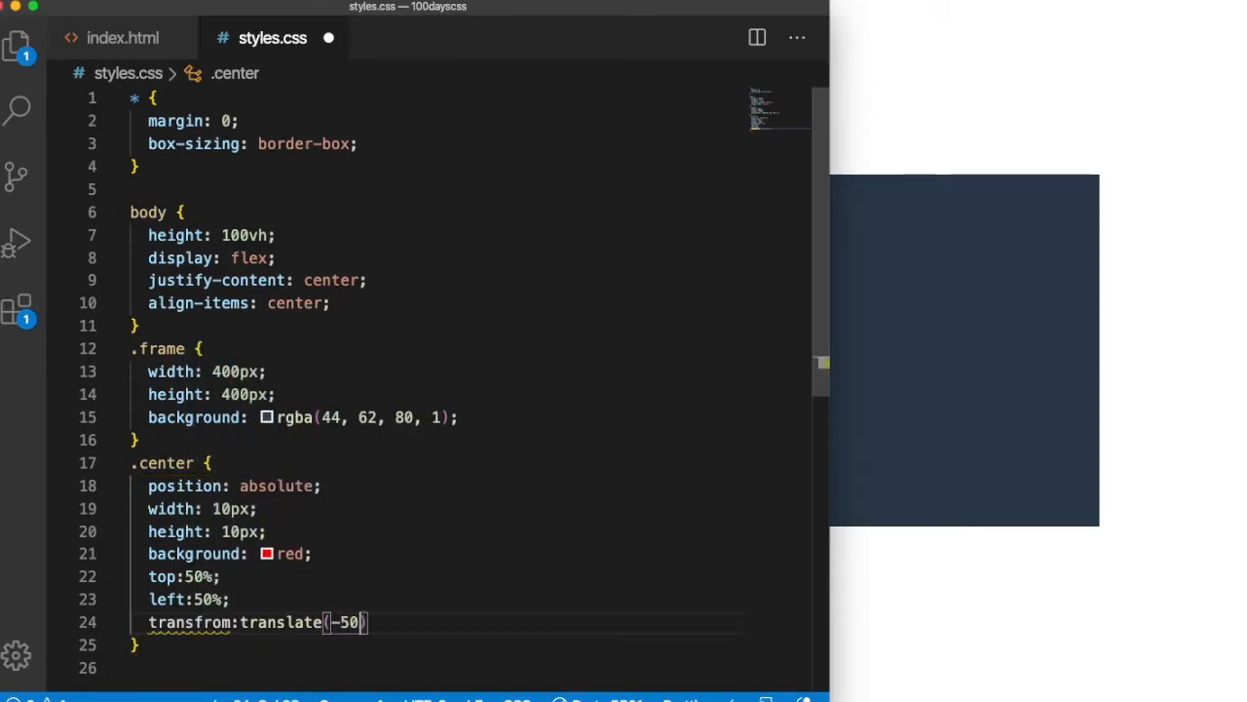
text(,-50-)
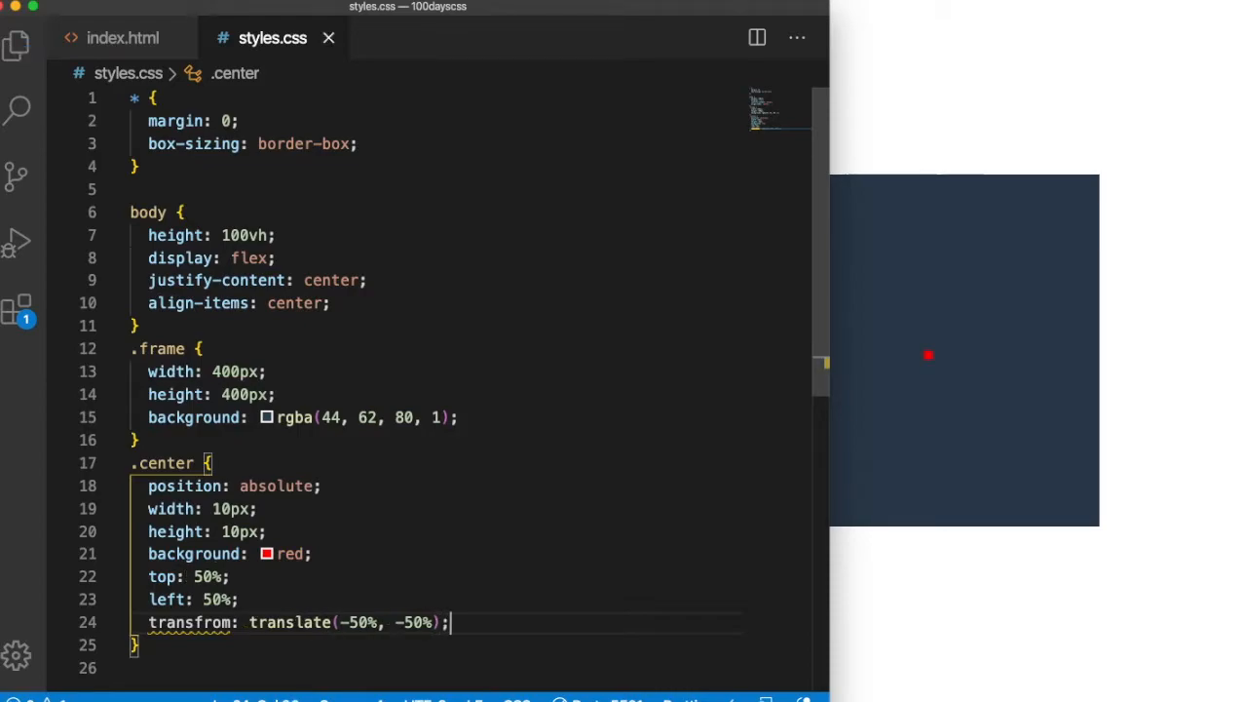
mouse_move(191, 257)
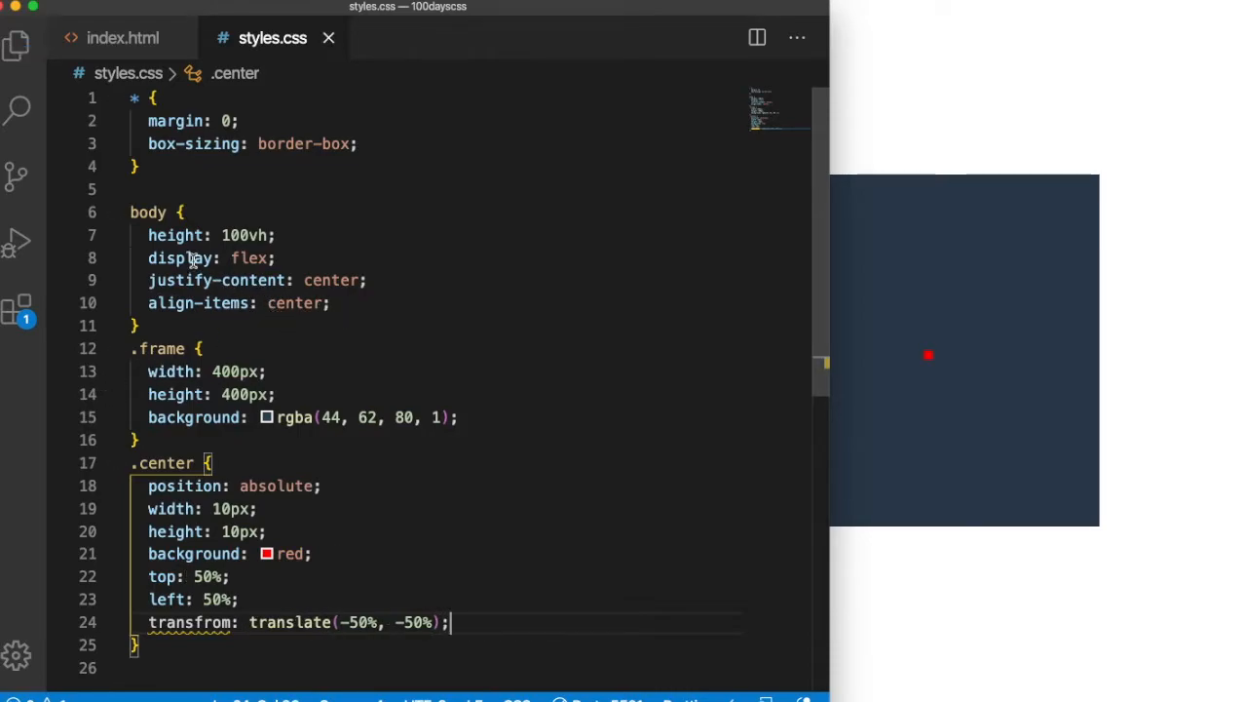
mouse_move(276, 304)
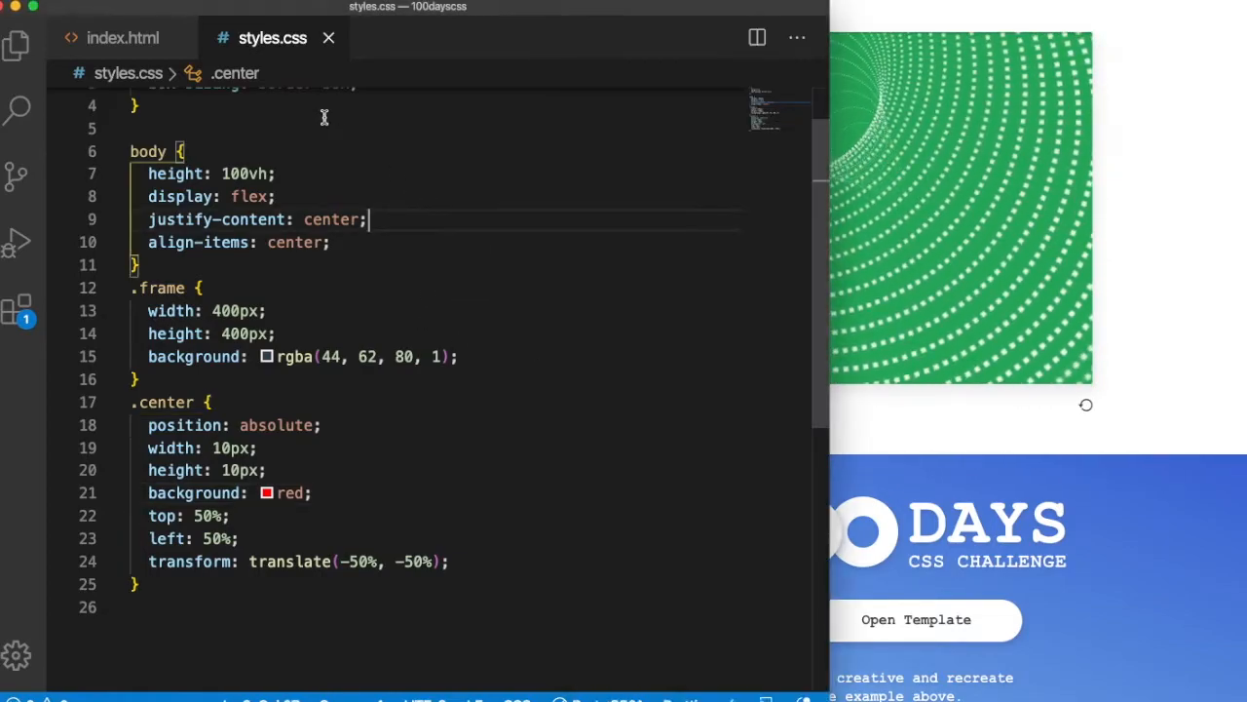
Step: Correct 'transfrom' to 'transform' and return to index.html
click(121, 37)
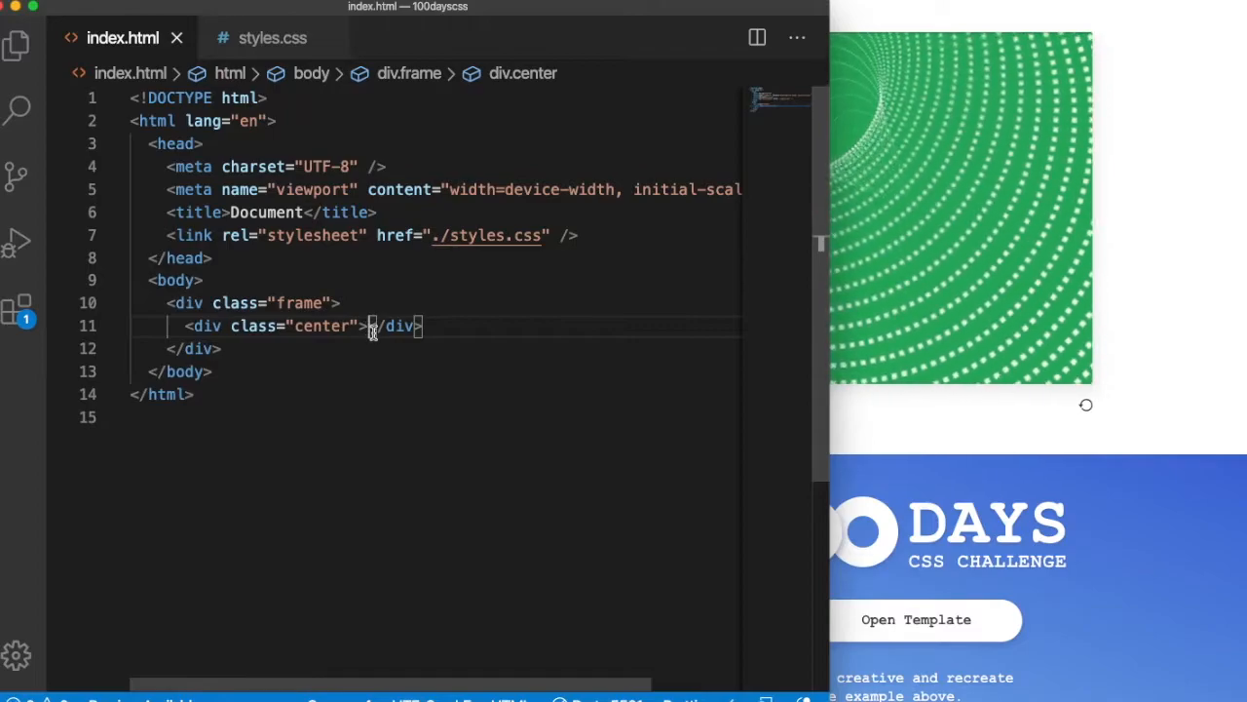
Step: Add <div class="circle"> in index.html and a .circle rule with 300px size and border-radius 50%
text(<div class="circl)
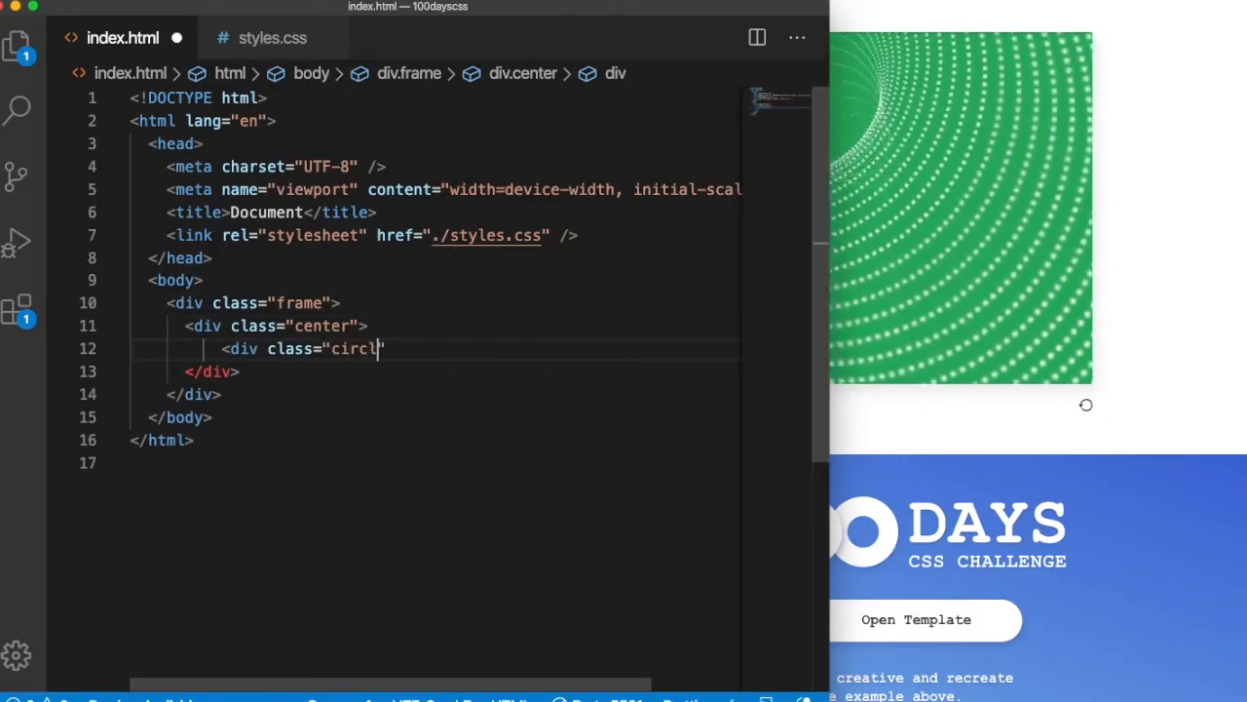
click(273, 37)
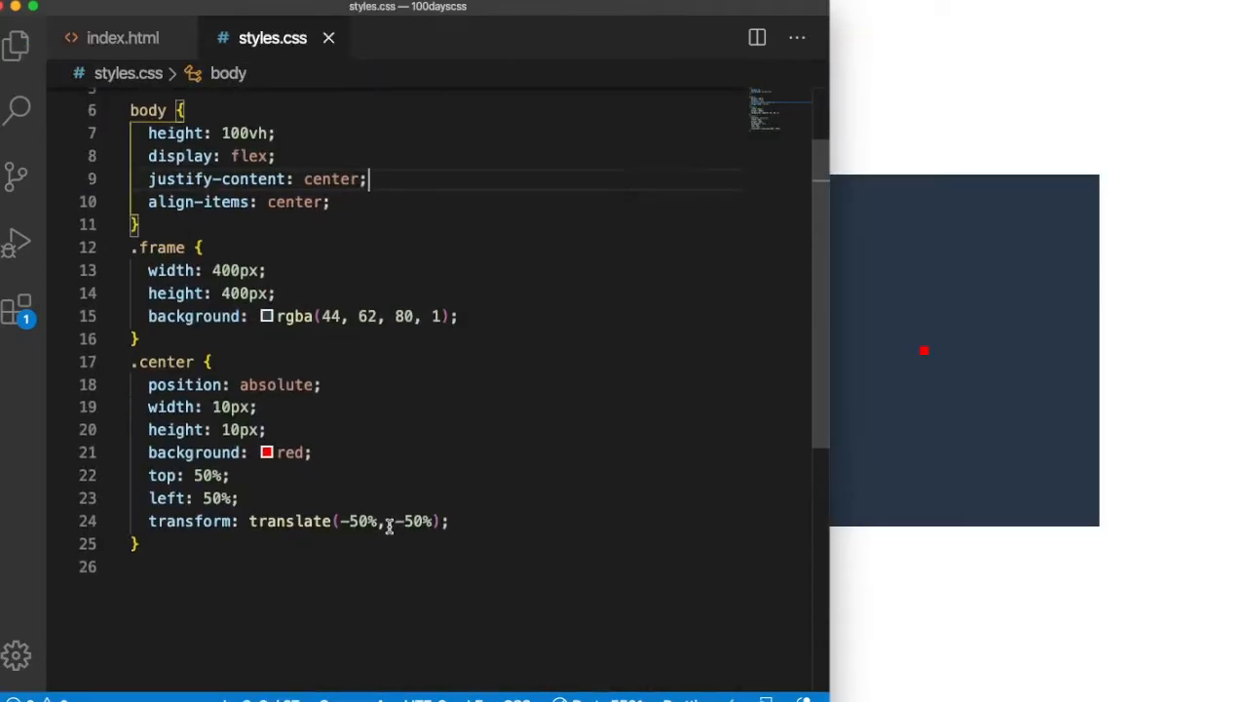
text(.cir)
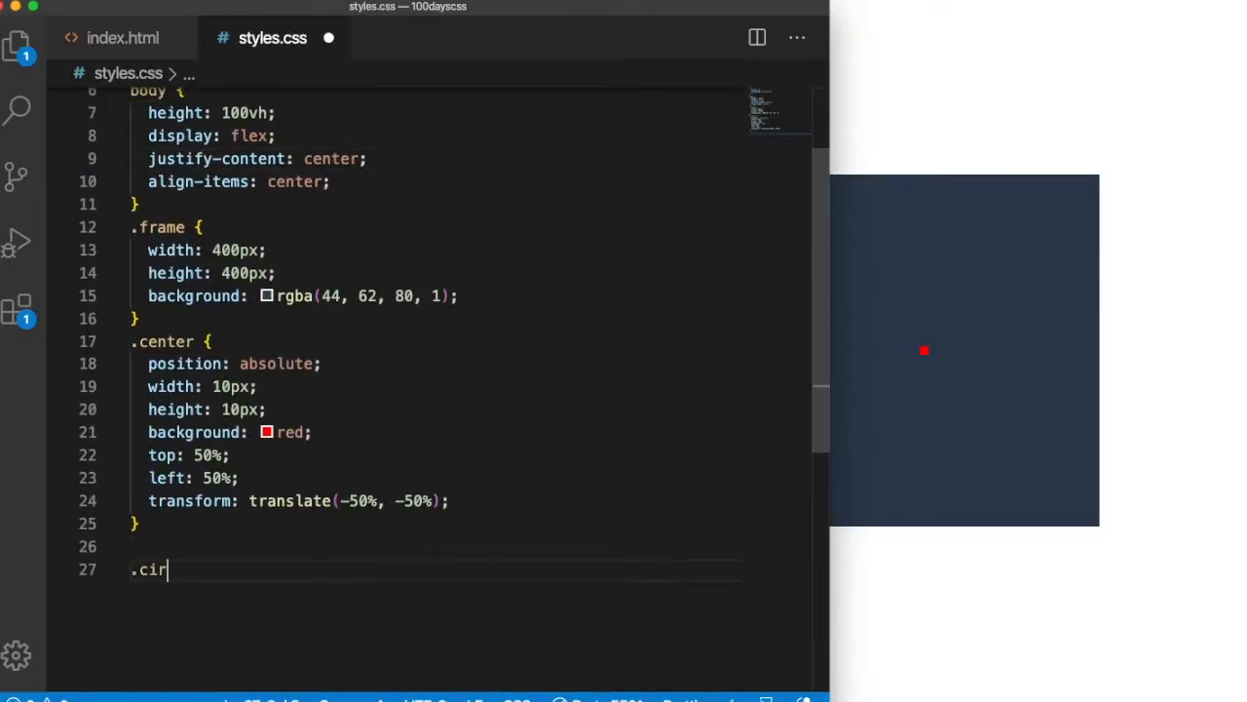
text(cle{)
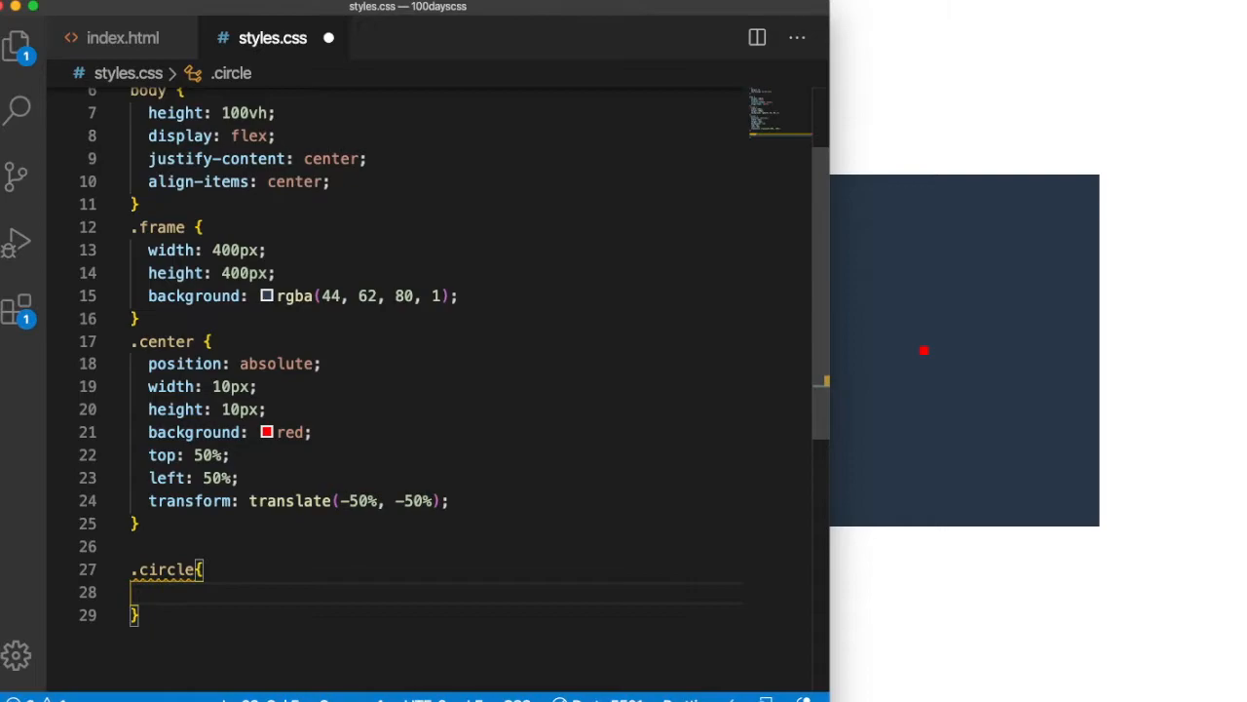
text(width:)
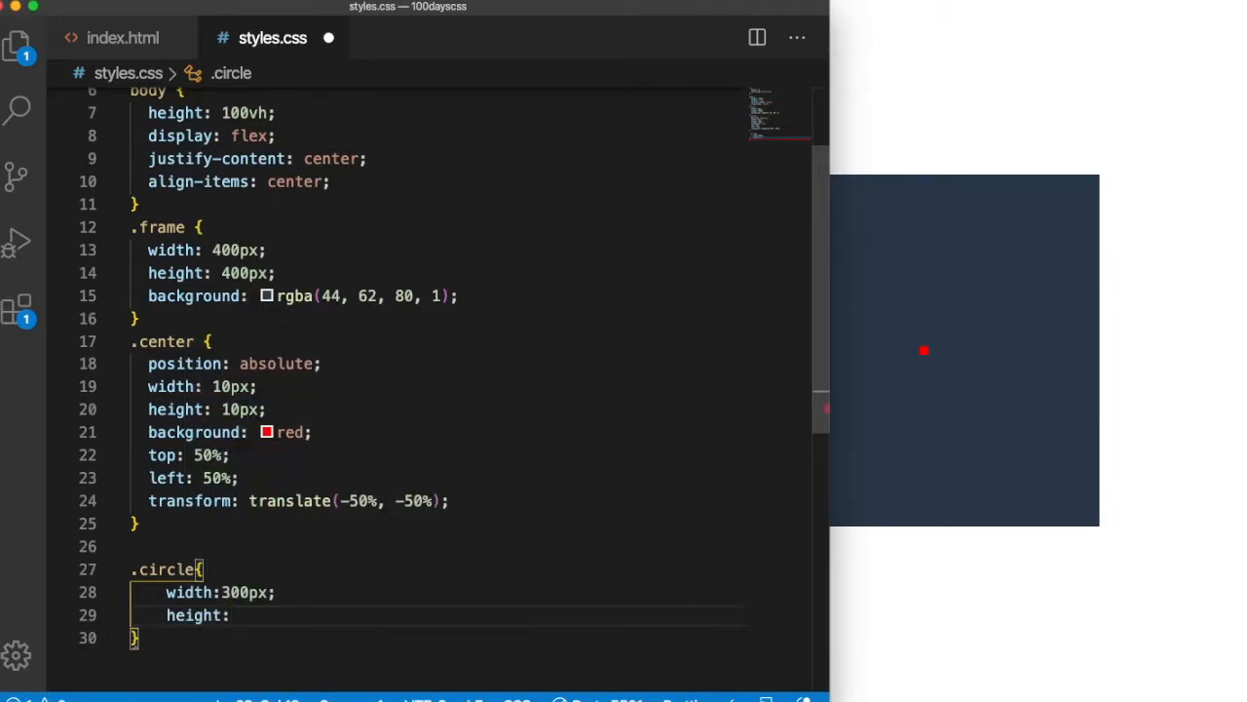
text(300px;)
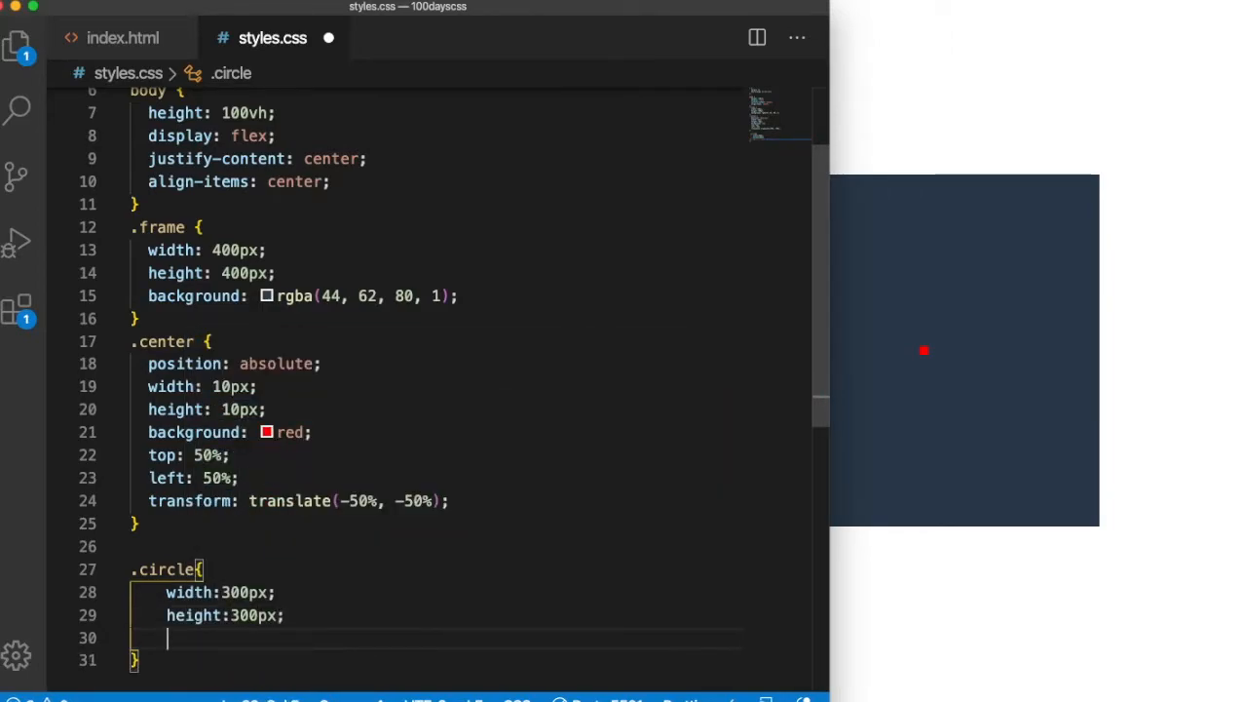
text(border=-)
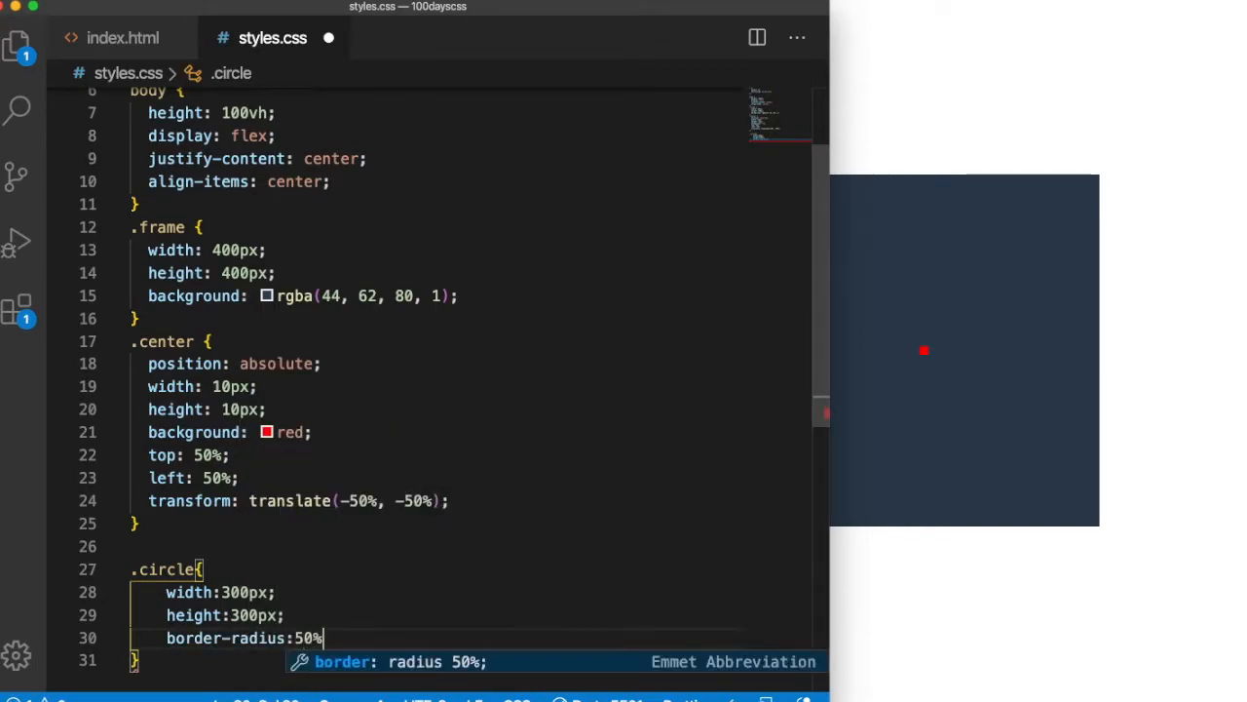
Step: Give .circle a 5px green border, changed from solid to dotted
text(border:)
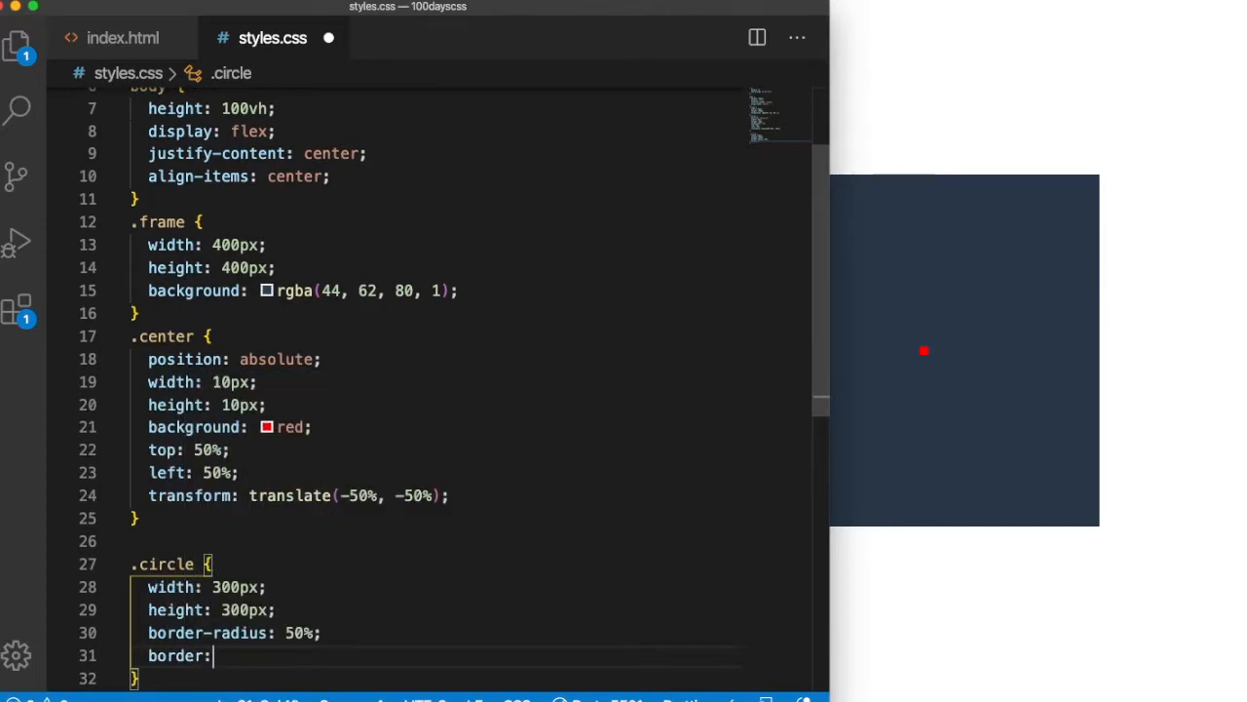
text(5px)
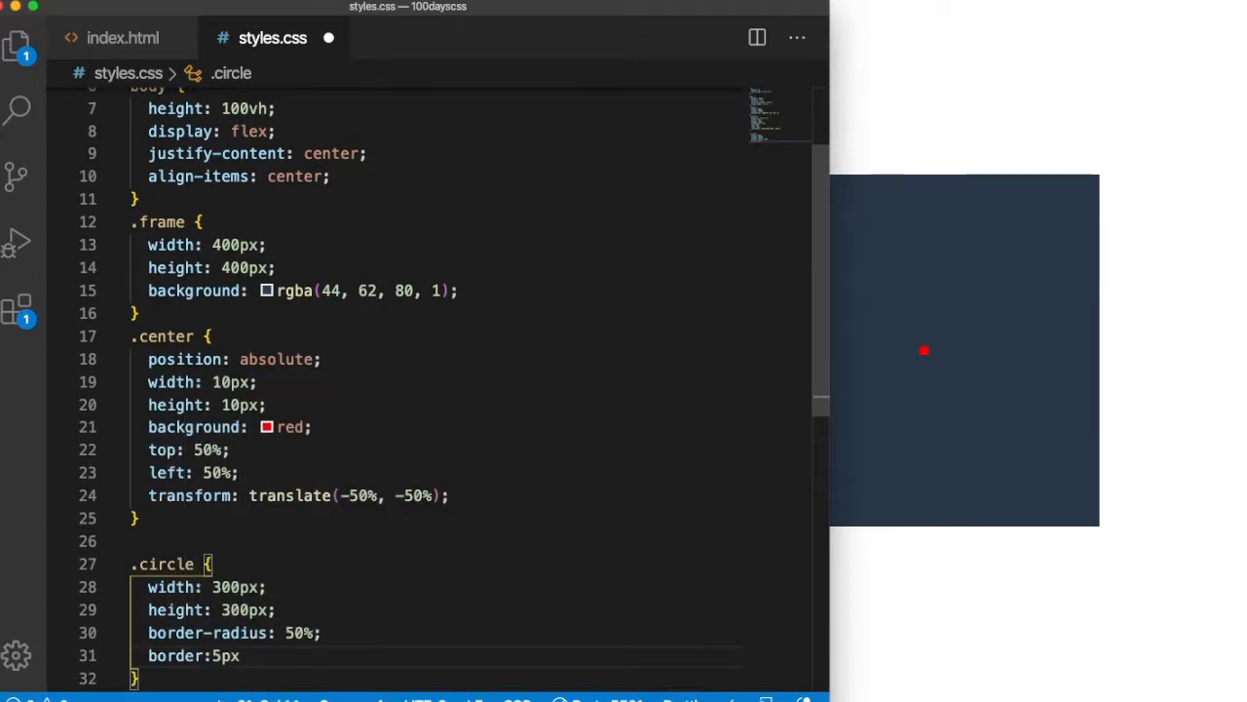
text(solid)
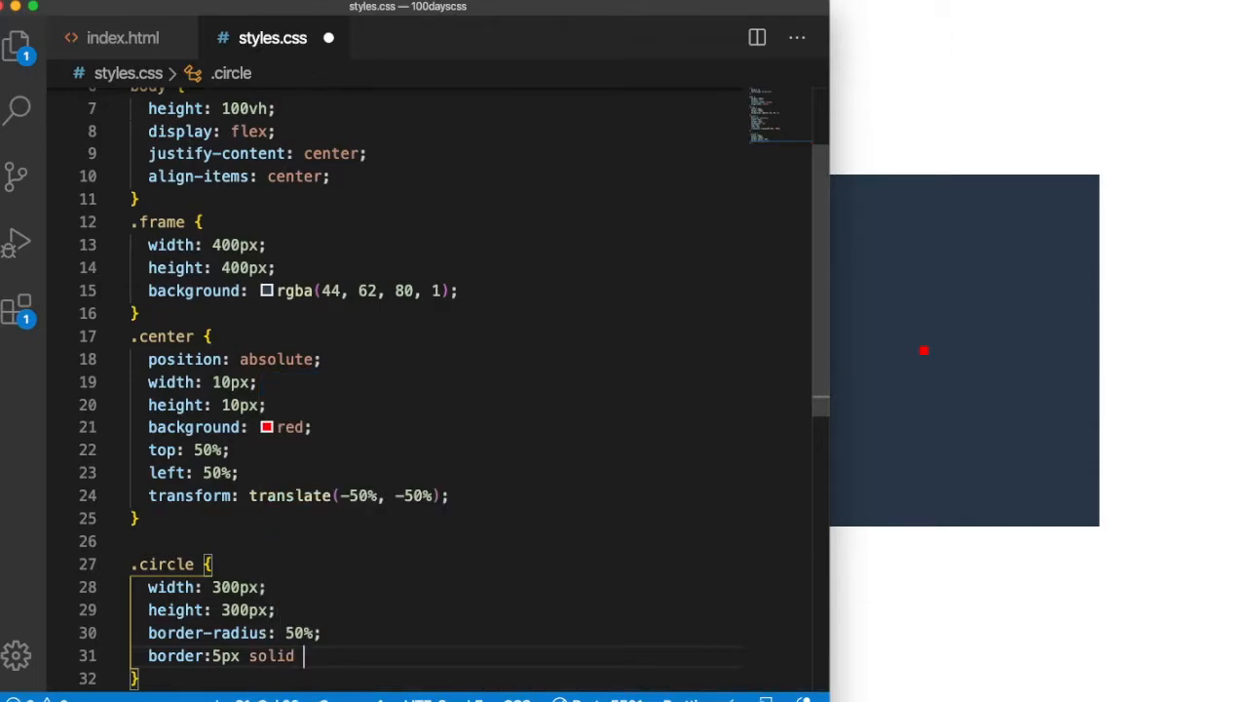
text(green;)
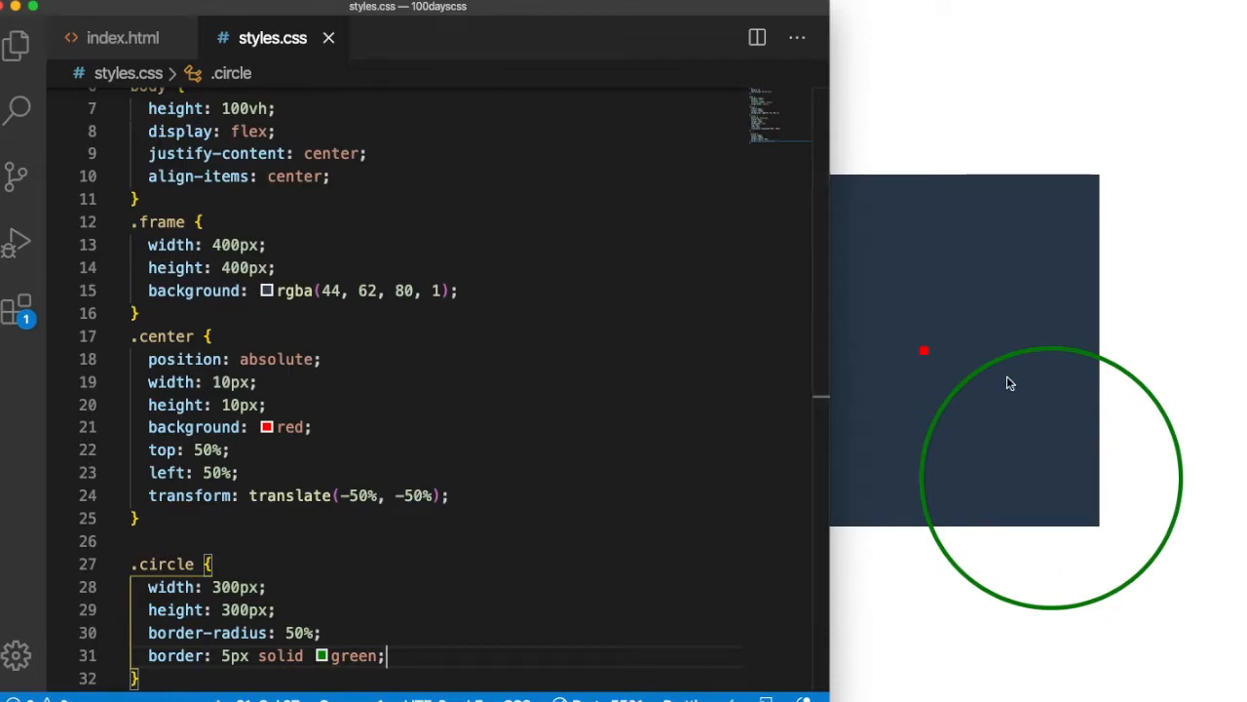
scroll(down, 3)
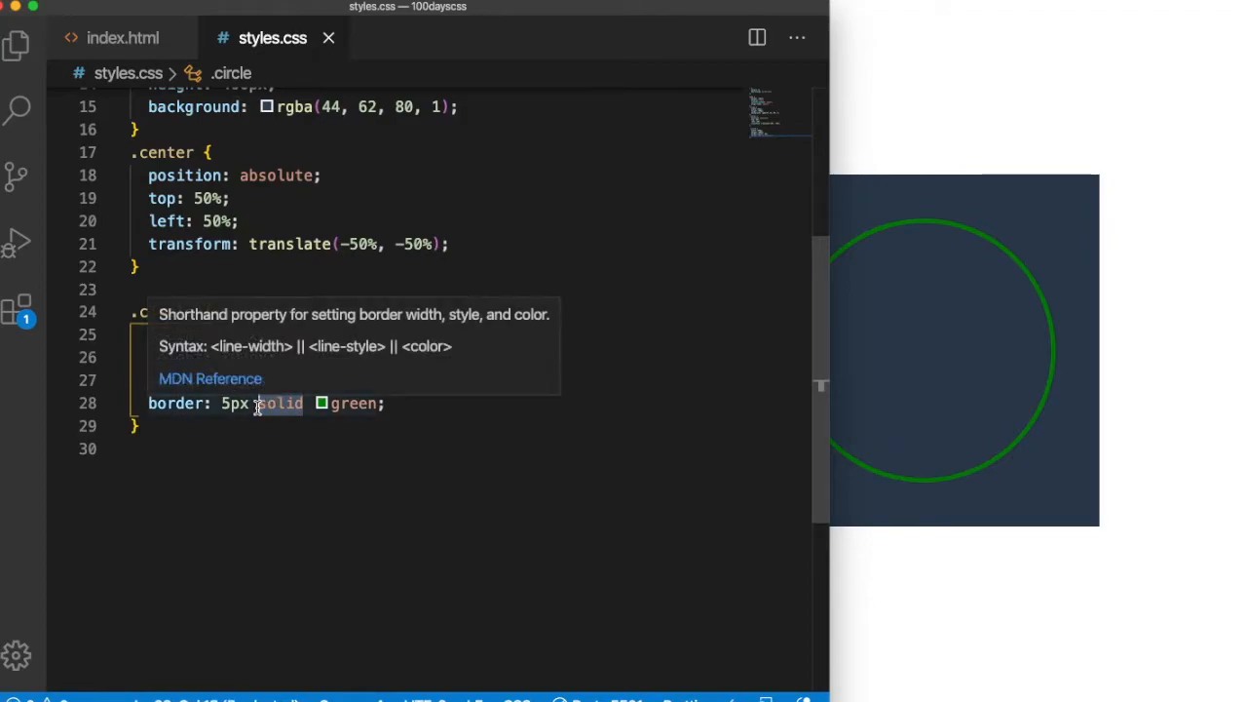
text(dotted)
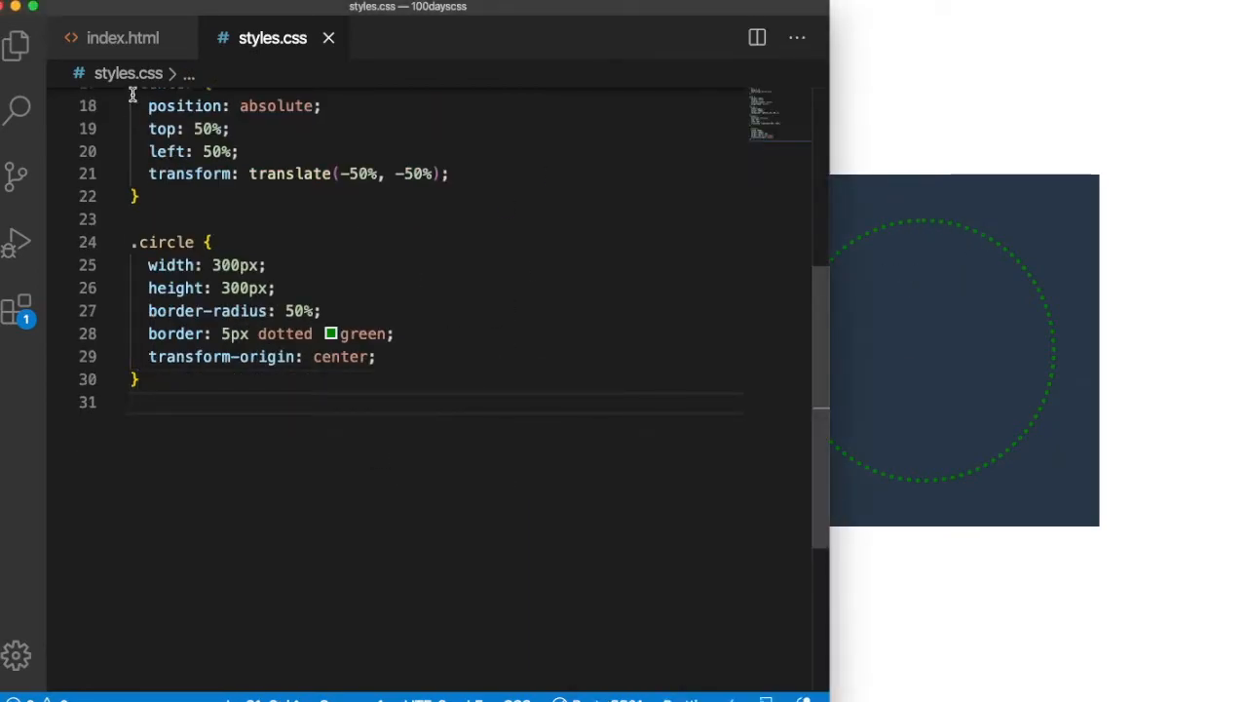
click(123, 39)
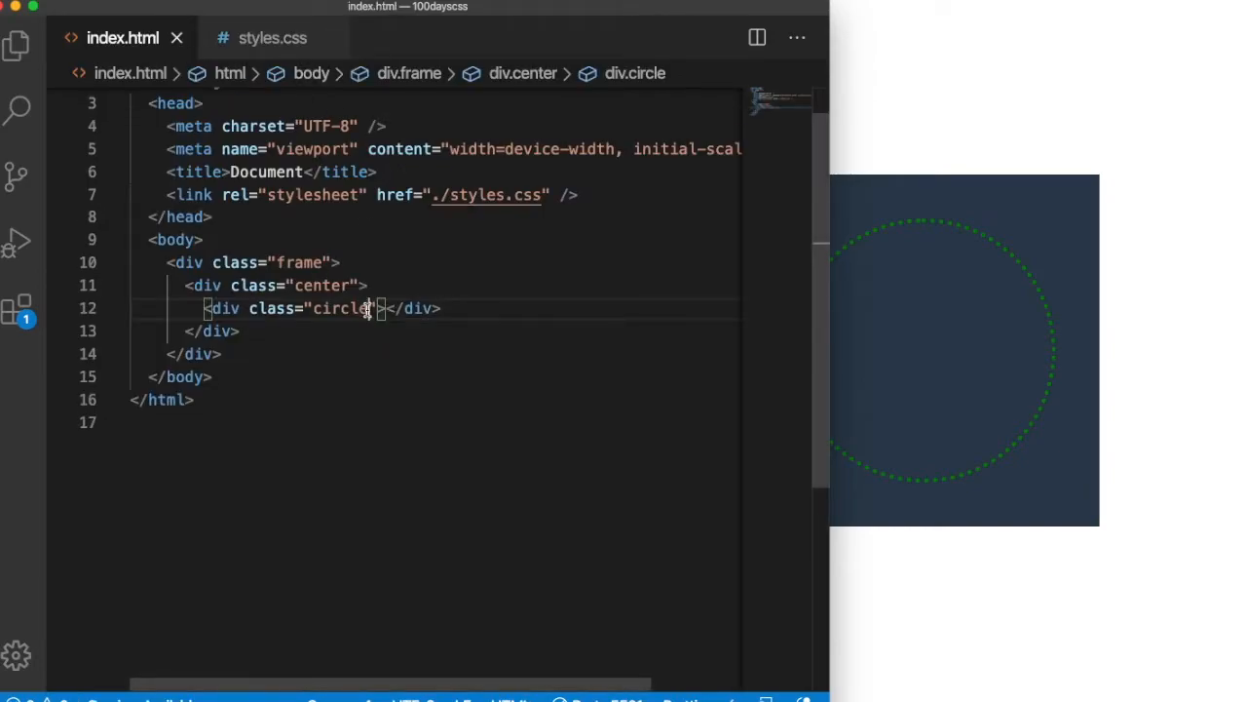
text(circle)
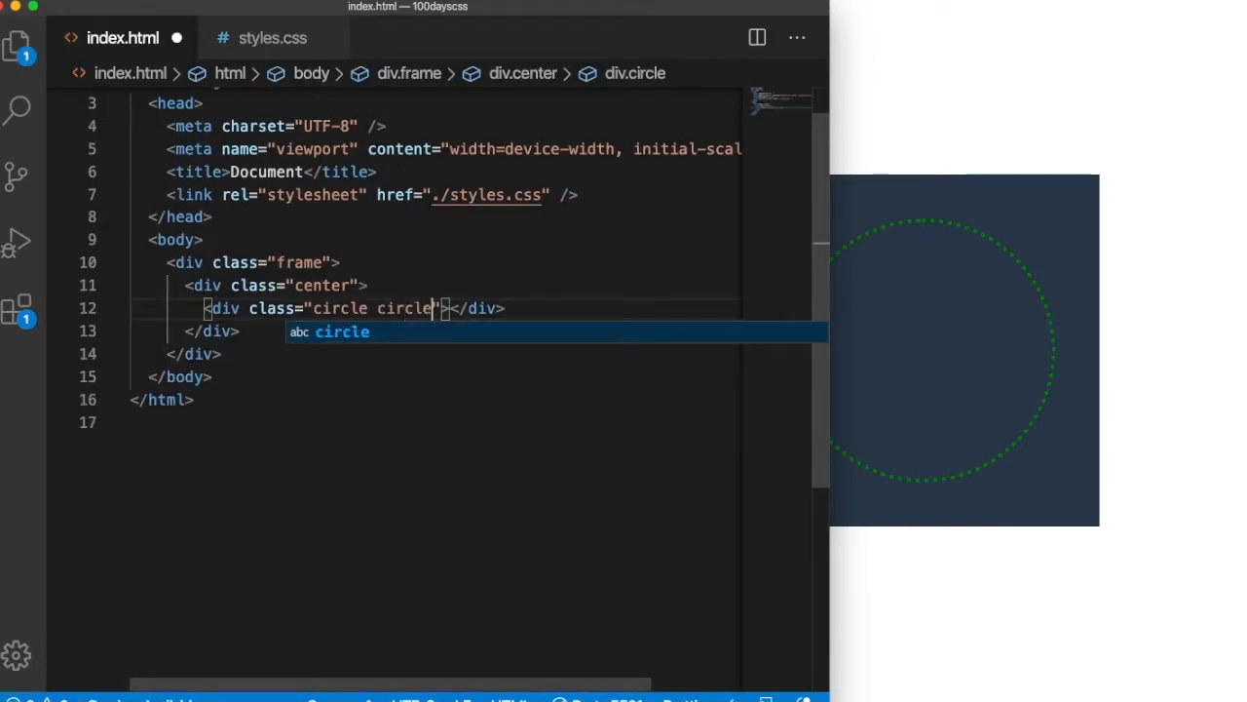
text(-1)
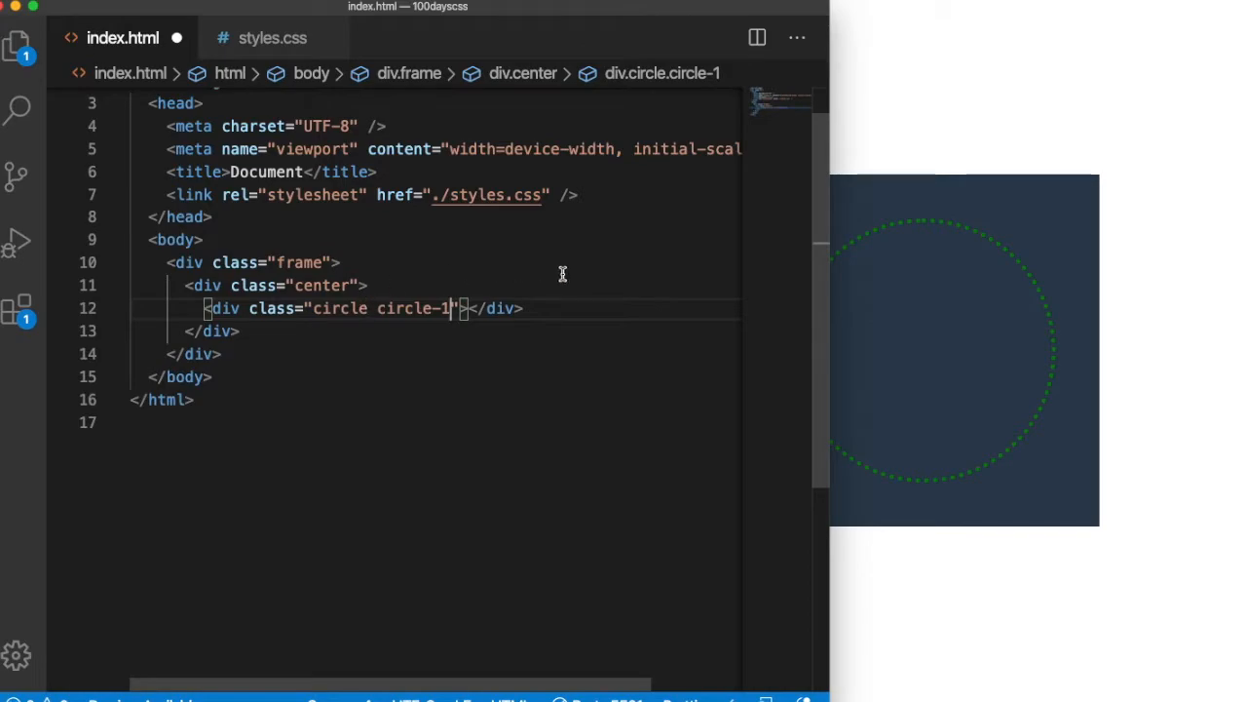
click(272, 37)
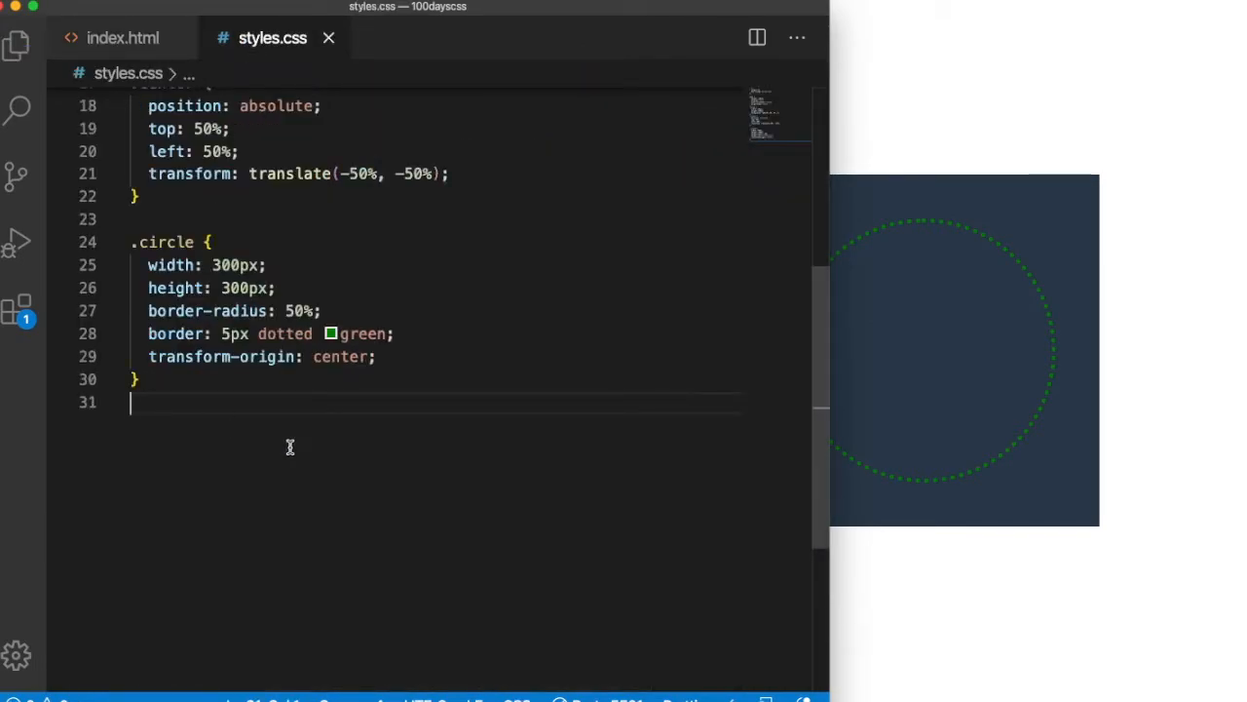
text(.circle)
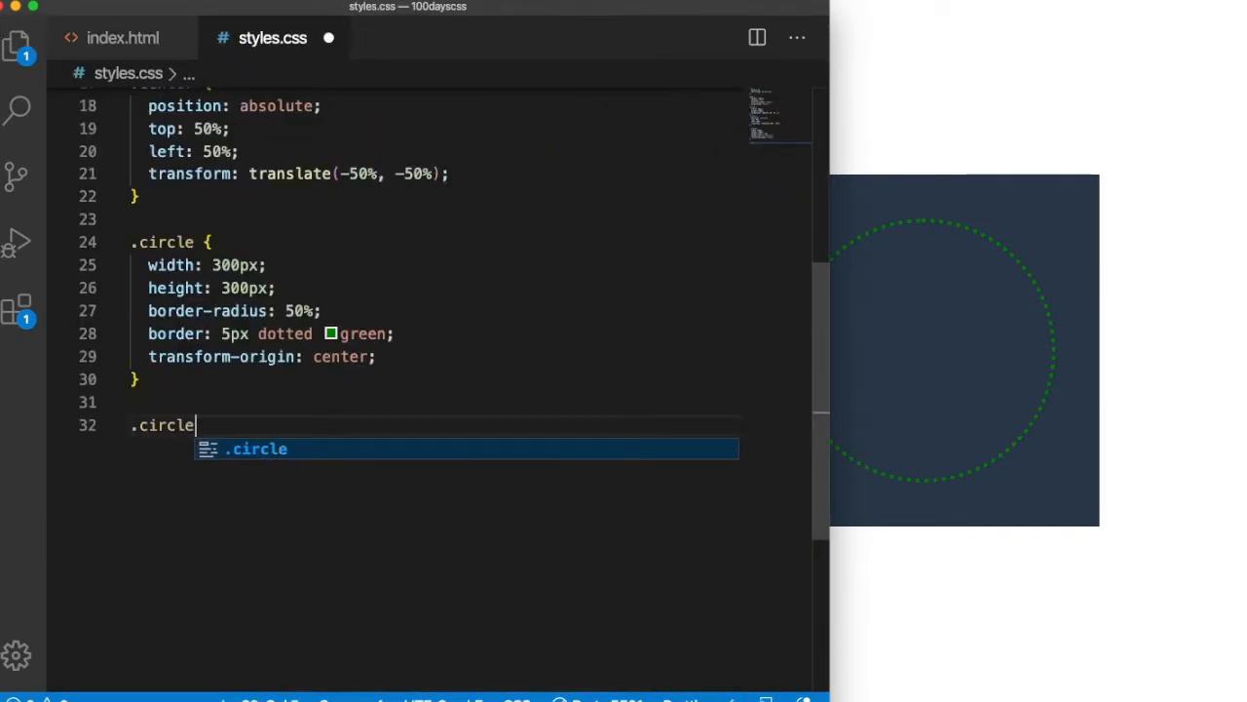
text(-1{)
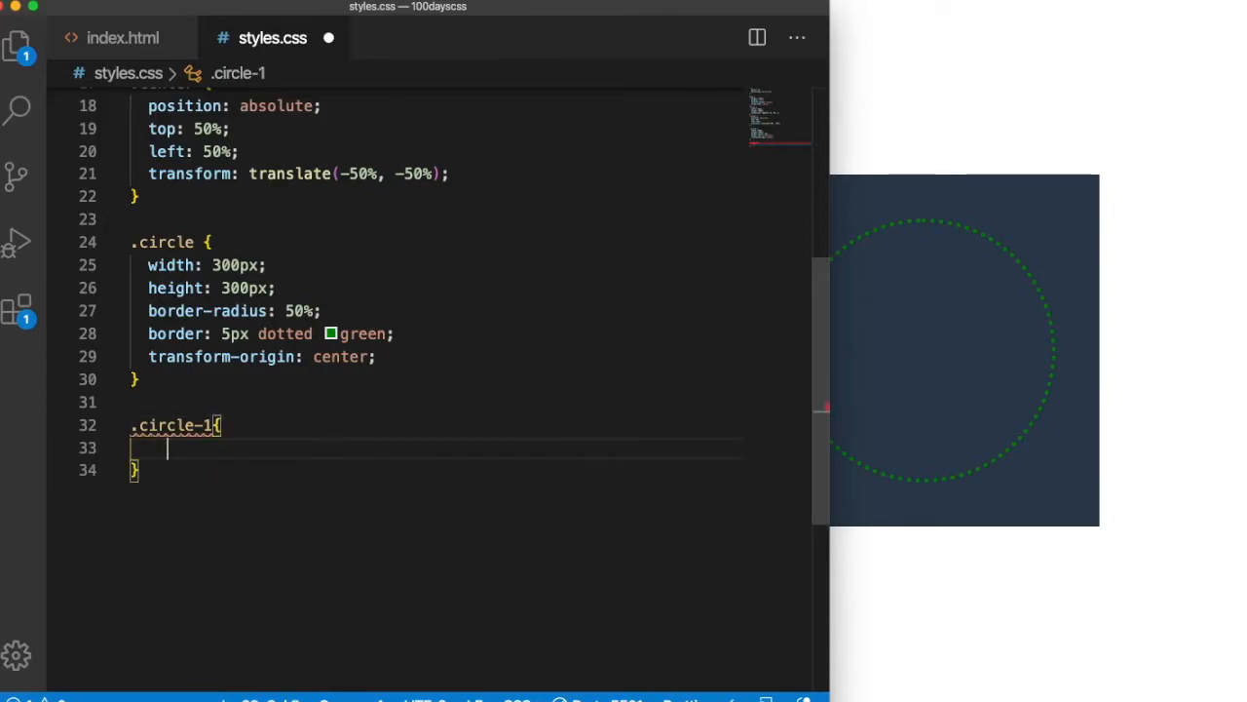
text(a)
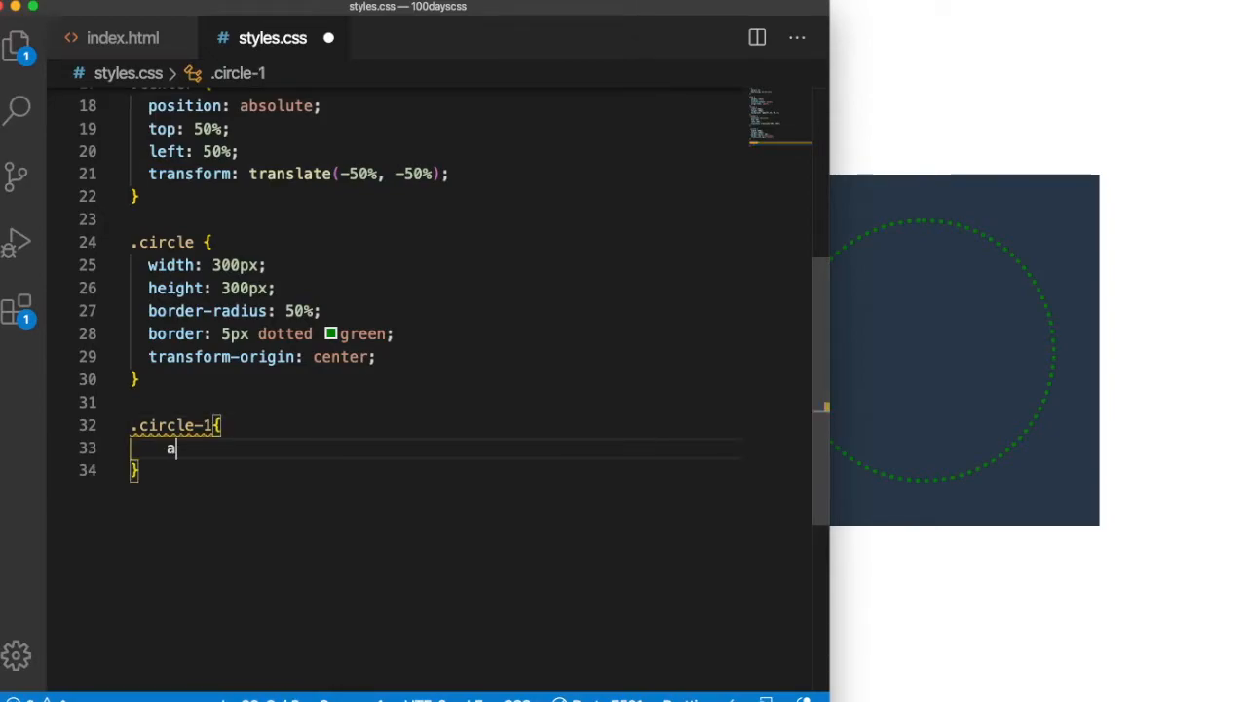
text(animation: cl)
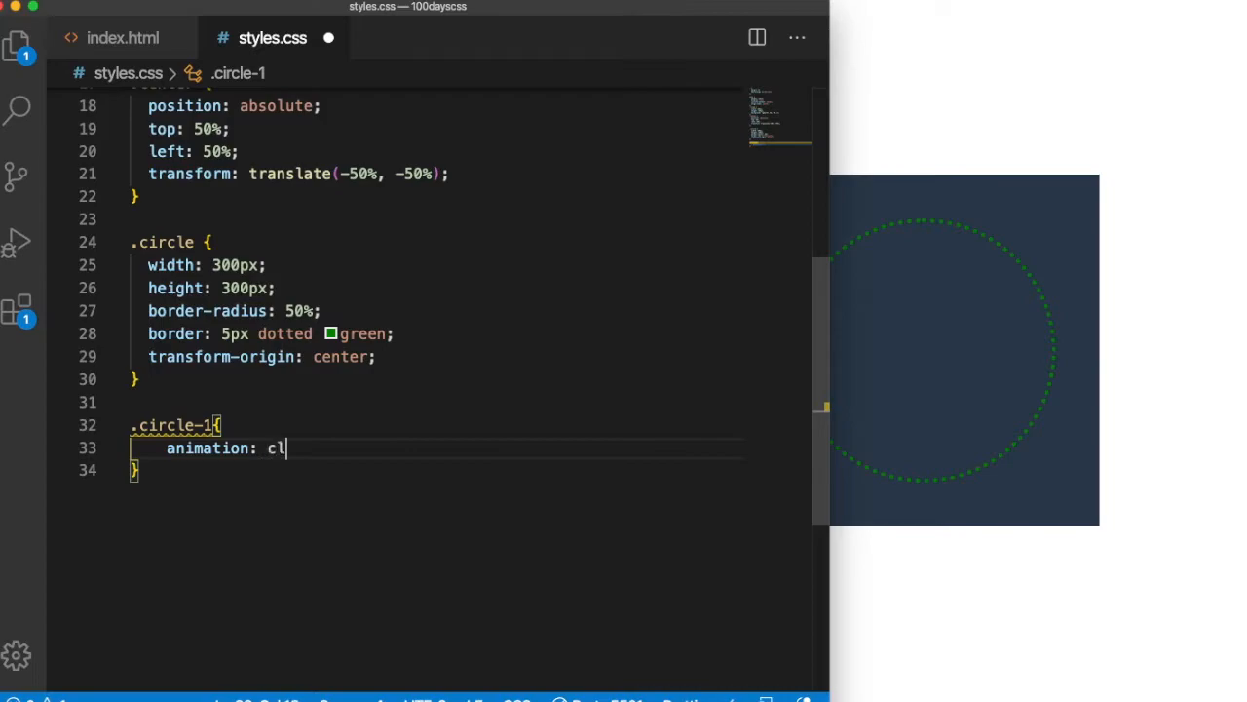
text(oser)
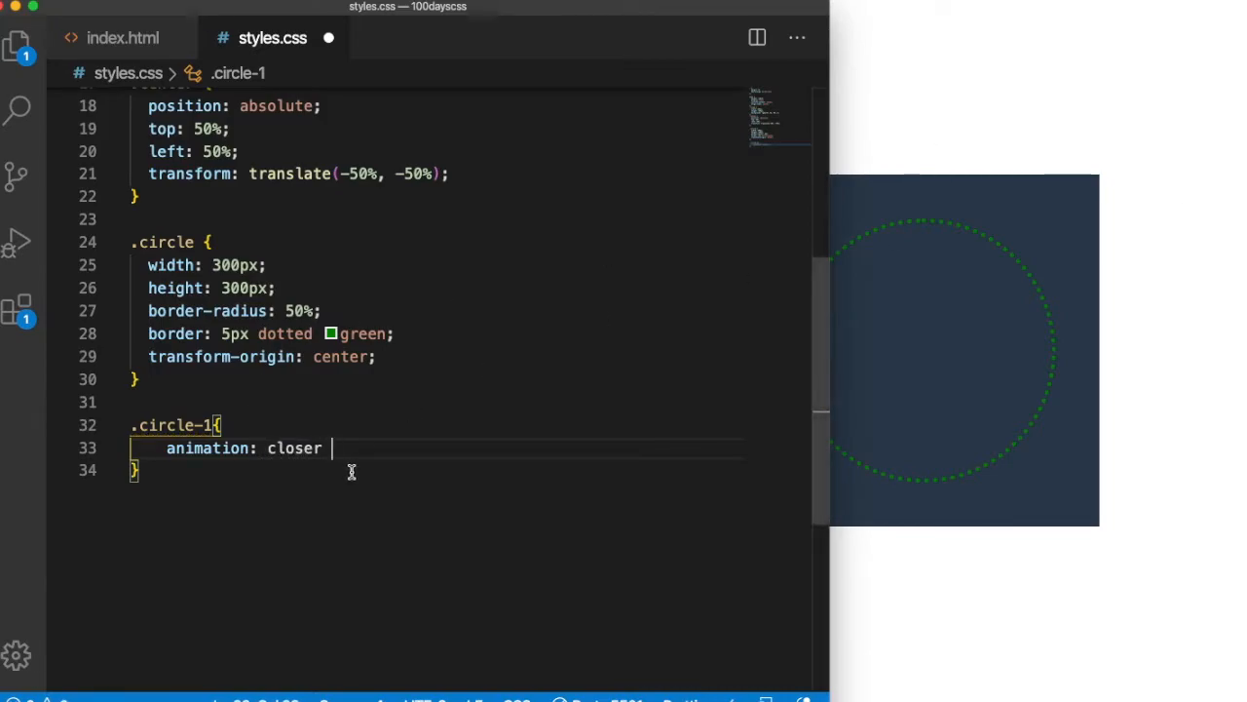
mouse_move(386, 456)
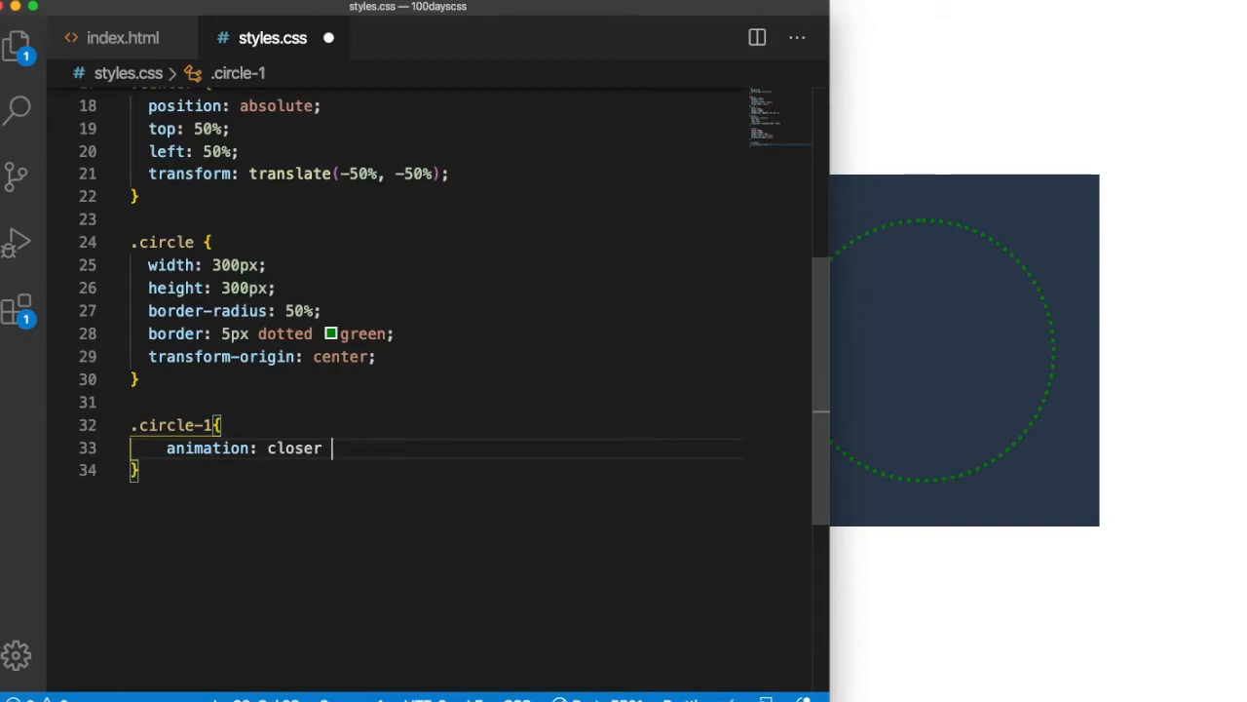
text(10s)
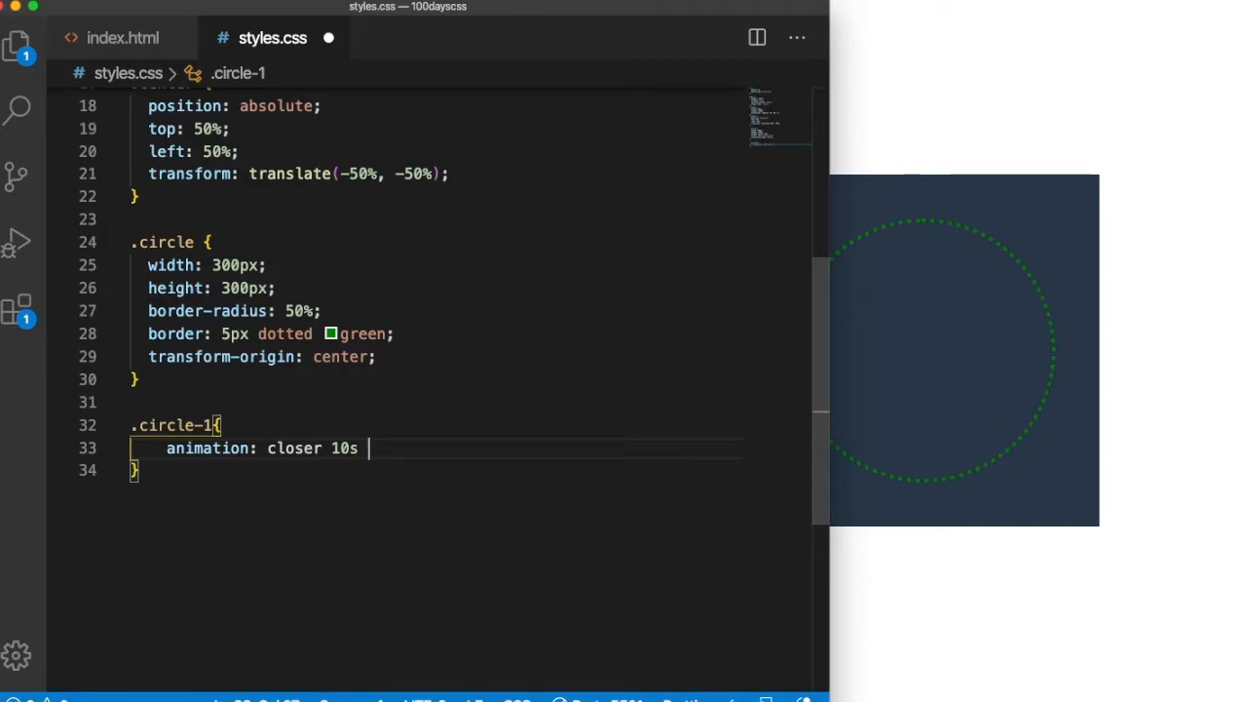
text(1s)
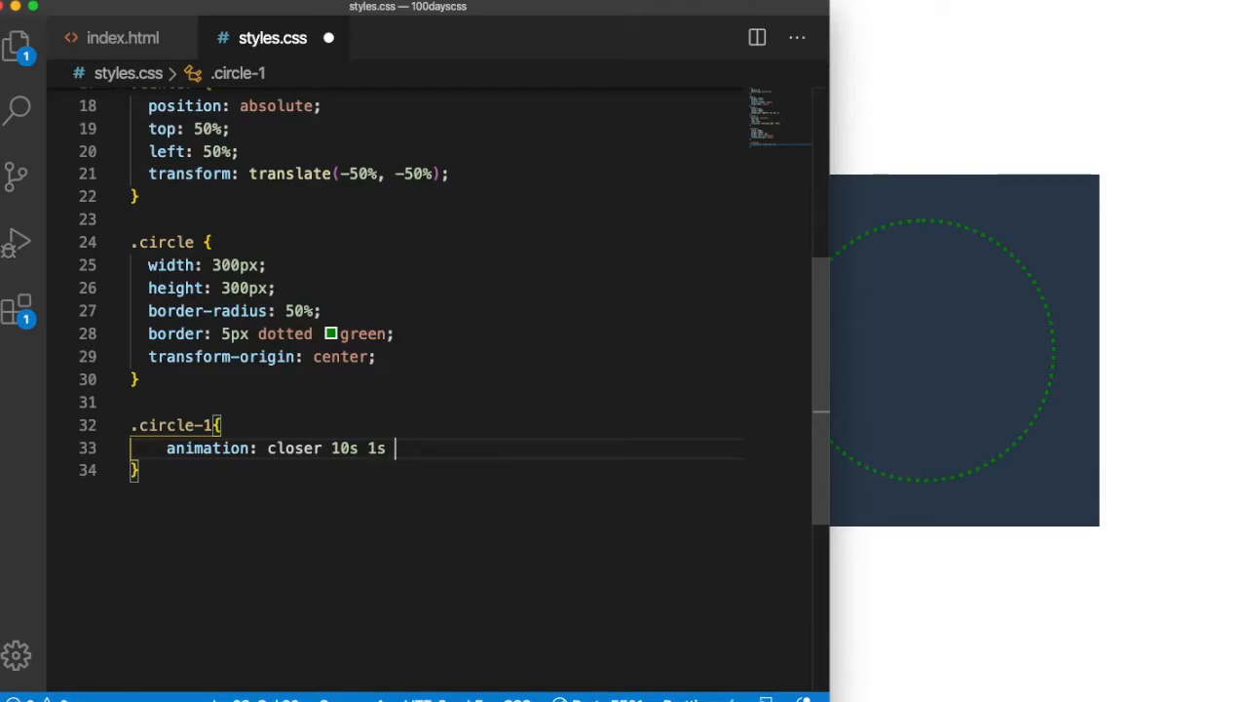
text(e)
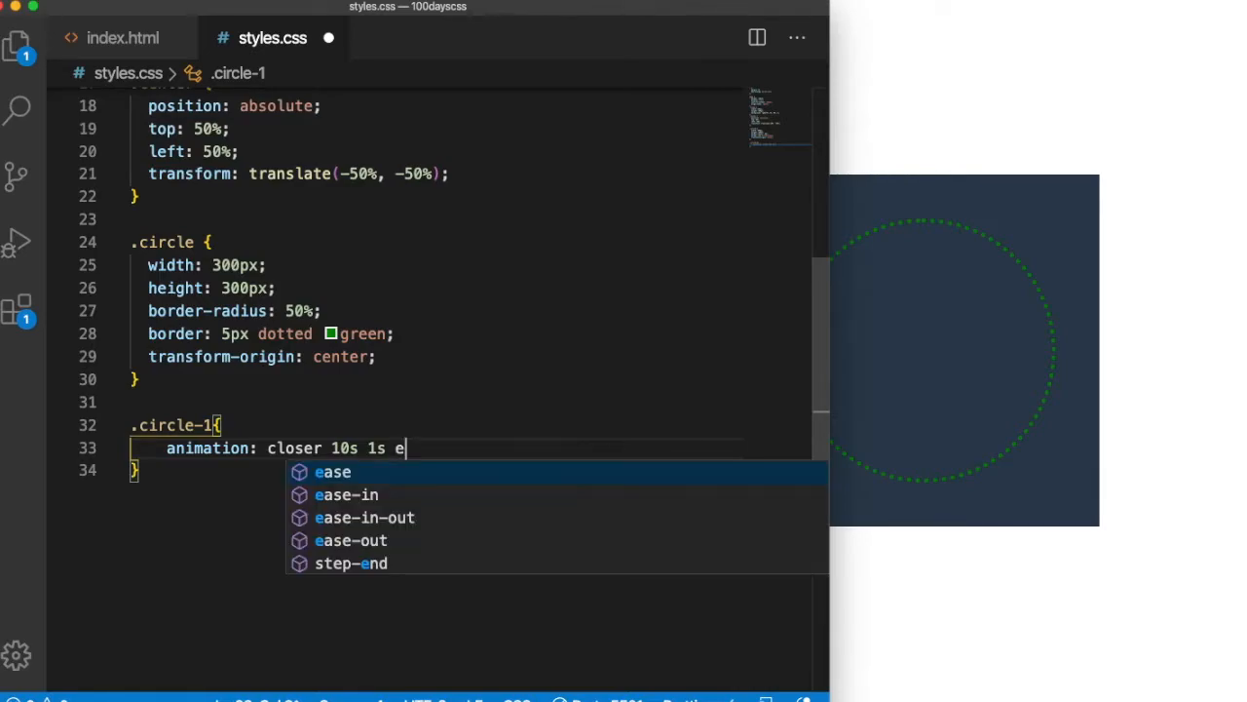
text(ase-out;)
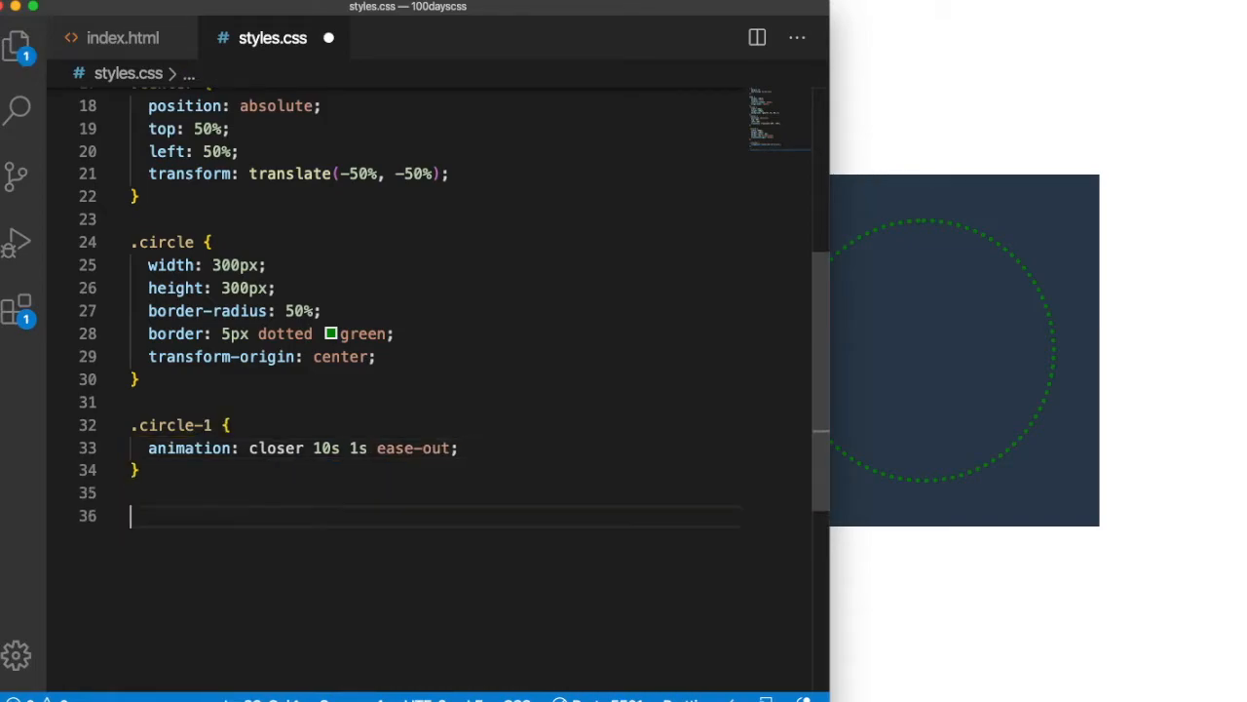
text(@keyframes clos)
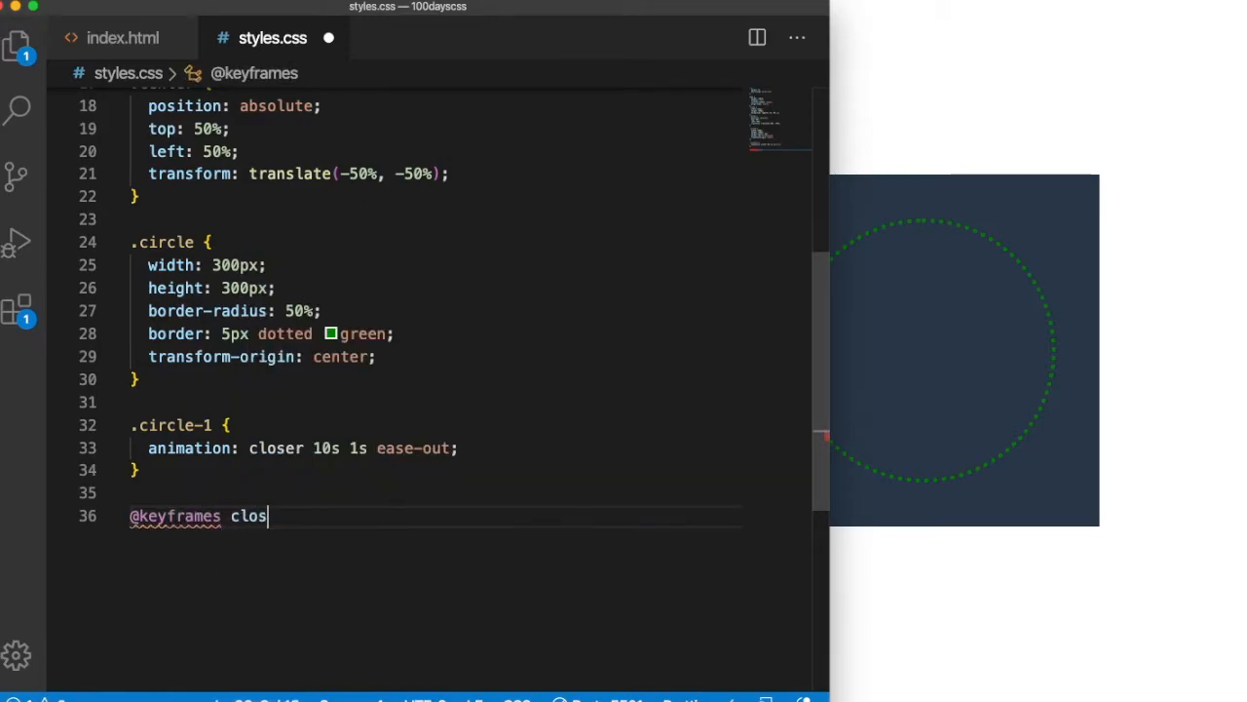
text(er{)
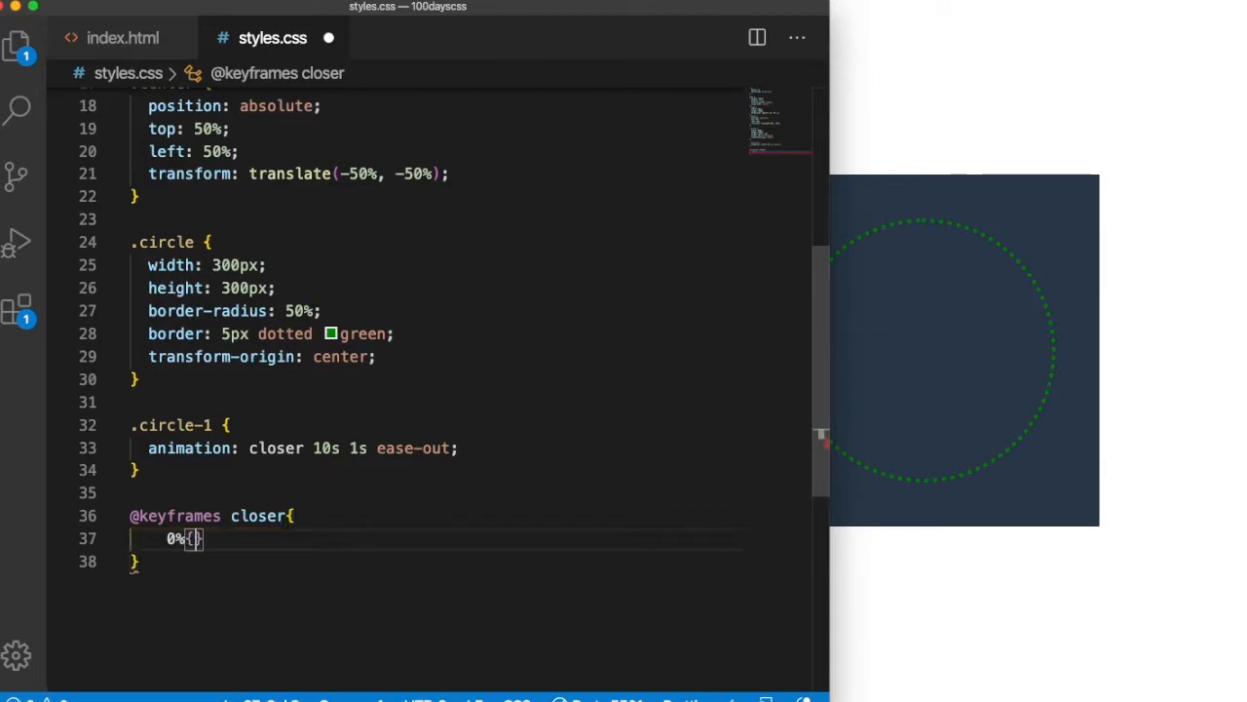
key(enter)
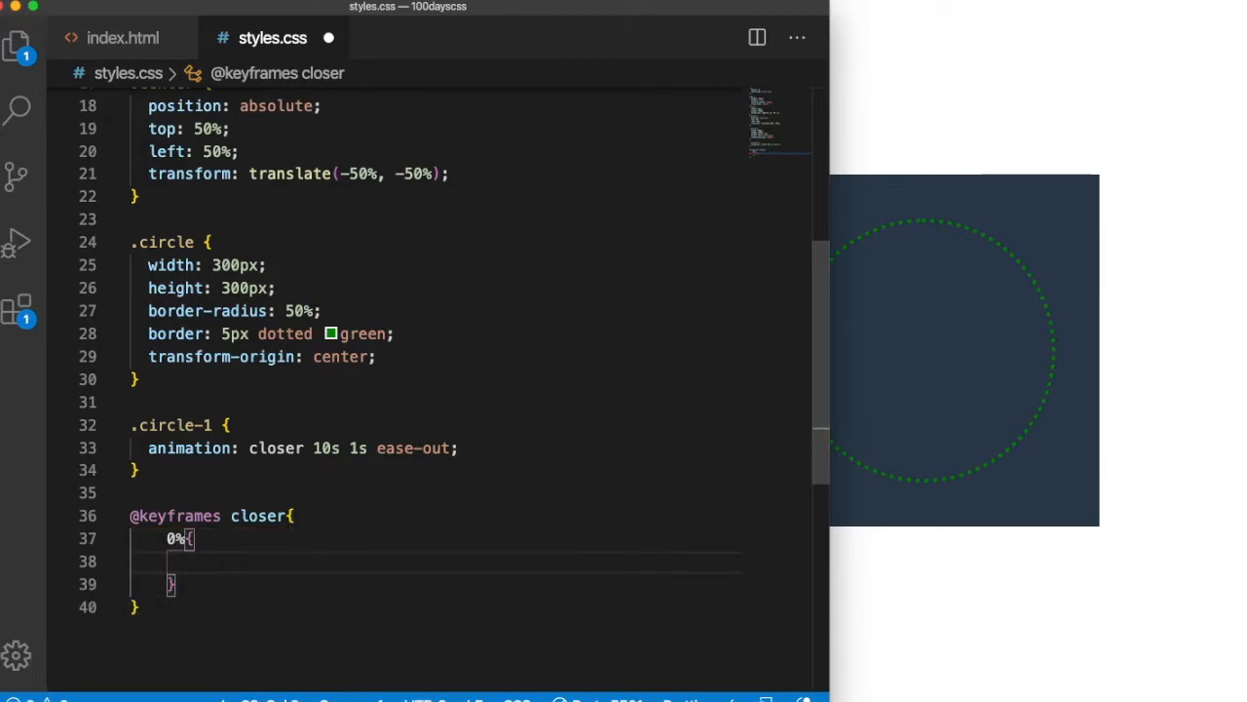
text(100%{)
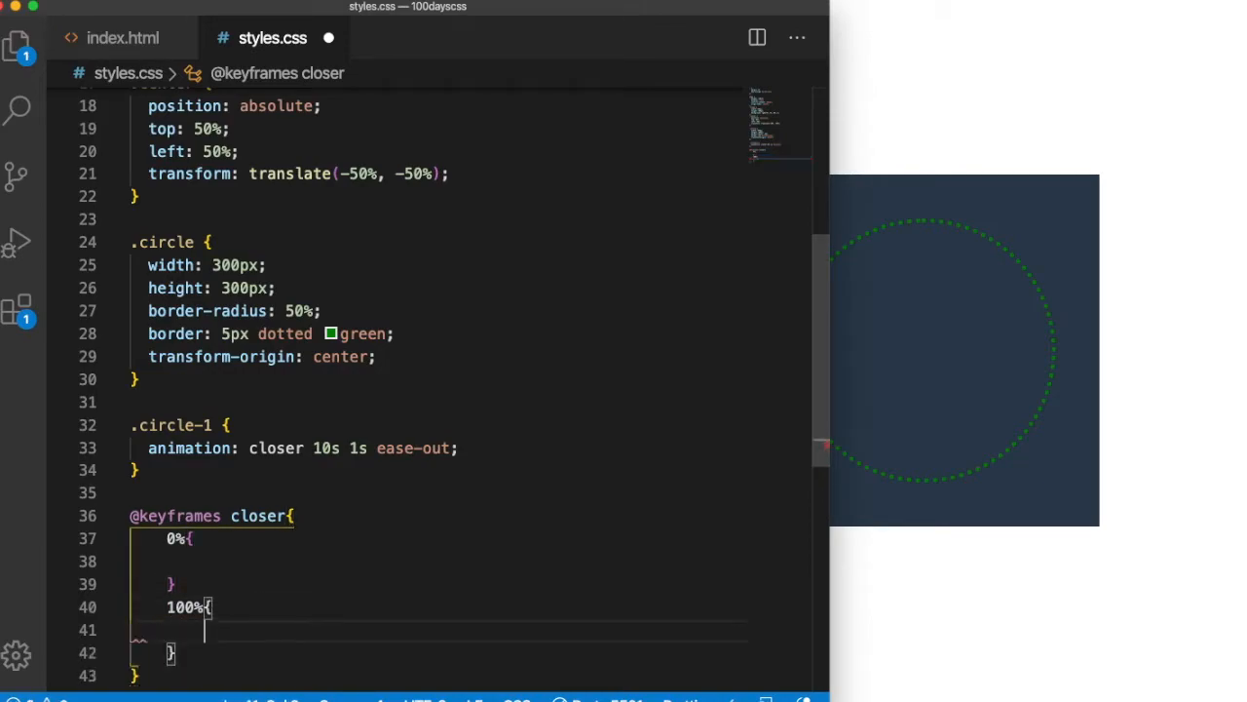
click(246, 561)
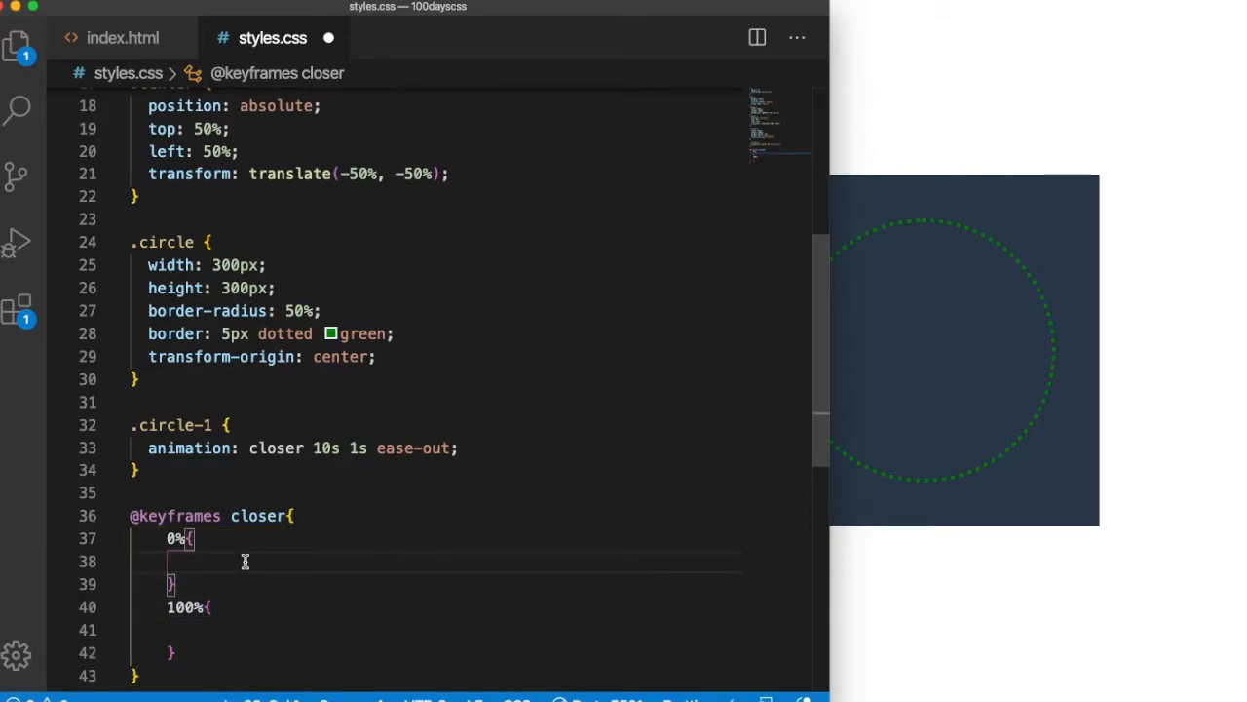
text(transform:)
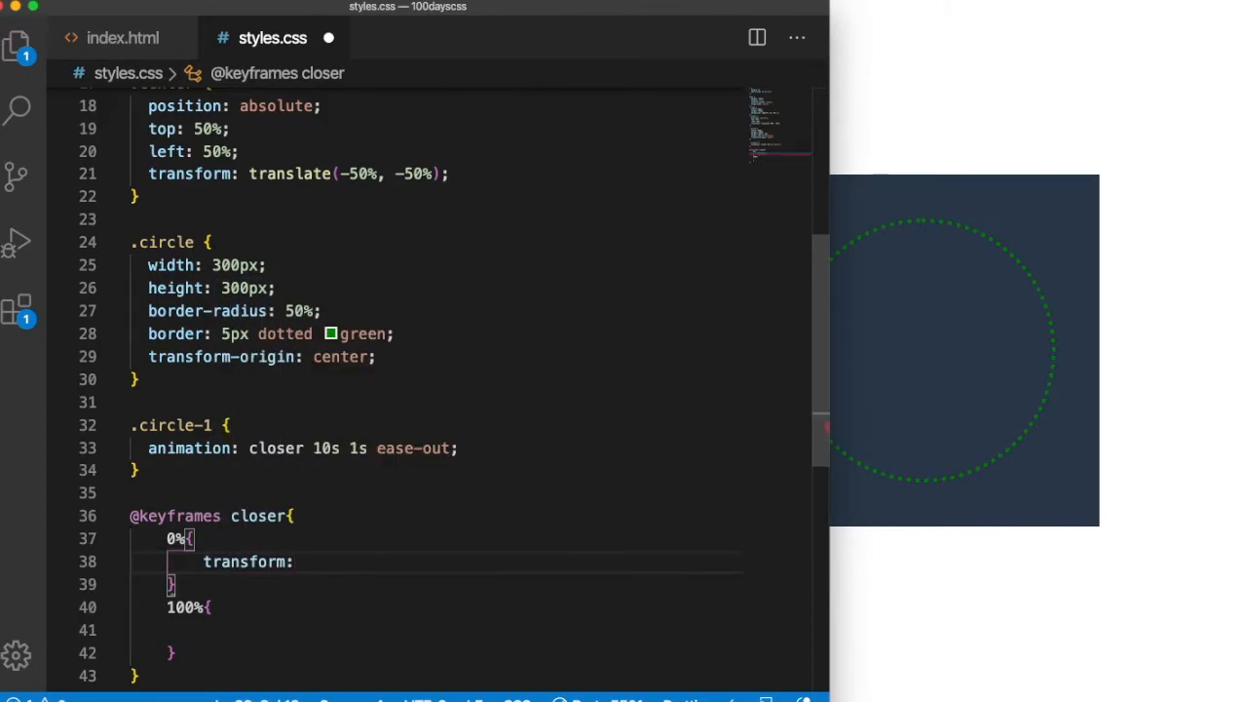
text(scale(0)
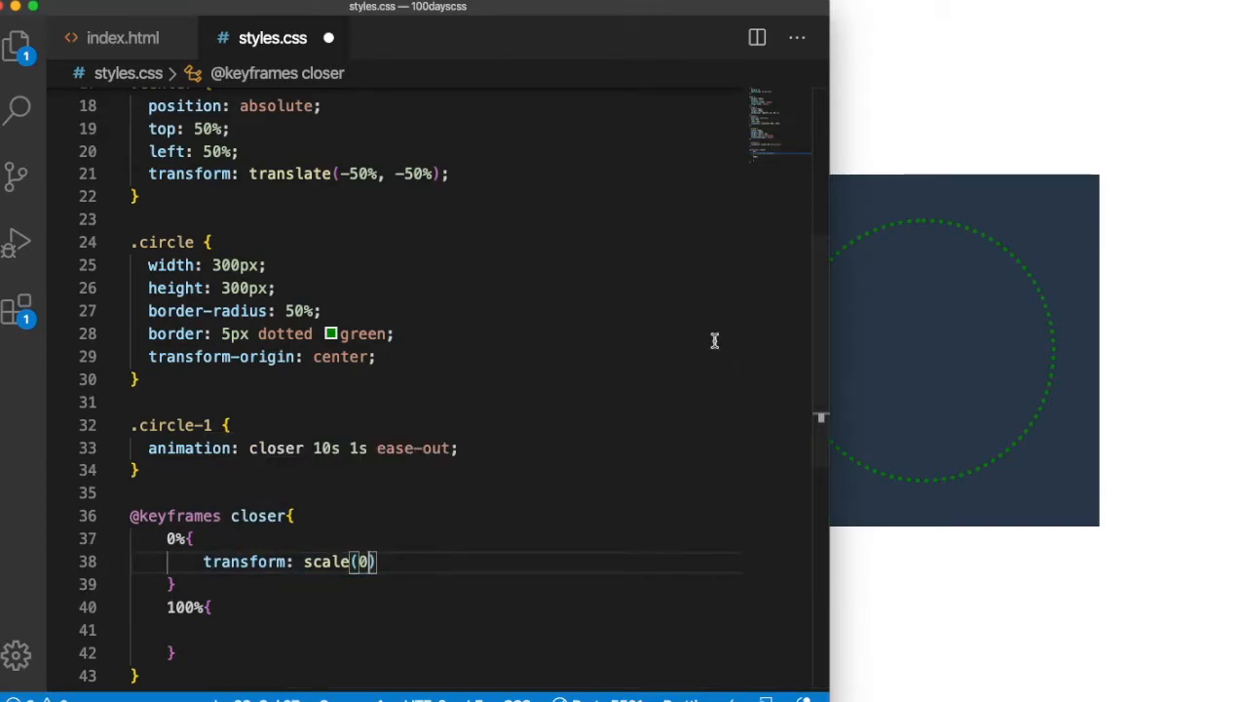
mouse_move(717, 427)
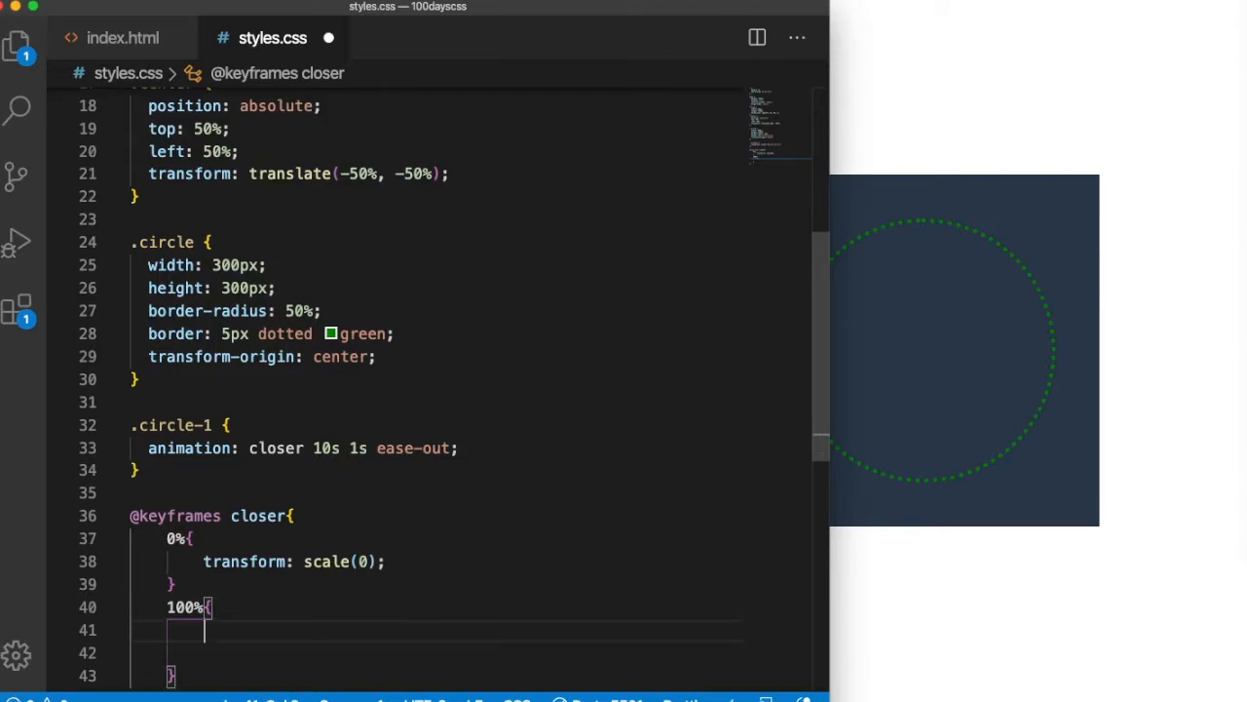
Step: Add the 100% keyframe with transform: scale(2)
text(transform:)
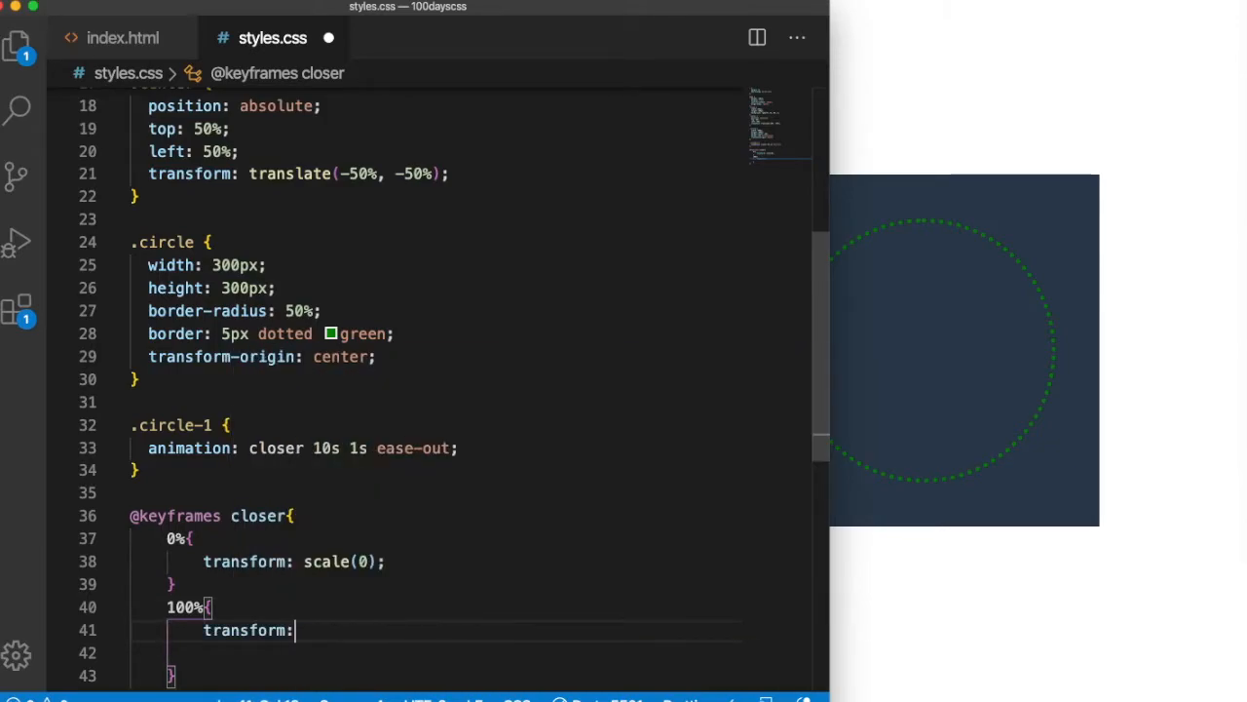
text(scal)
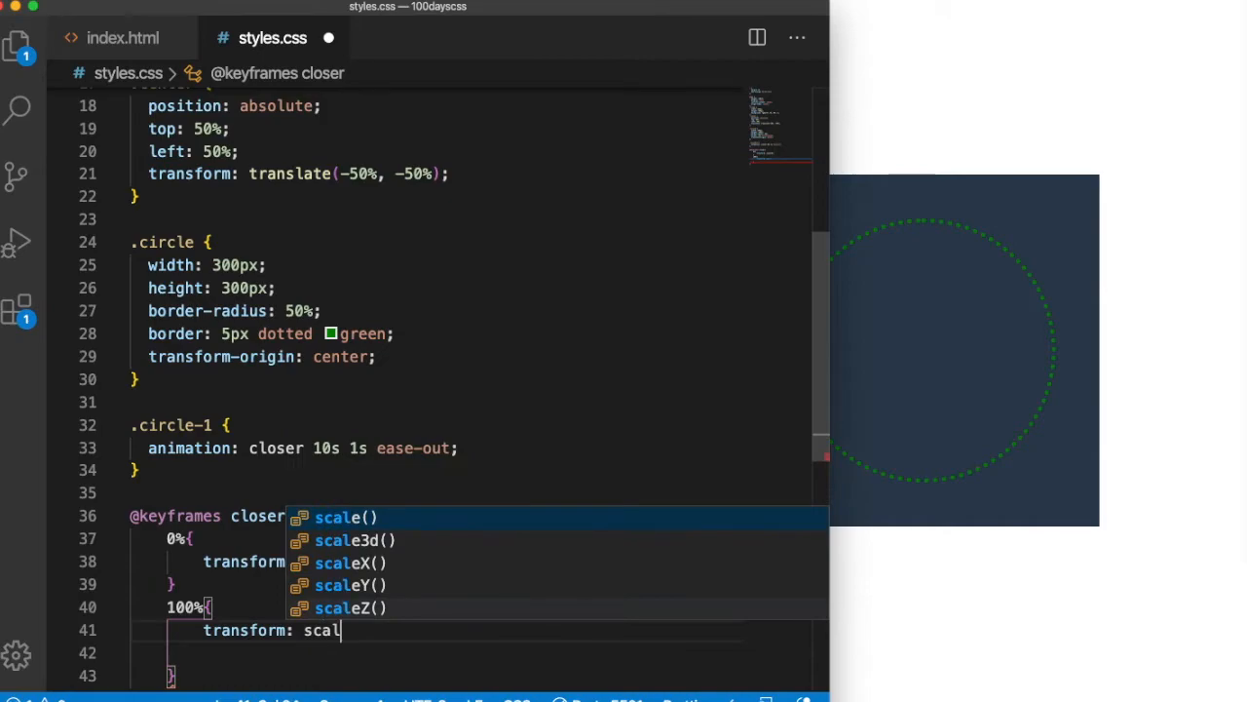
text(e(2)
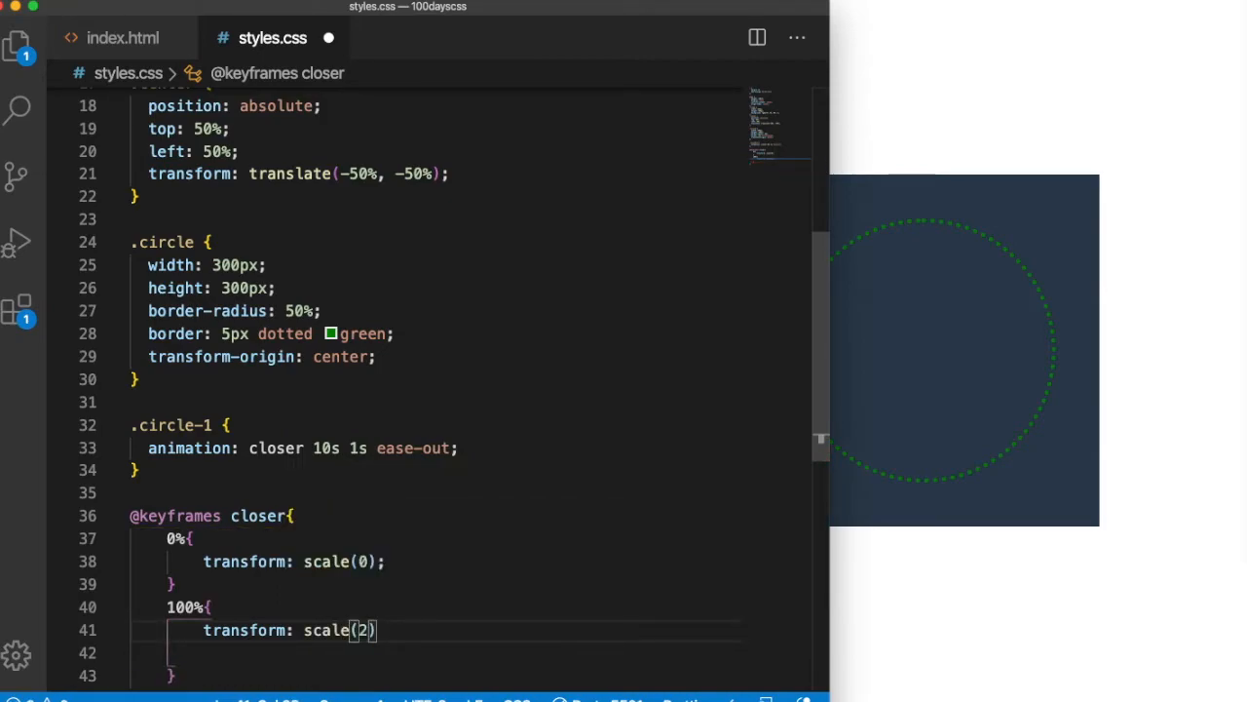
text(;)
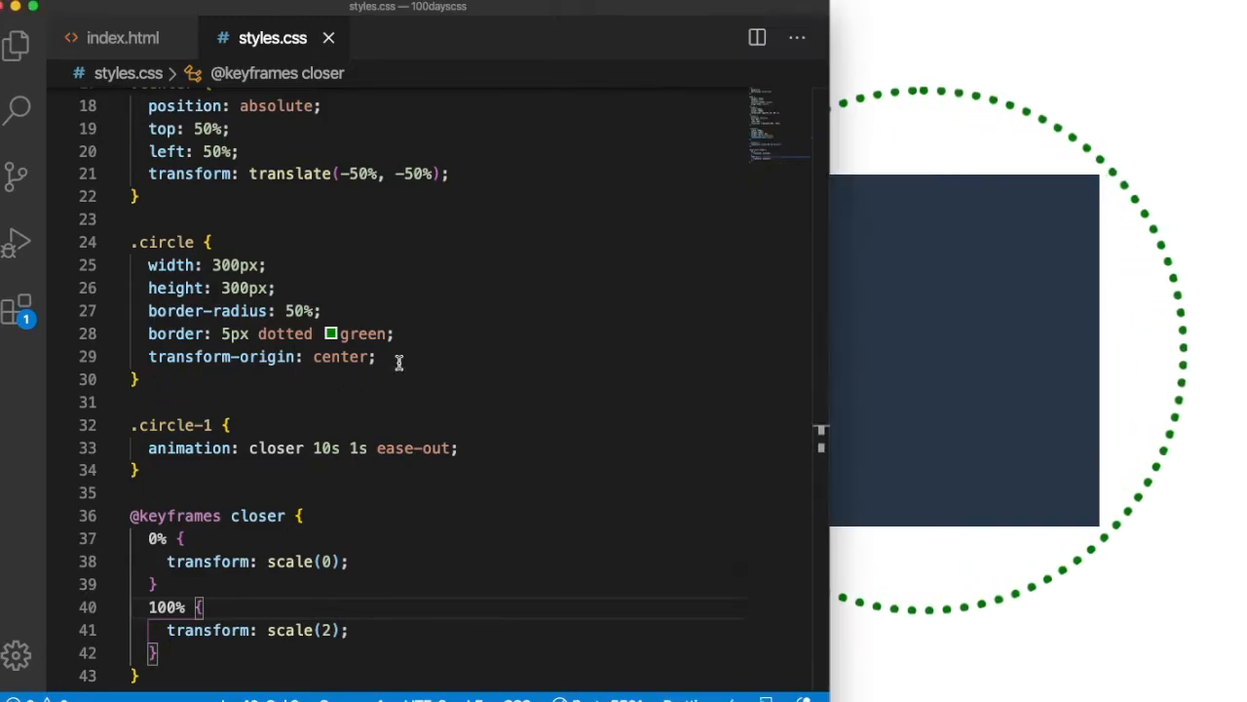
Step: Save and reformat styles.css so the closer animation plays in the preview
click(427, 378)
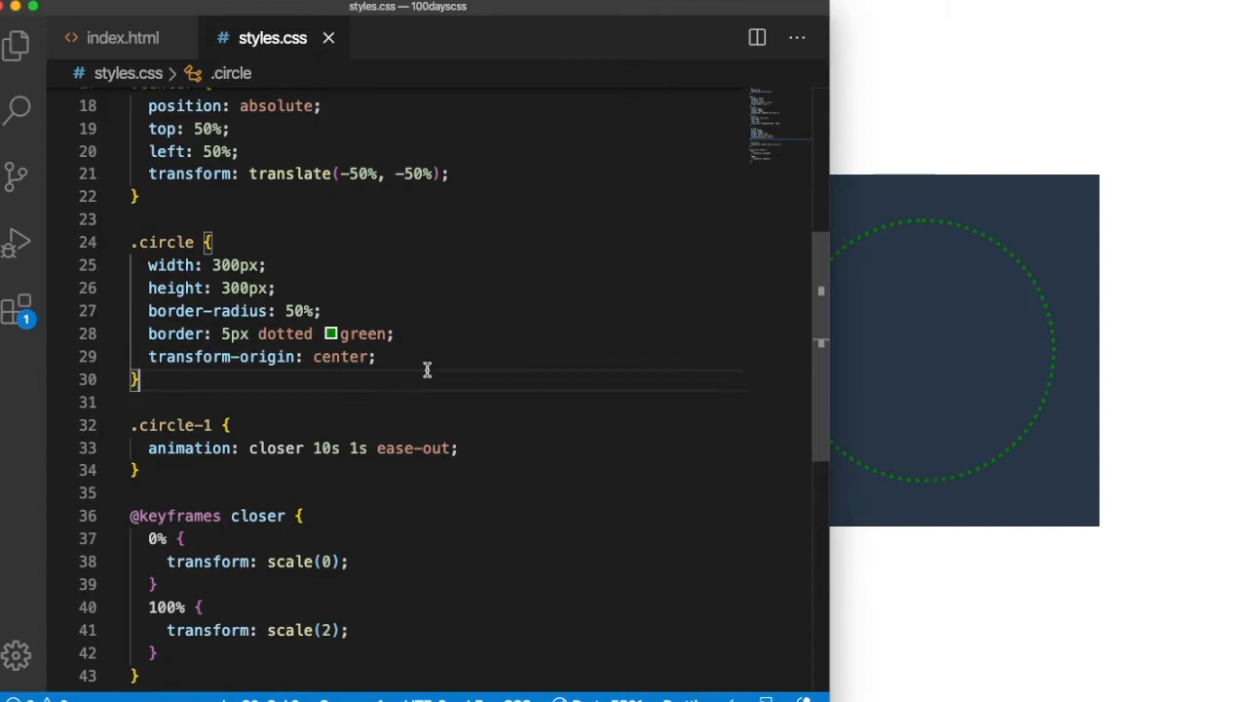
mouse_move(874, 207)
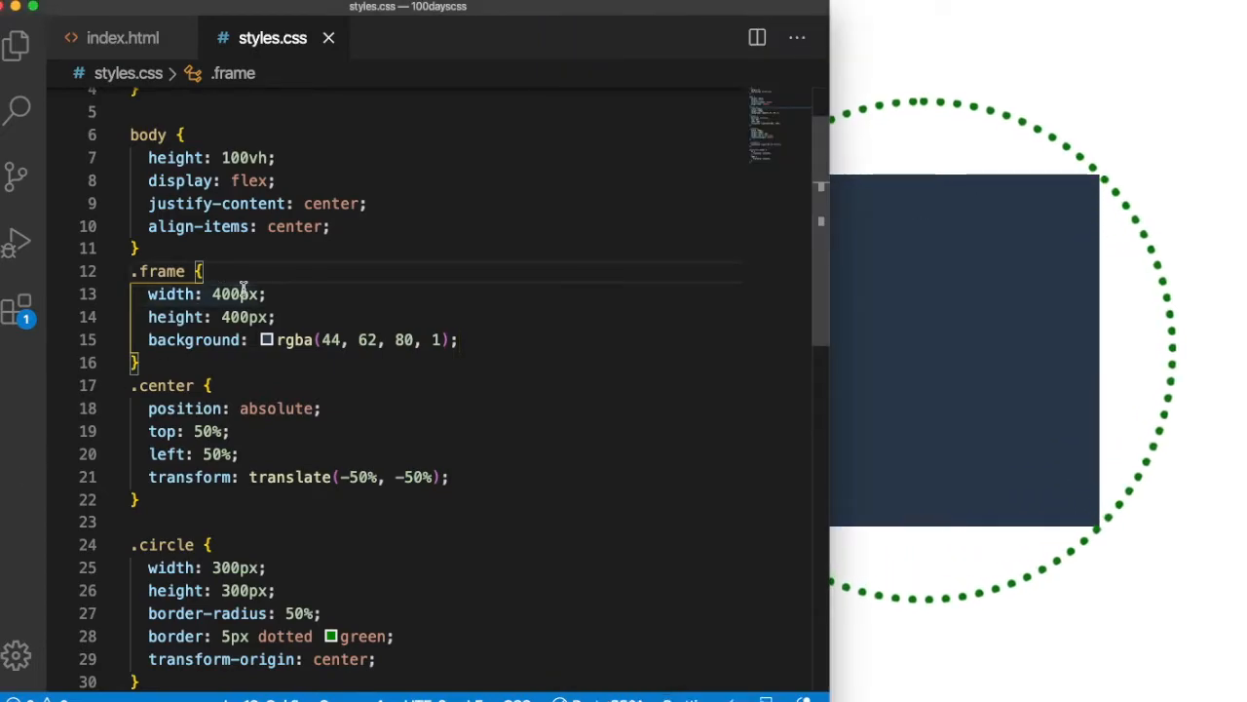
Step: Give .frame position: absolute and overflow: hidden, then scroll to the .circle-1 rule
text(position;)
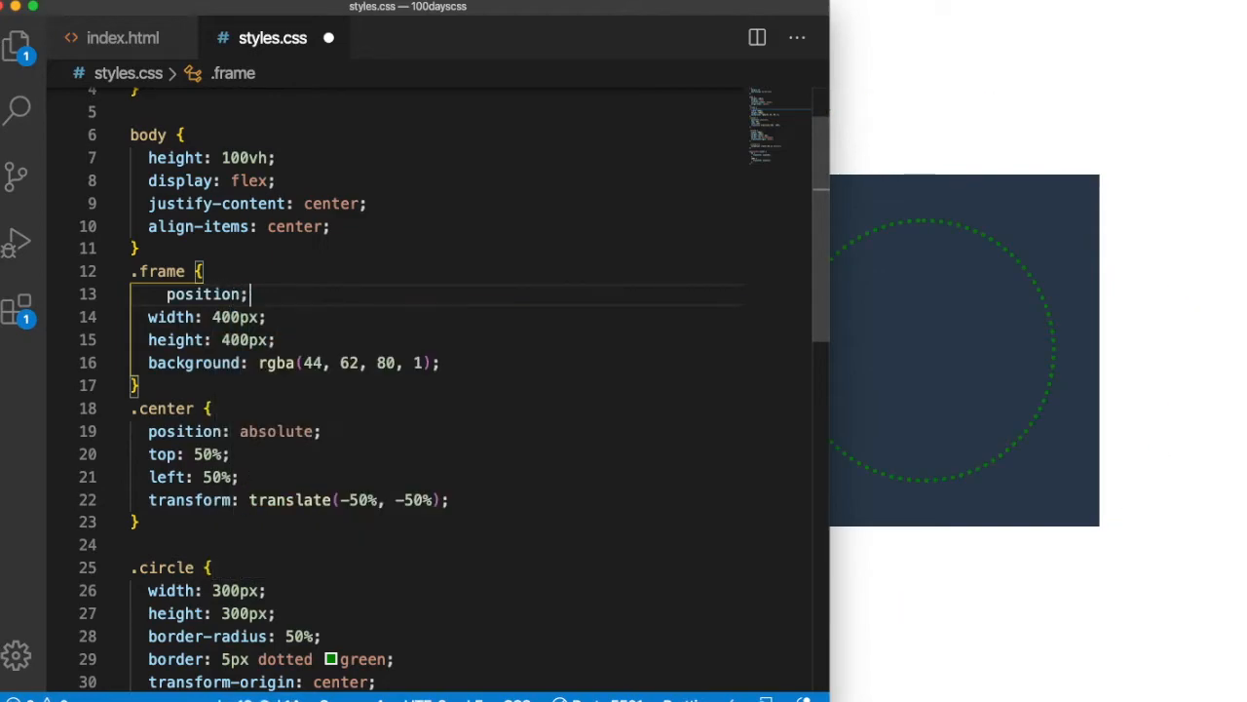
text(absolute)
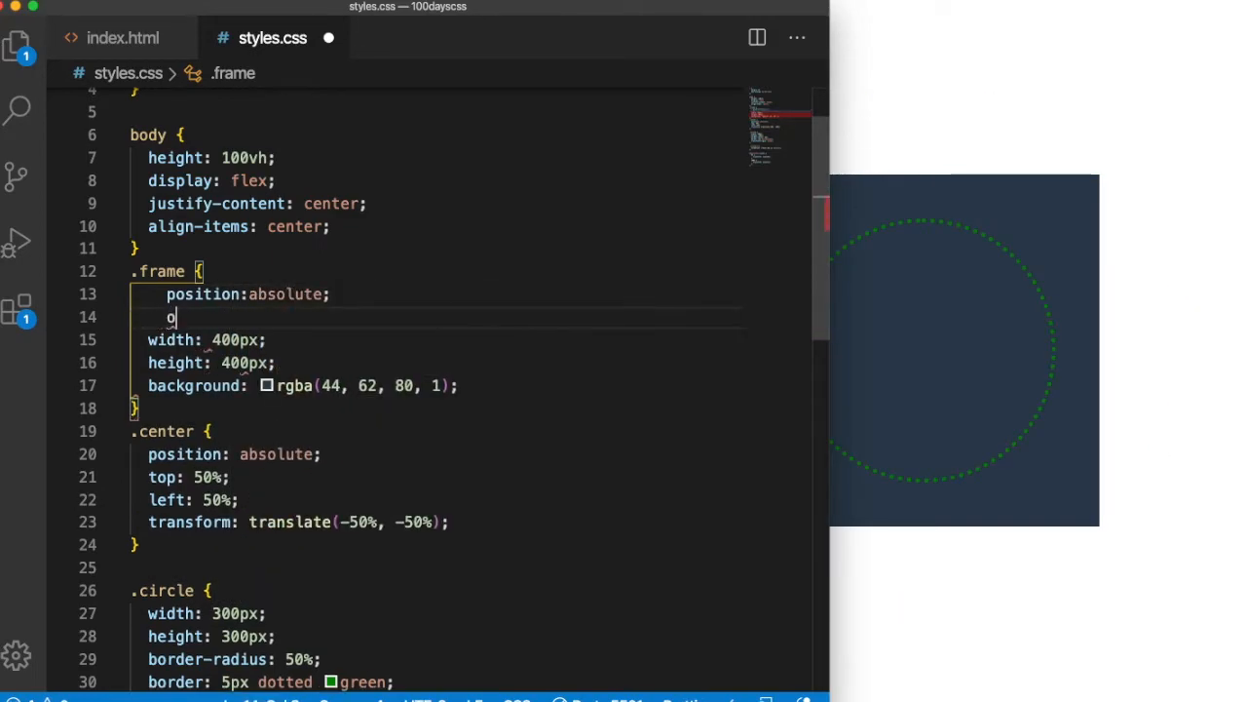
text(verfl)
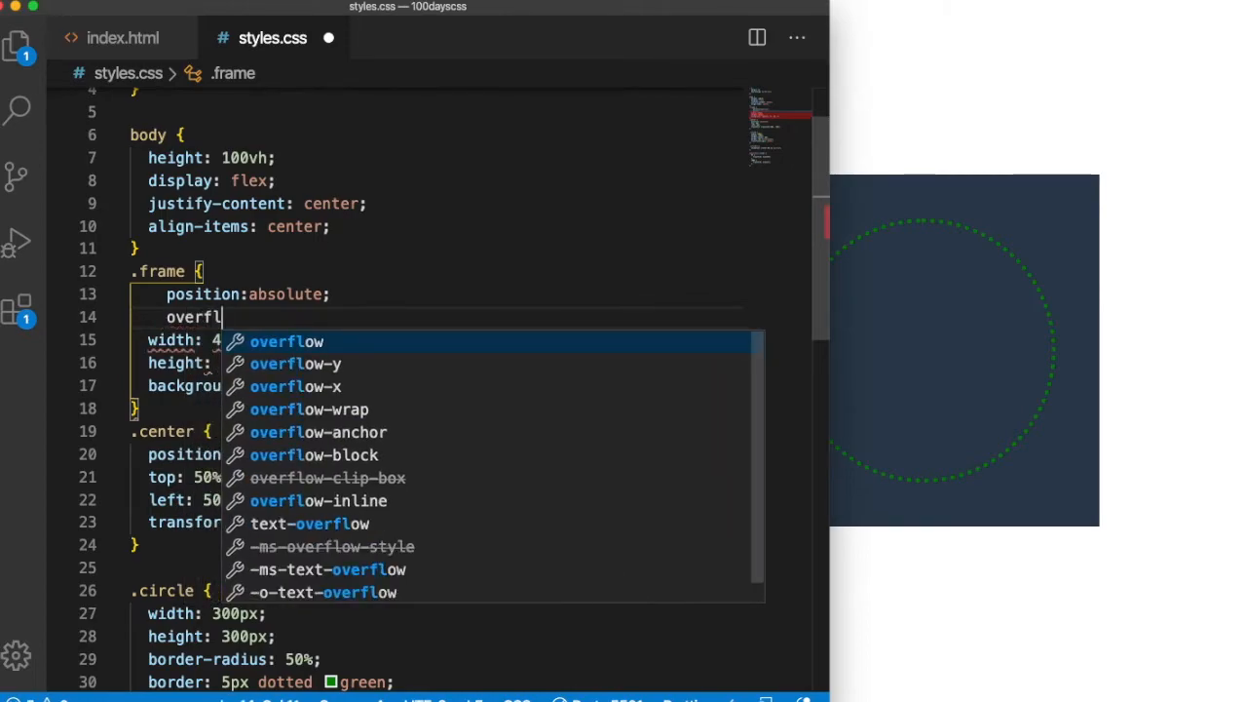
text(:d)
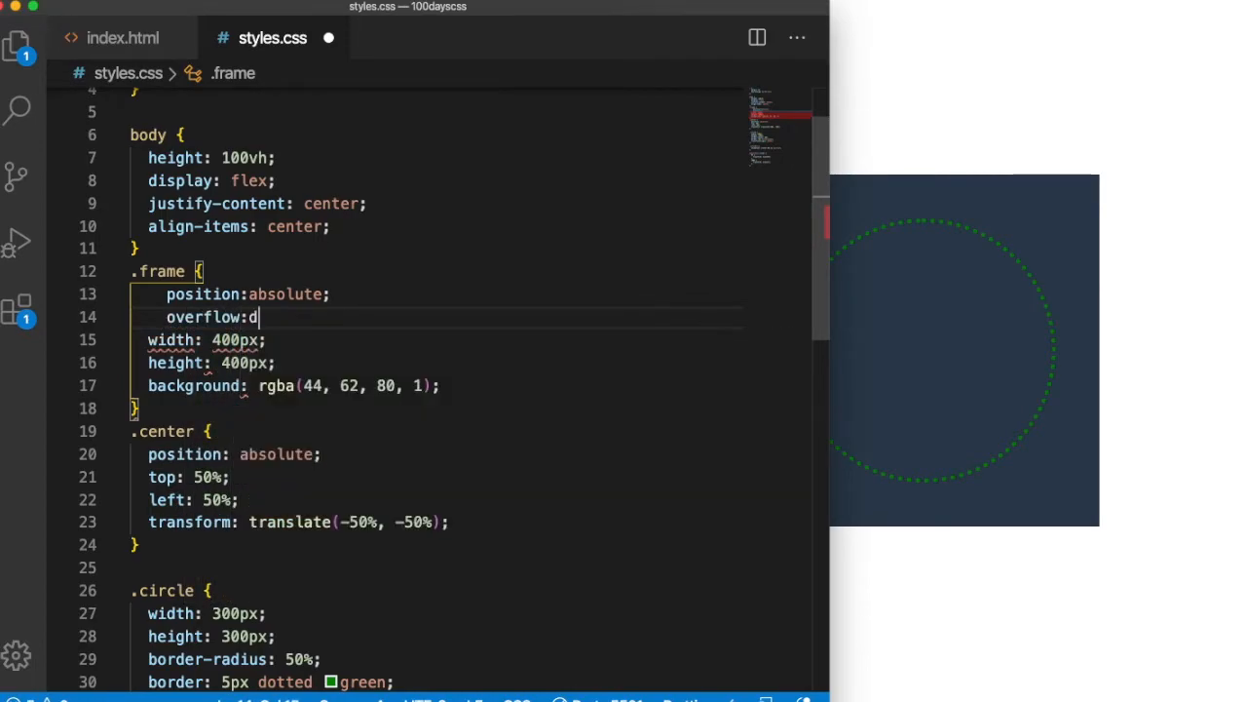
text(hidden;)
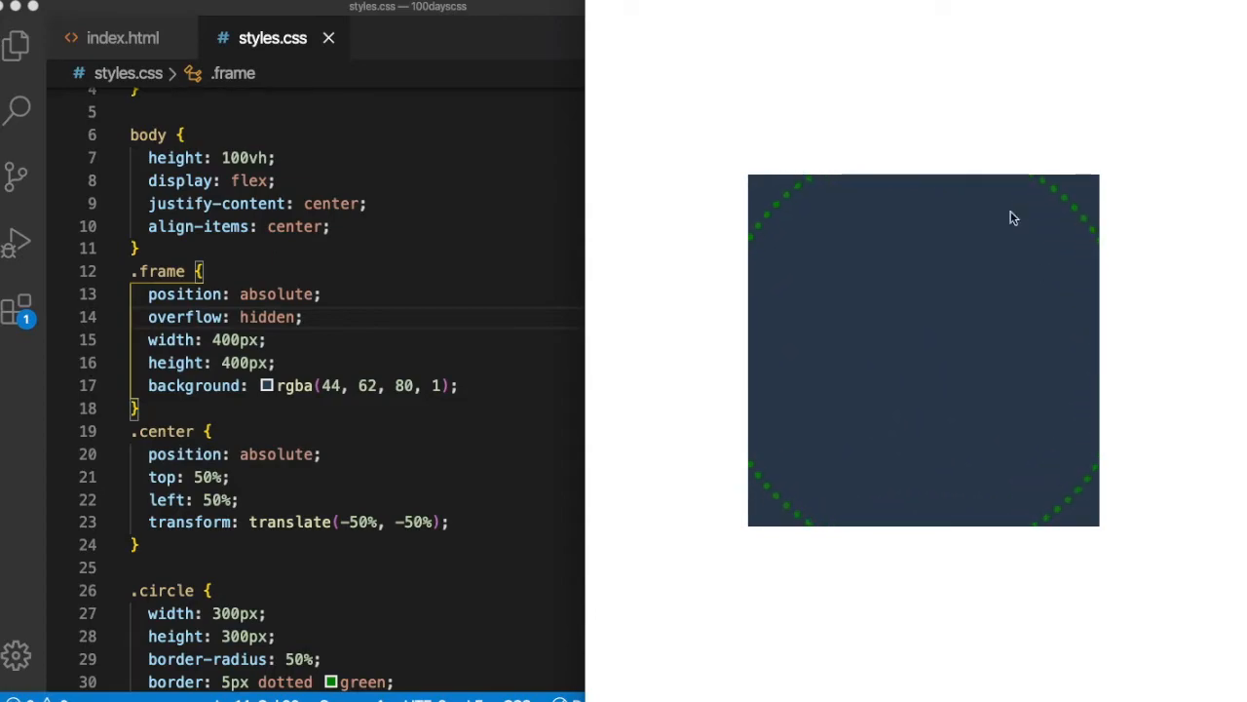
scroll(down, 3)
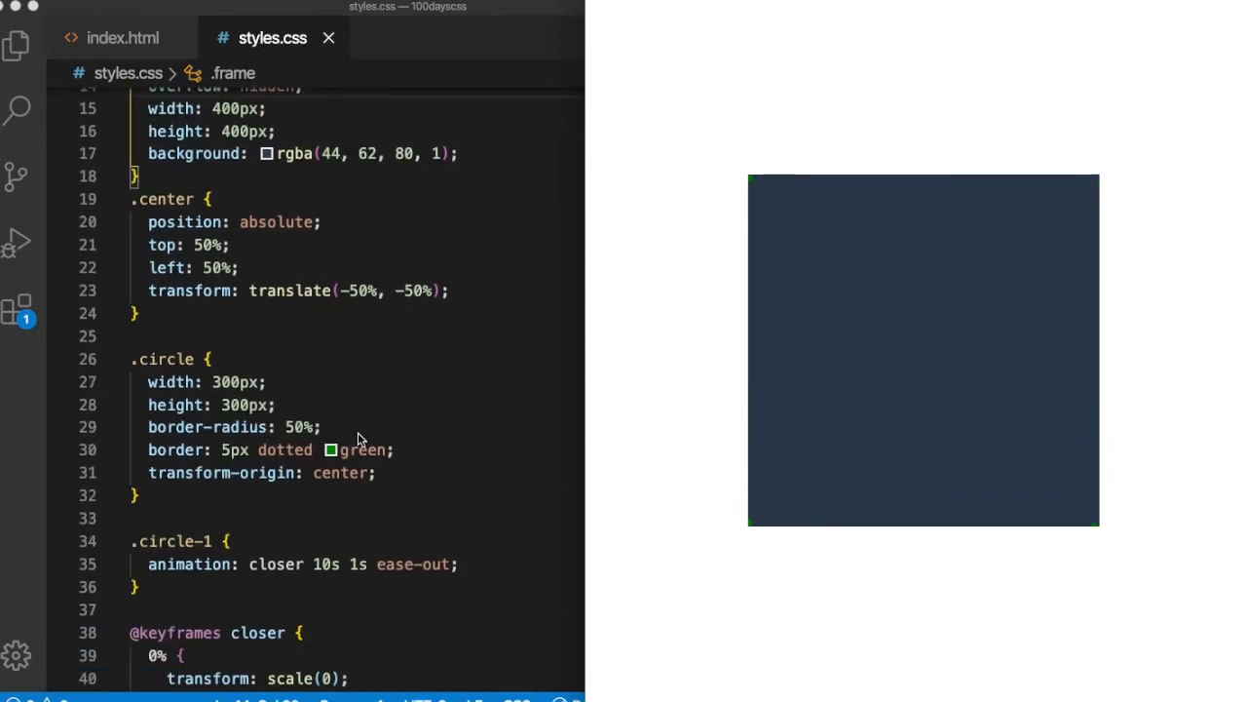
scroll(down, 3)
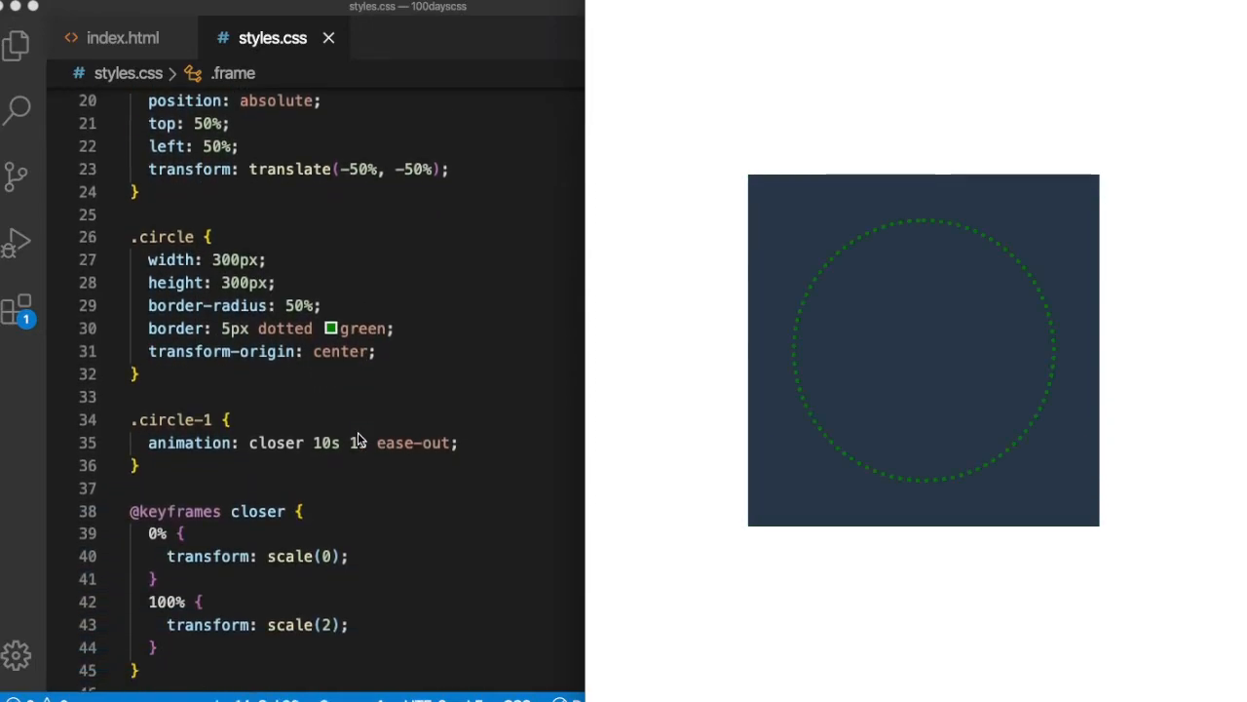
scroll(down, 3)
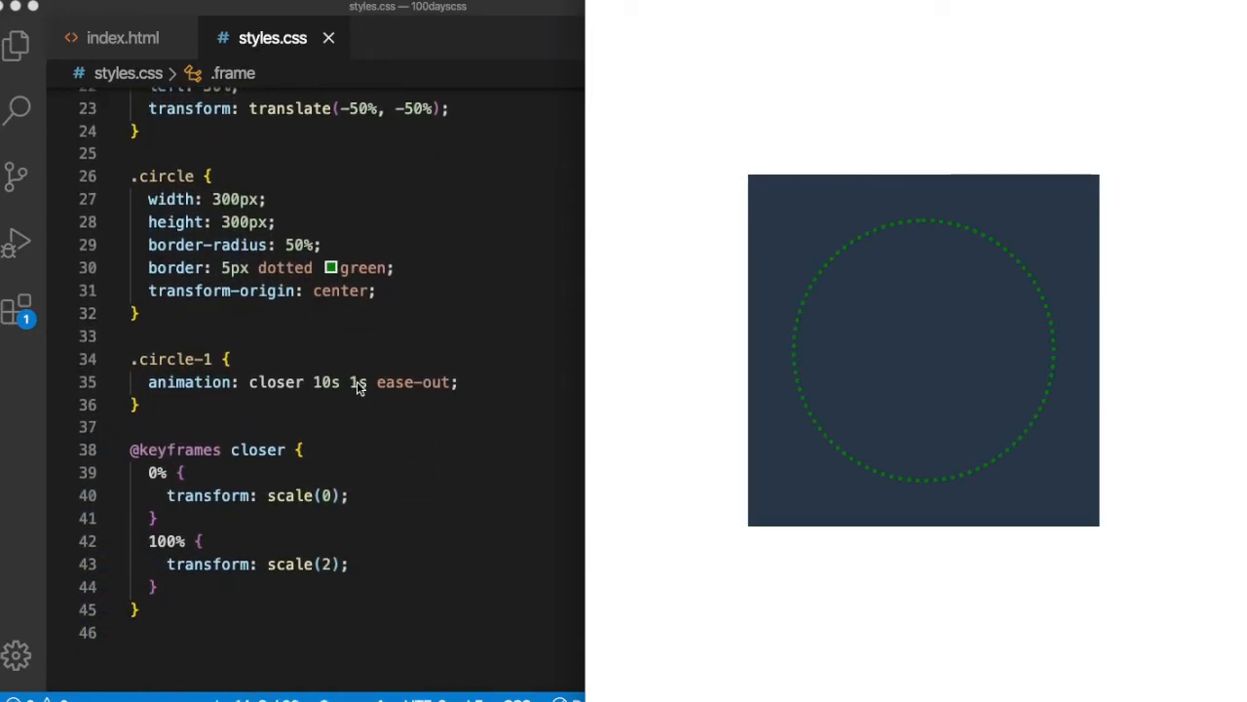
Step: Set .circle-1 animation to 'closer 10s -0.5s ease-out infinite' and save
text(-)
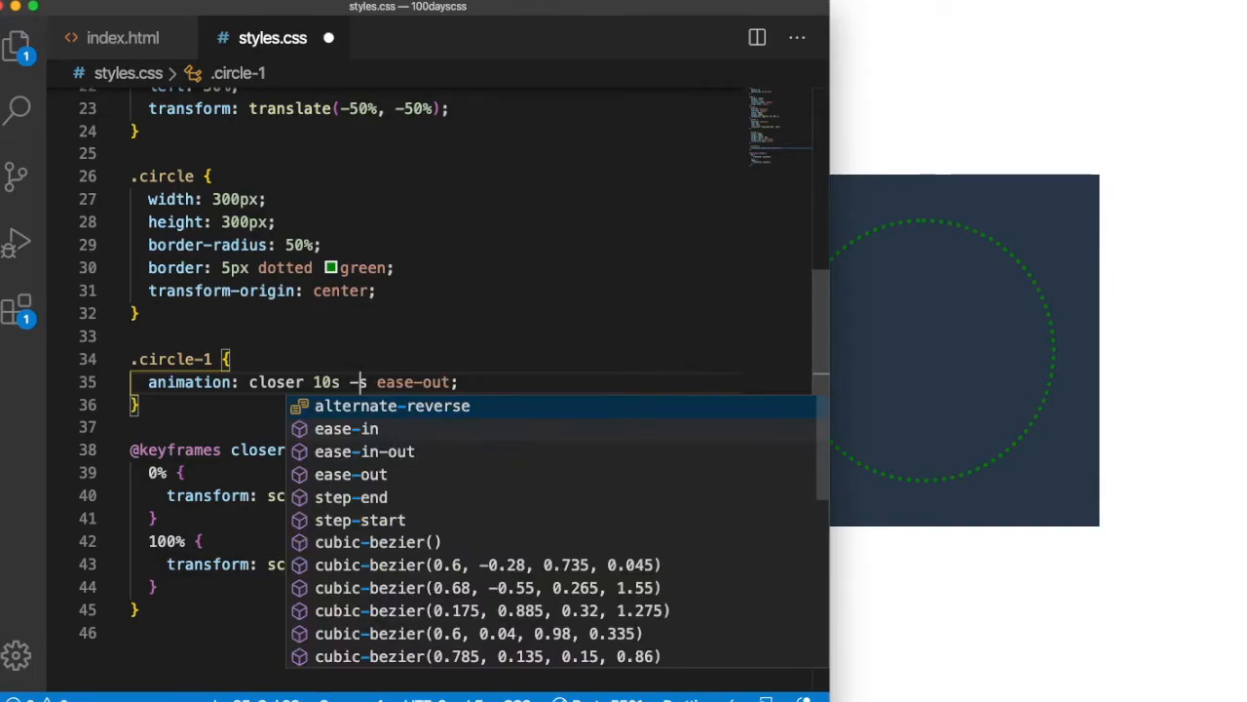
text(0.5s)
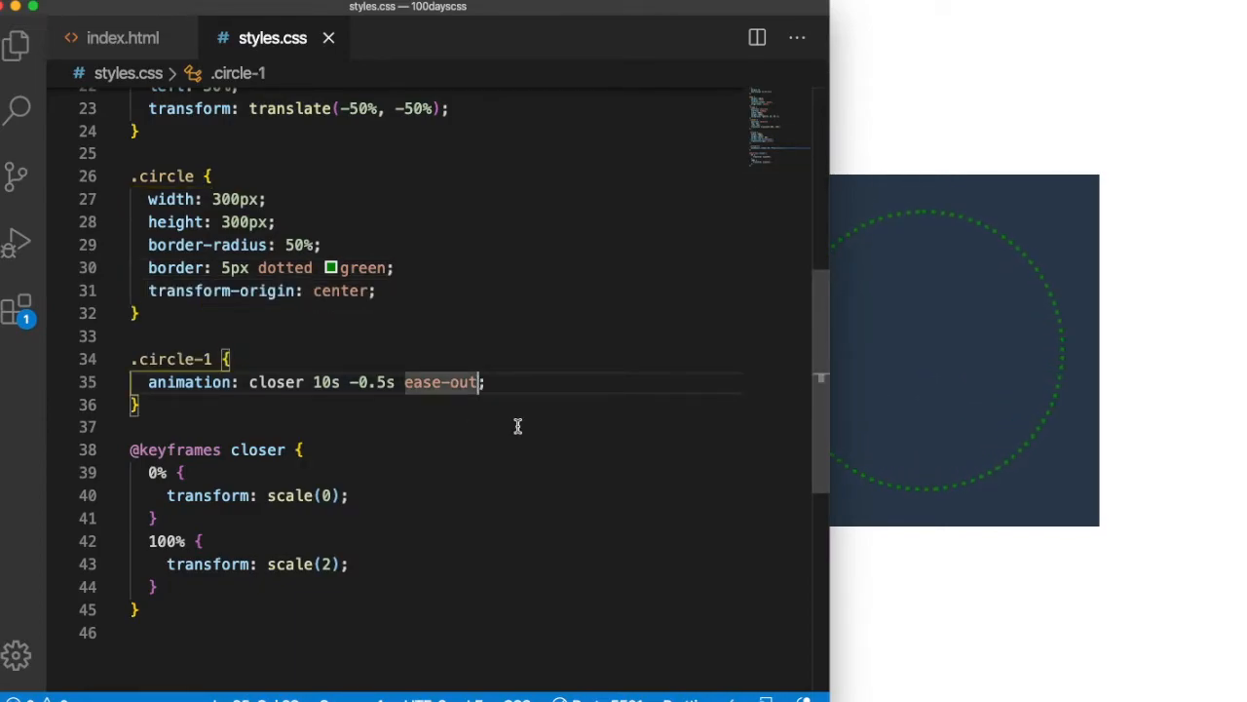
text(infinite)
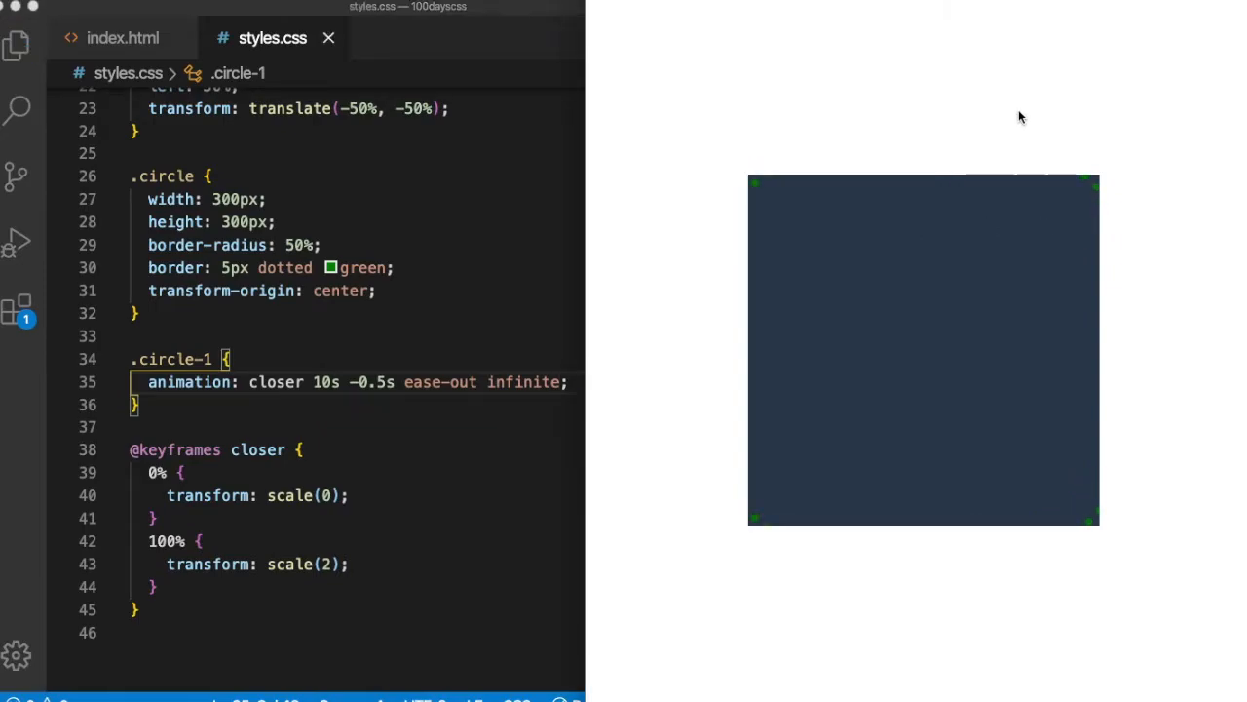
mouse_move(1048, 374)
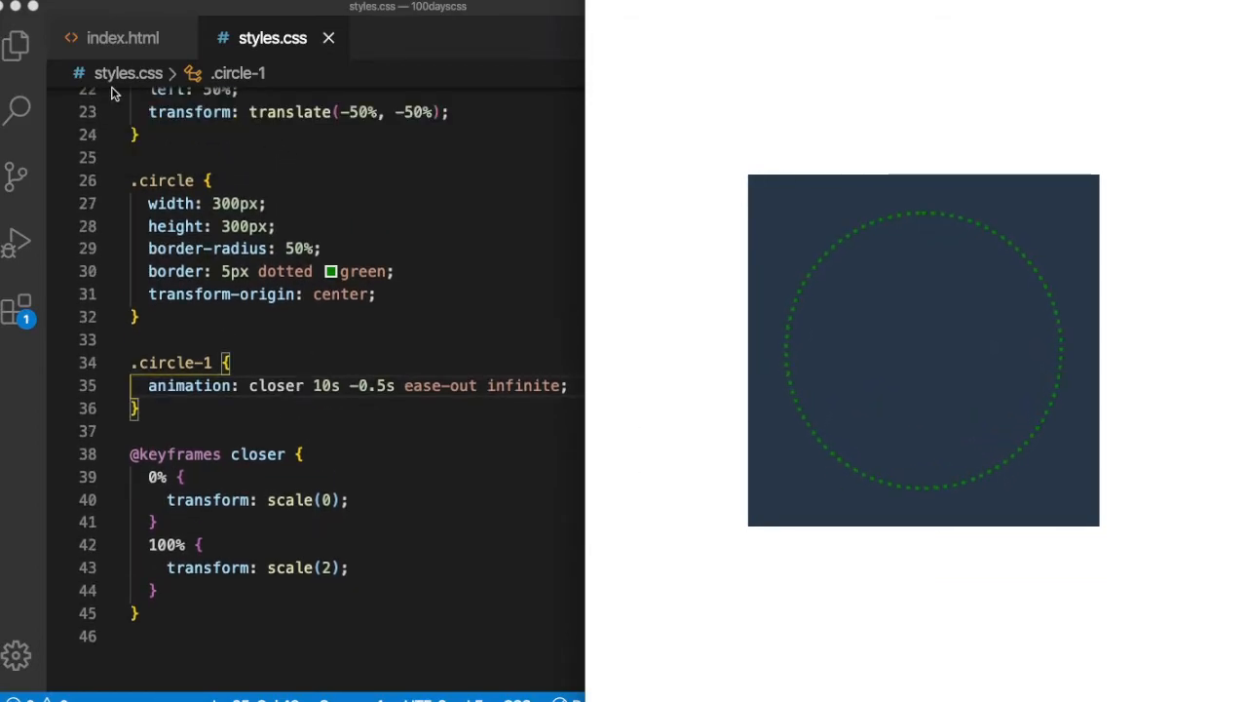
Step: Rename the circle divs in index.html to circle-1 through circle-4
click(121, 39)
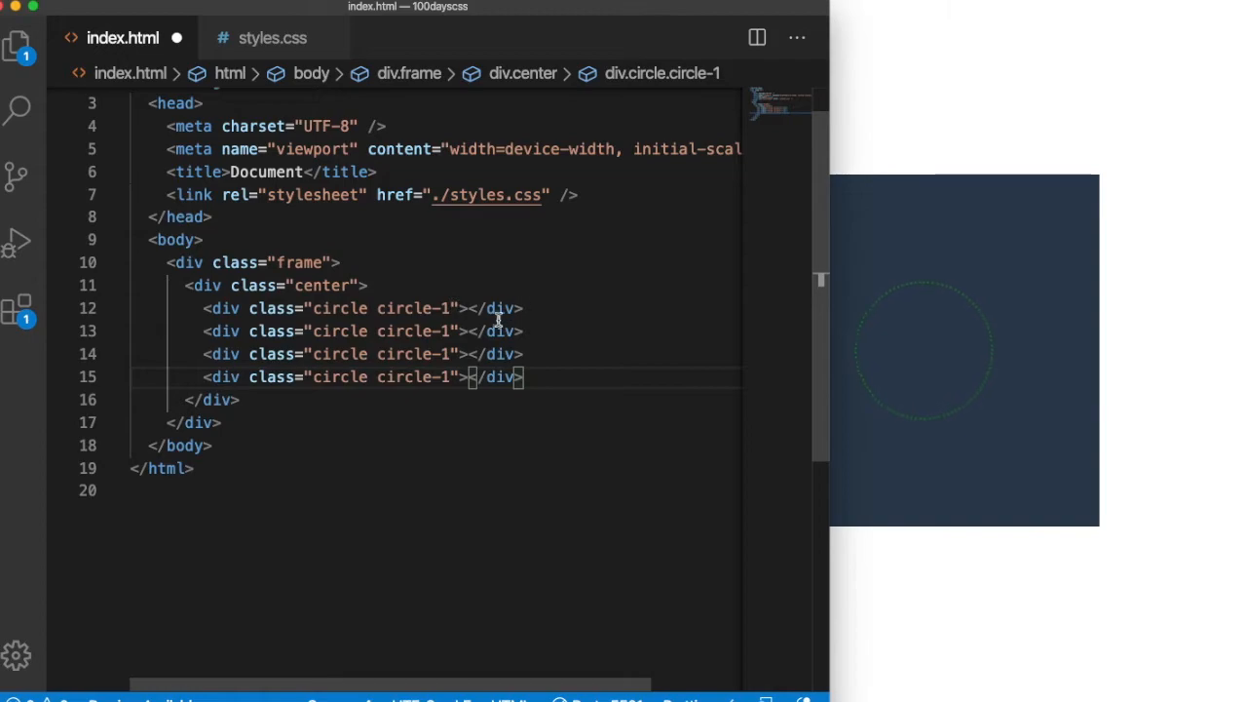
text(2)
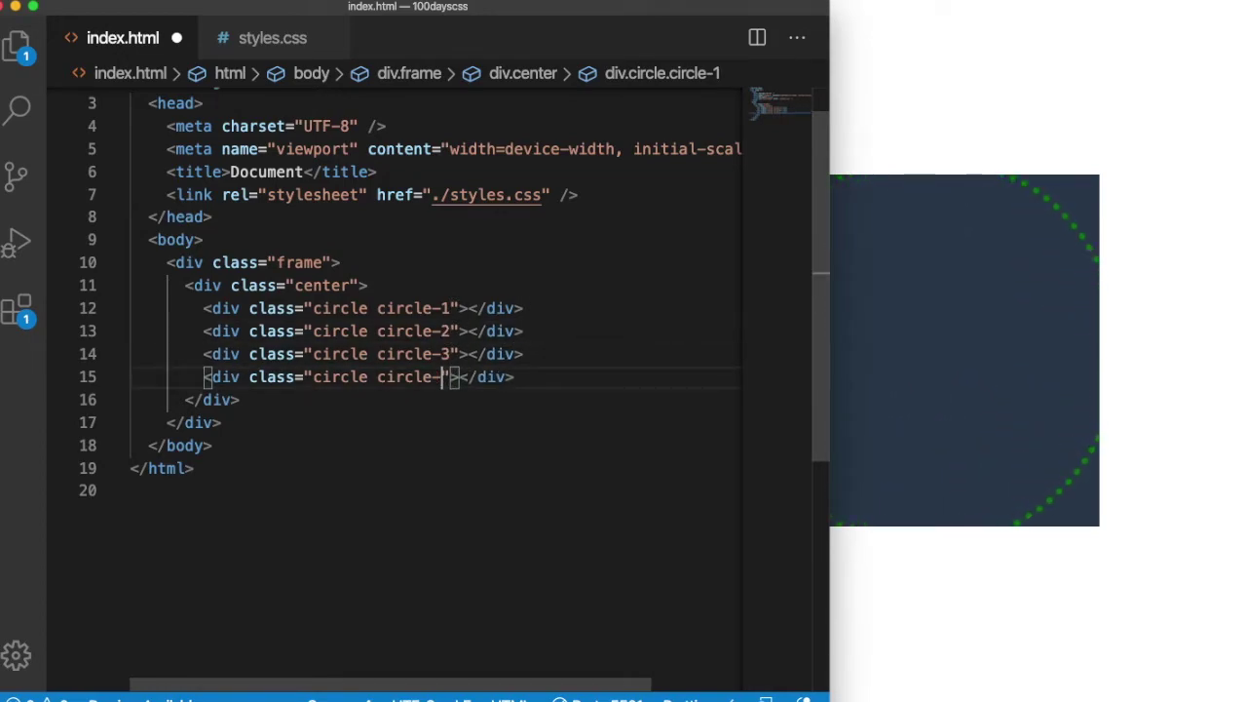
text(4)
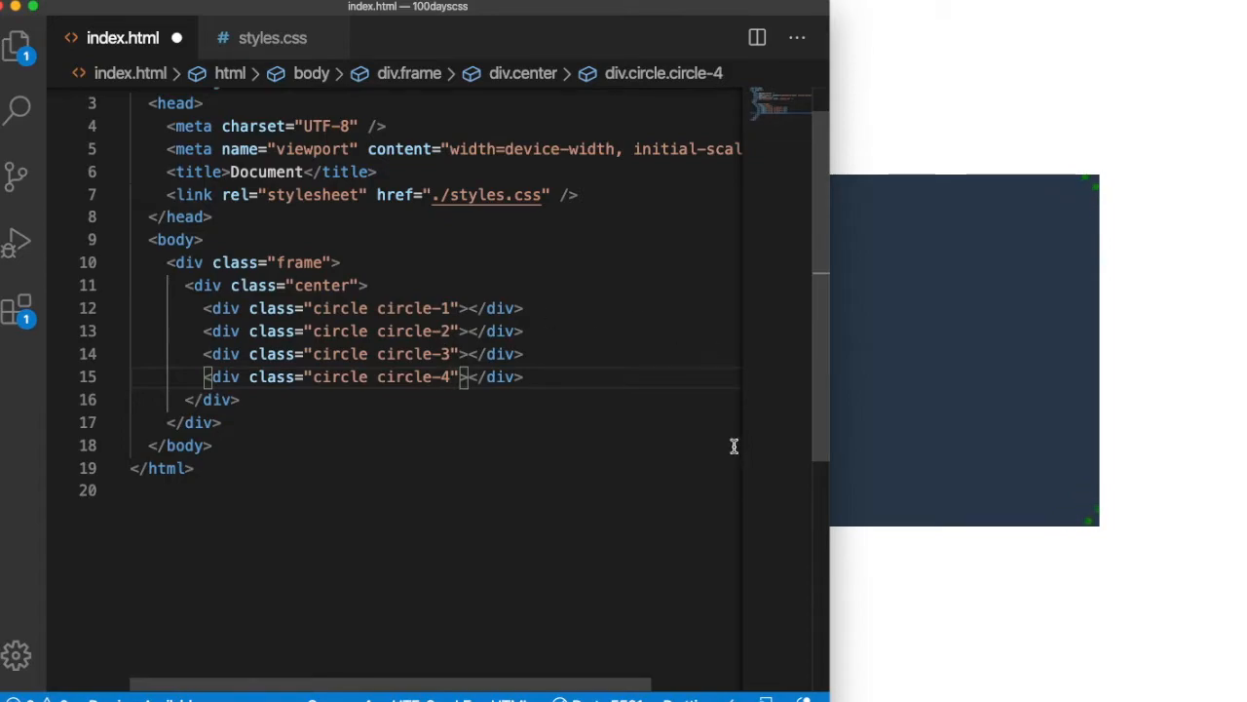
Step: Duplicate the .circle-1 rule in styles.css as .circle-2, .circle-3 and .circle-4 with staggered delays
click(272, 37)
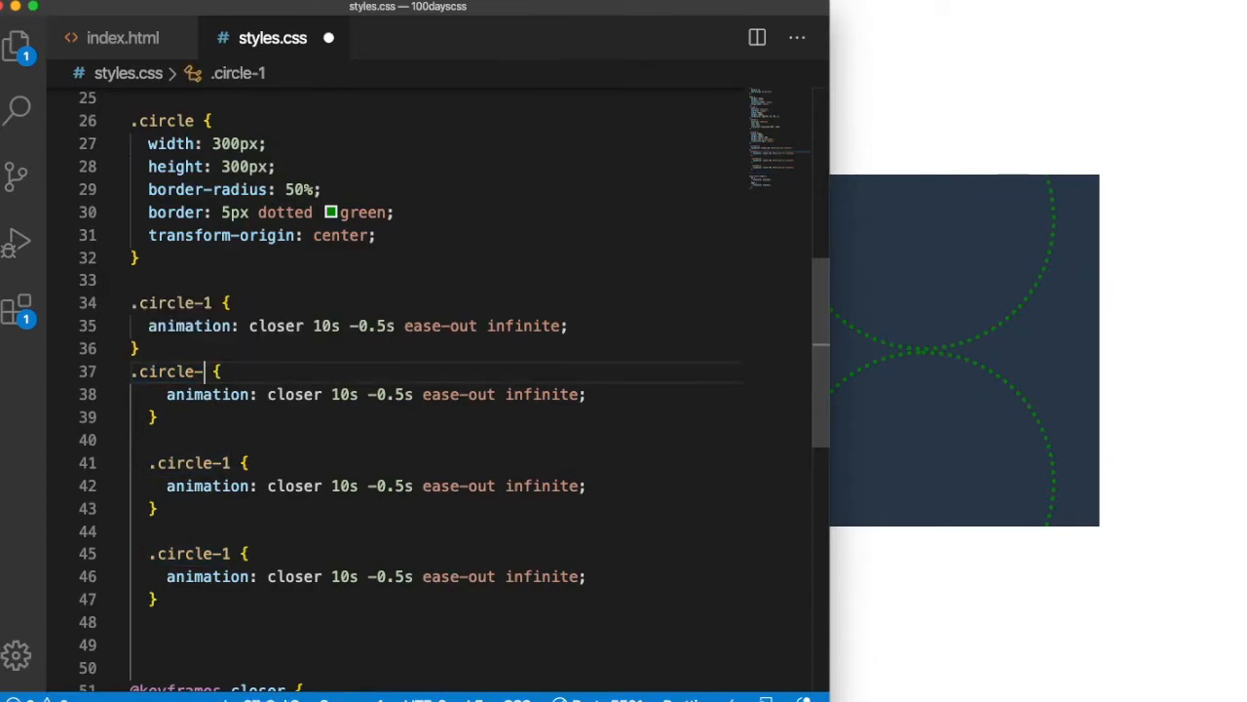
text(2)
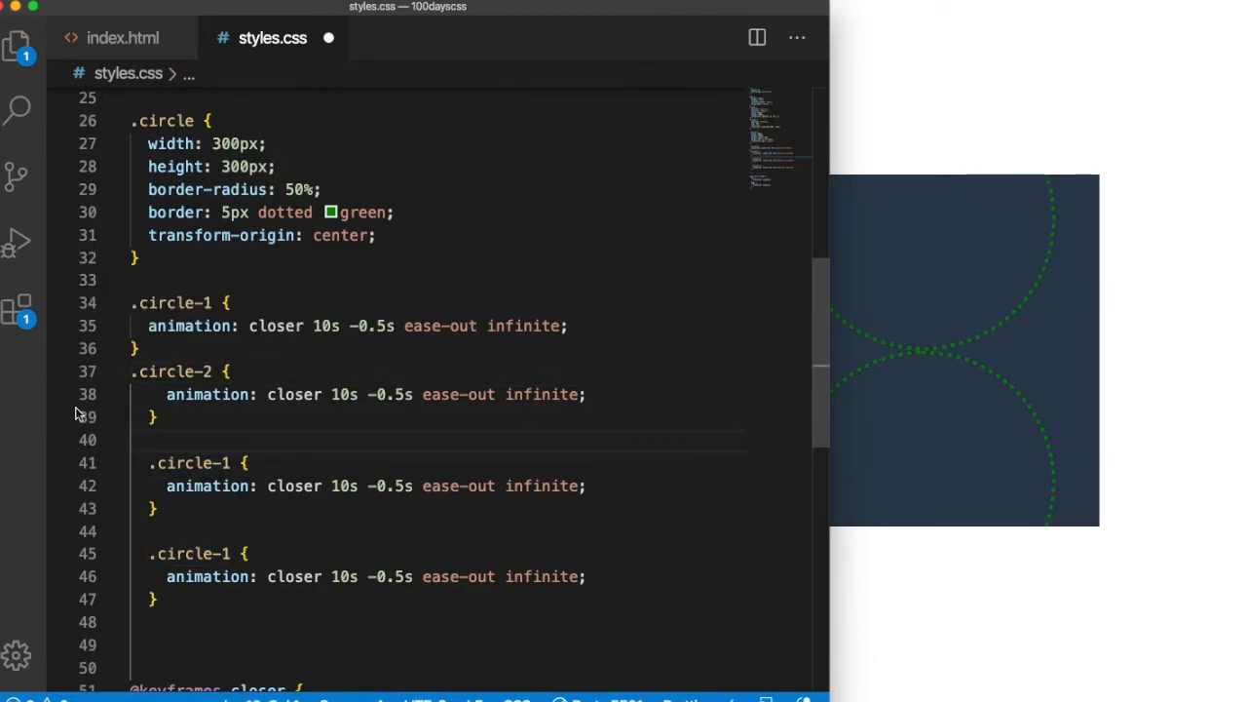
text(3)
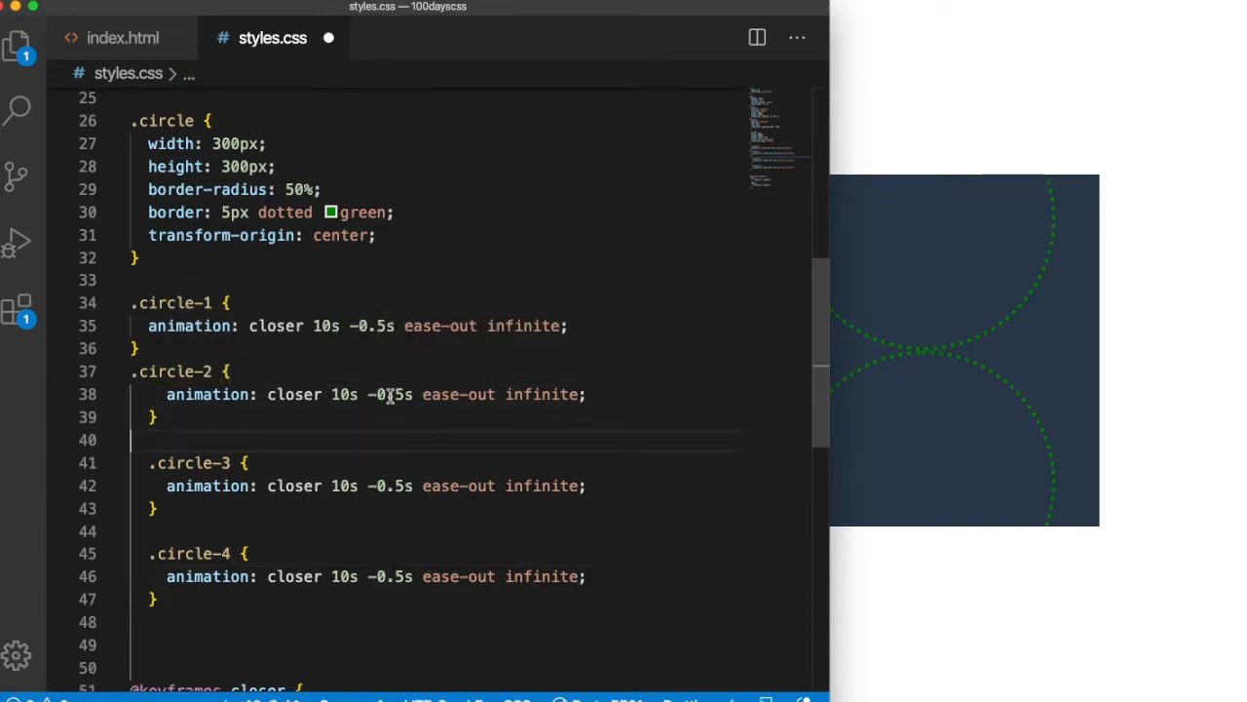
mouse_move(409, 343)
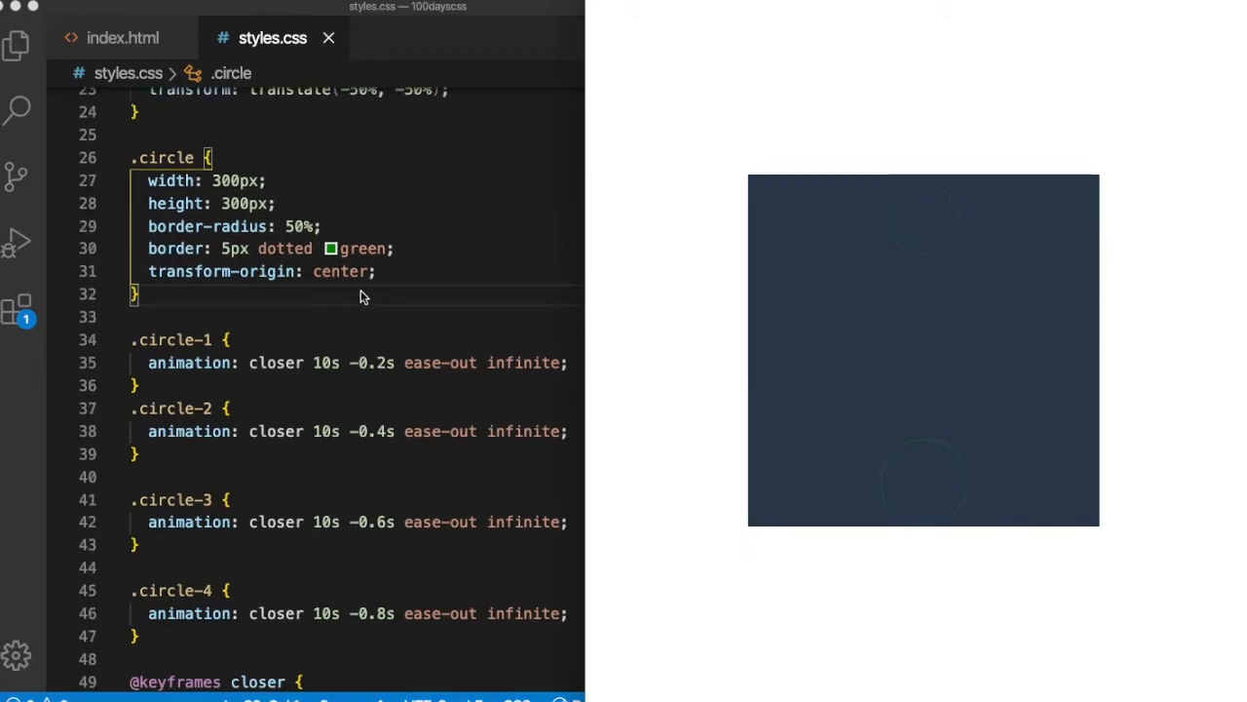
Step: Add position: absolute with margin-top and margin-left of -150px to the .circle rule
text(position:s)
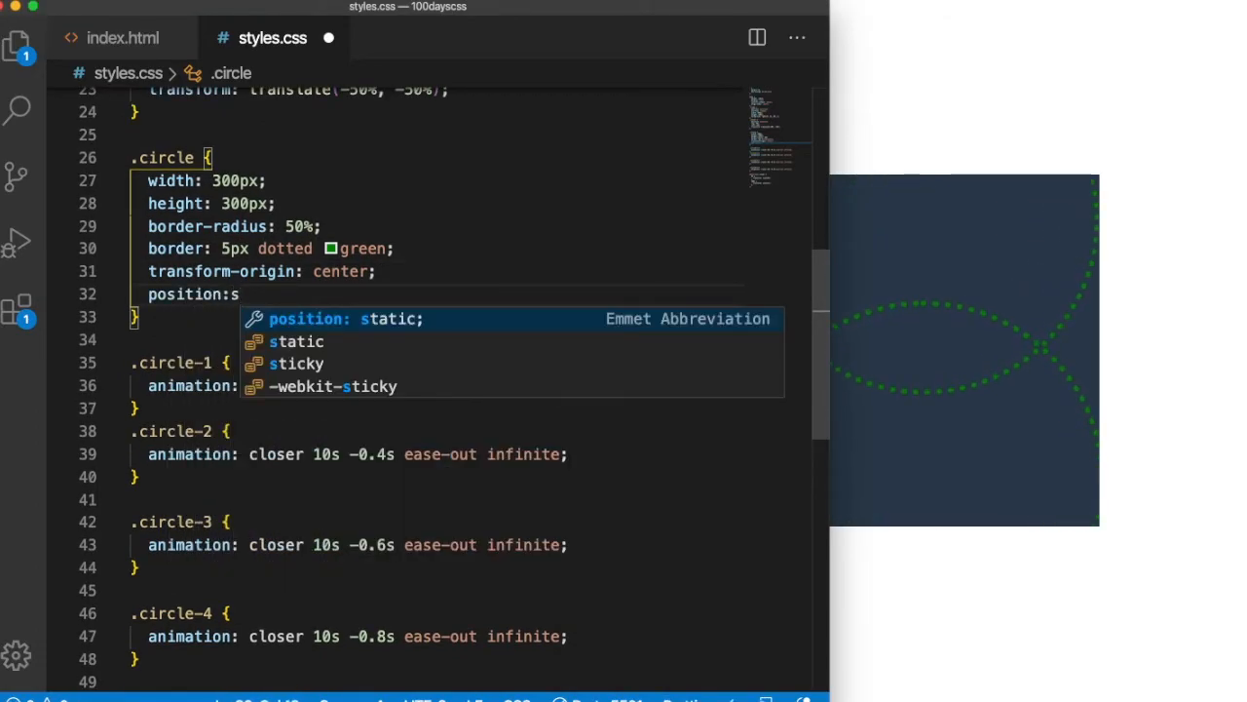
text(absolute;)
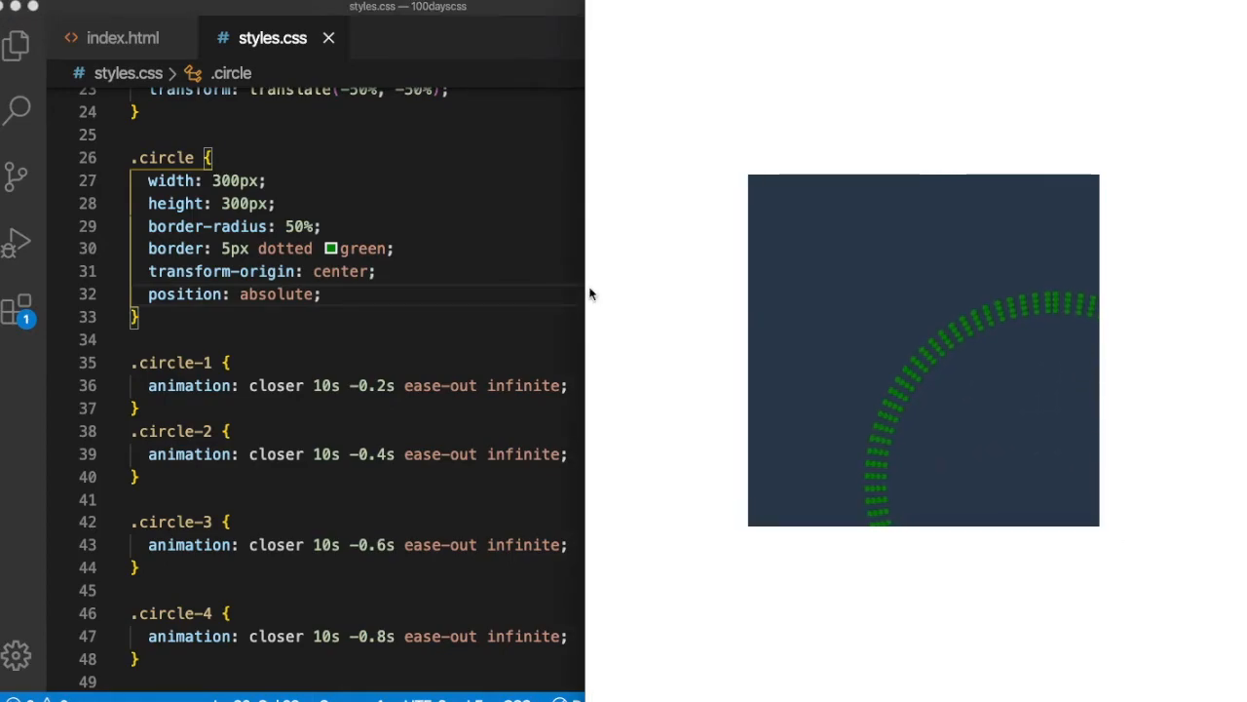
text(margin-top: -150px;)
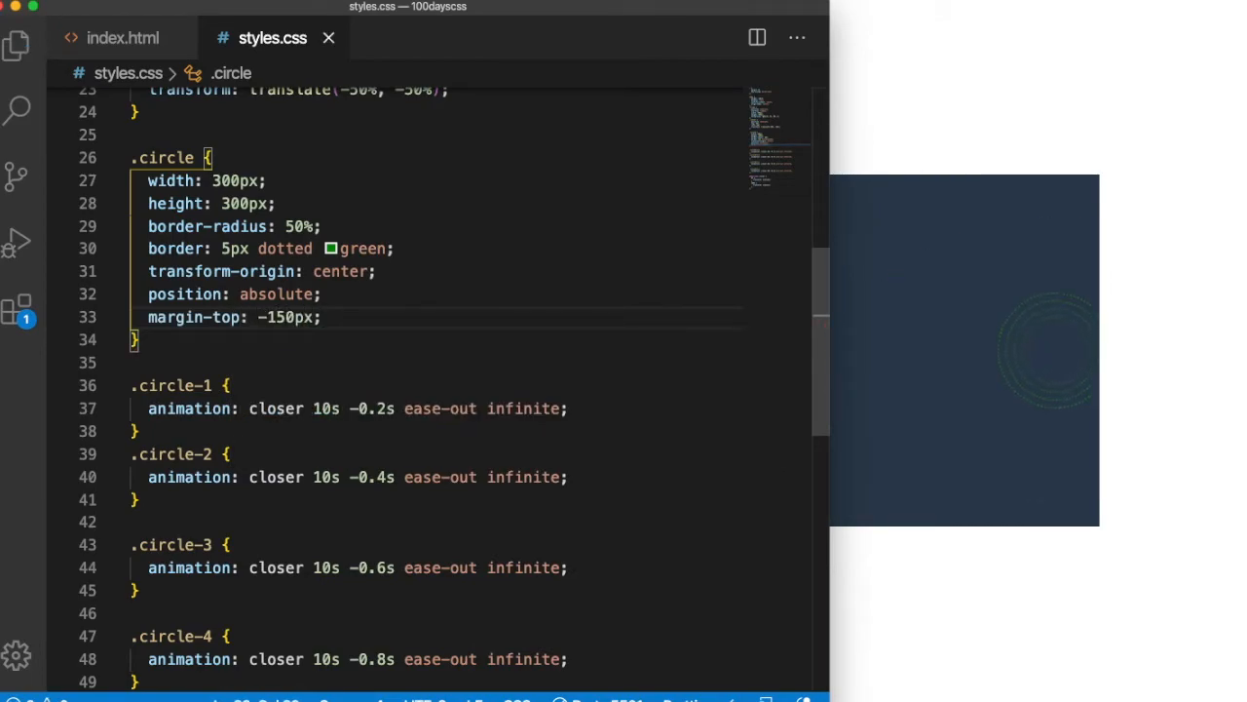
text(margin-left:-)
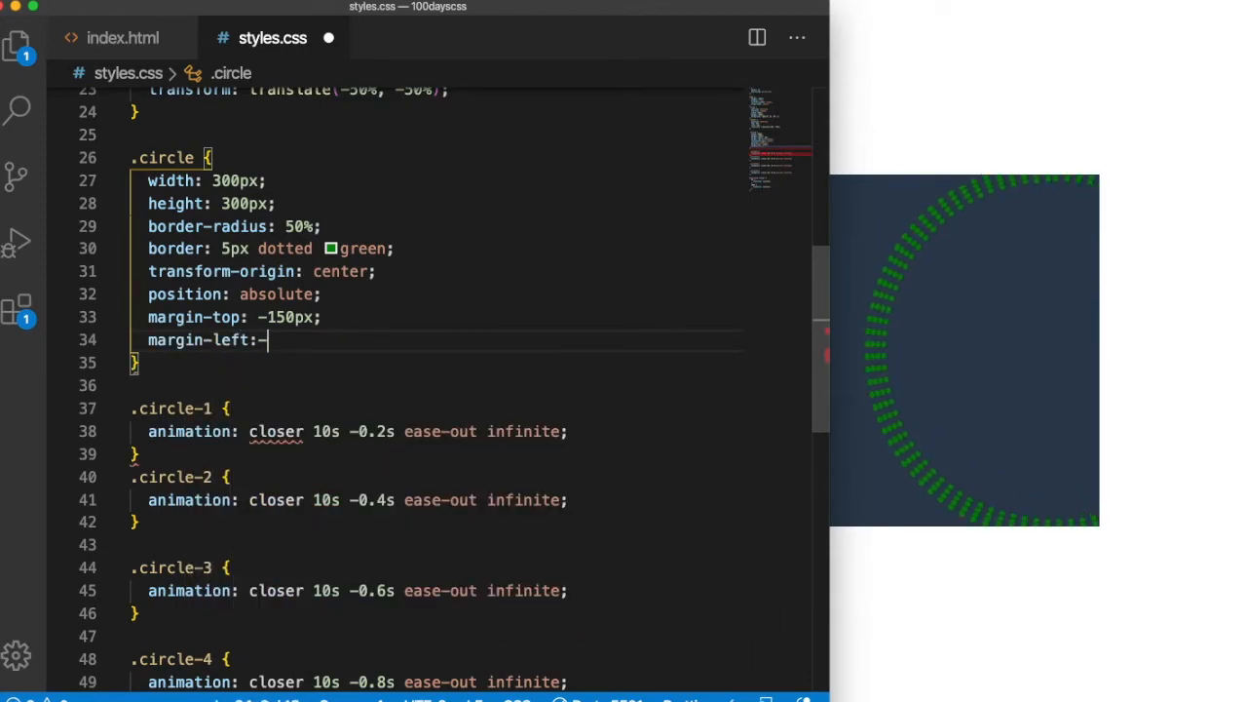
text(150px;)
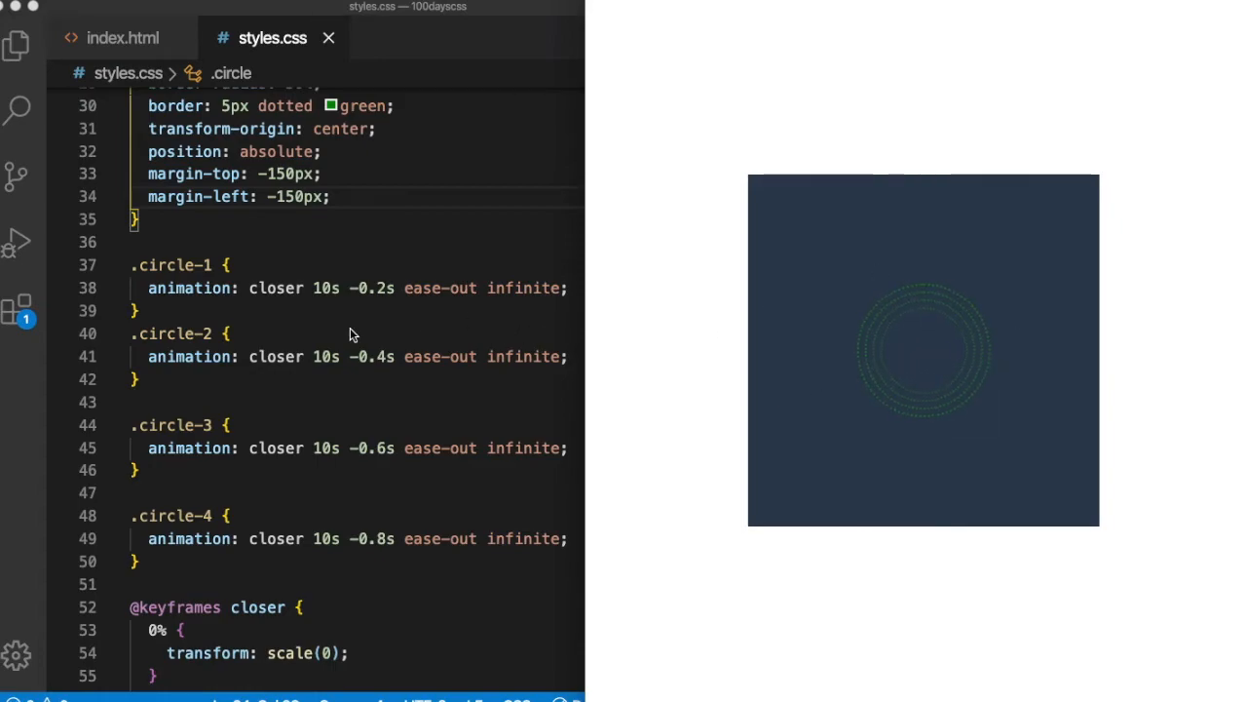
scroll(up, 3)
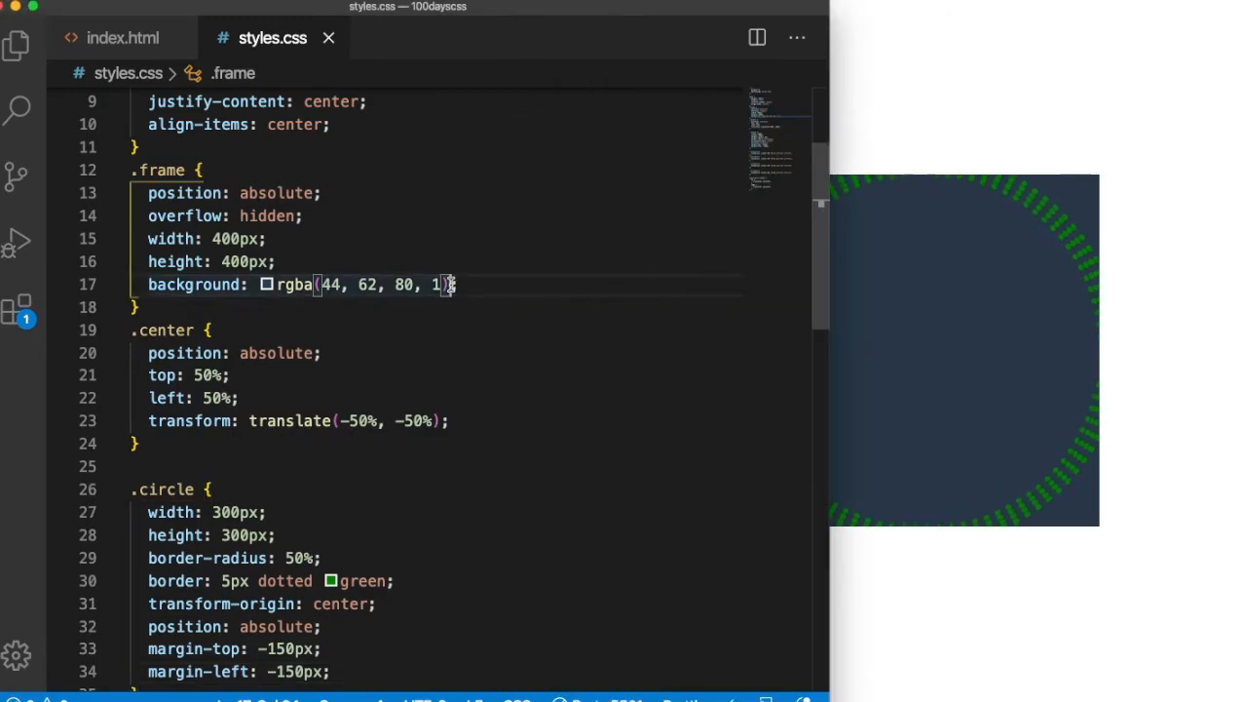
Step: Set the .frame background to green and the .circle dotted border to white
text(ground: green;)
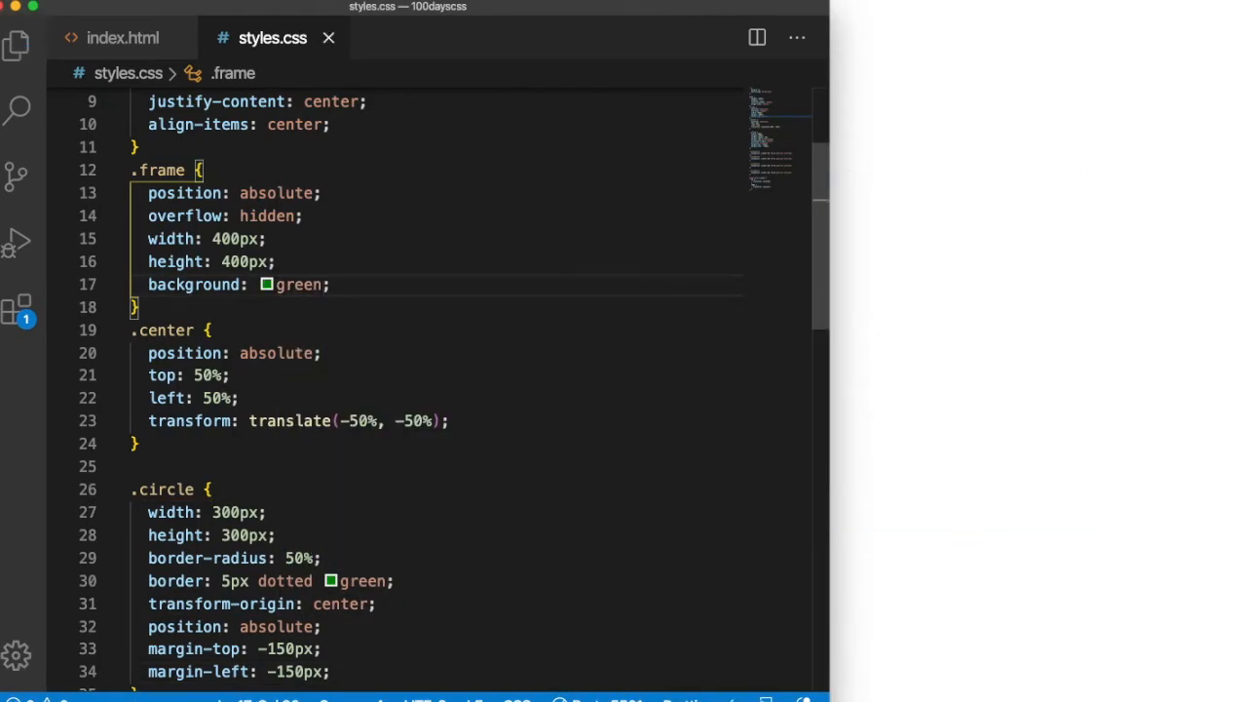
scroll(down, 3)
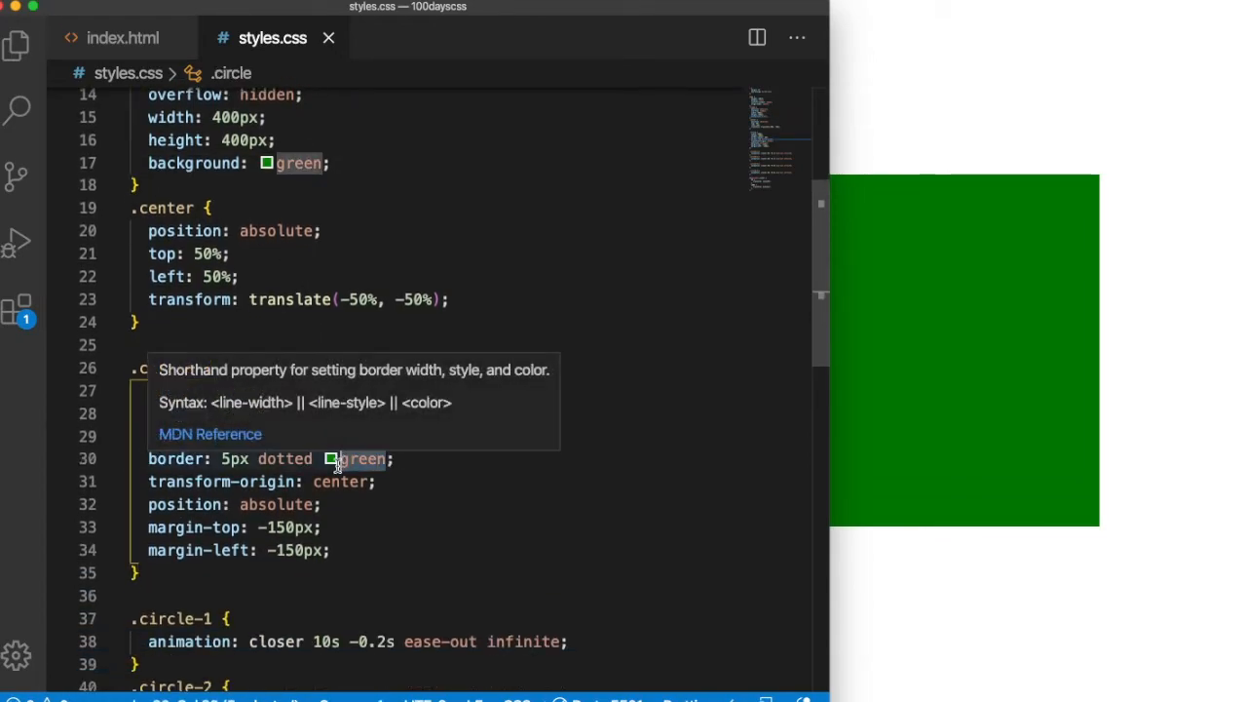
text(white)
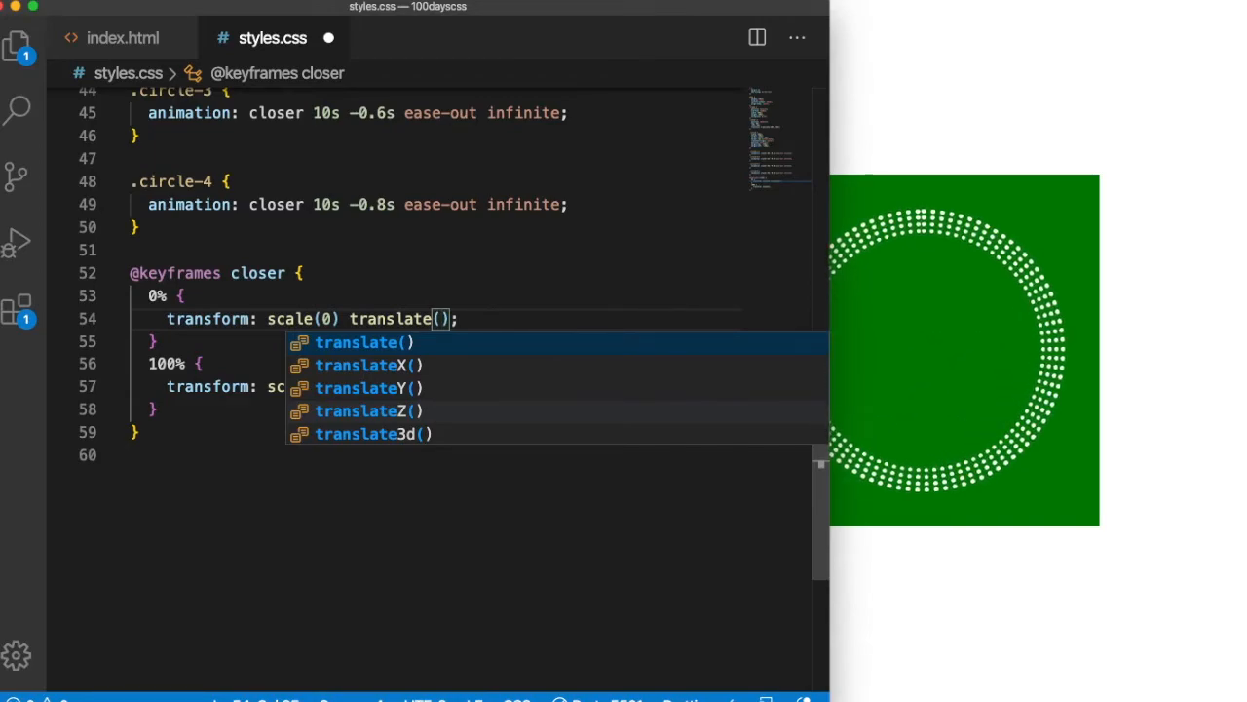
Step: Add translate offsets to the closer keyframes: -50%, -50% at 0% and translate(0, 0) at 100%
text(-50%)
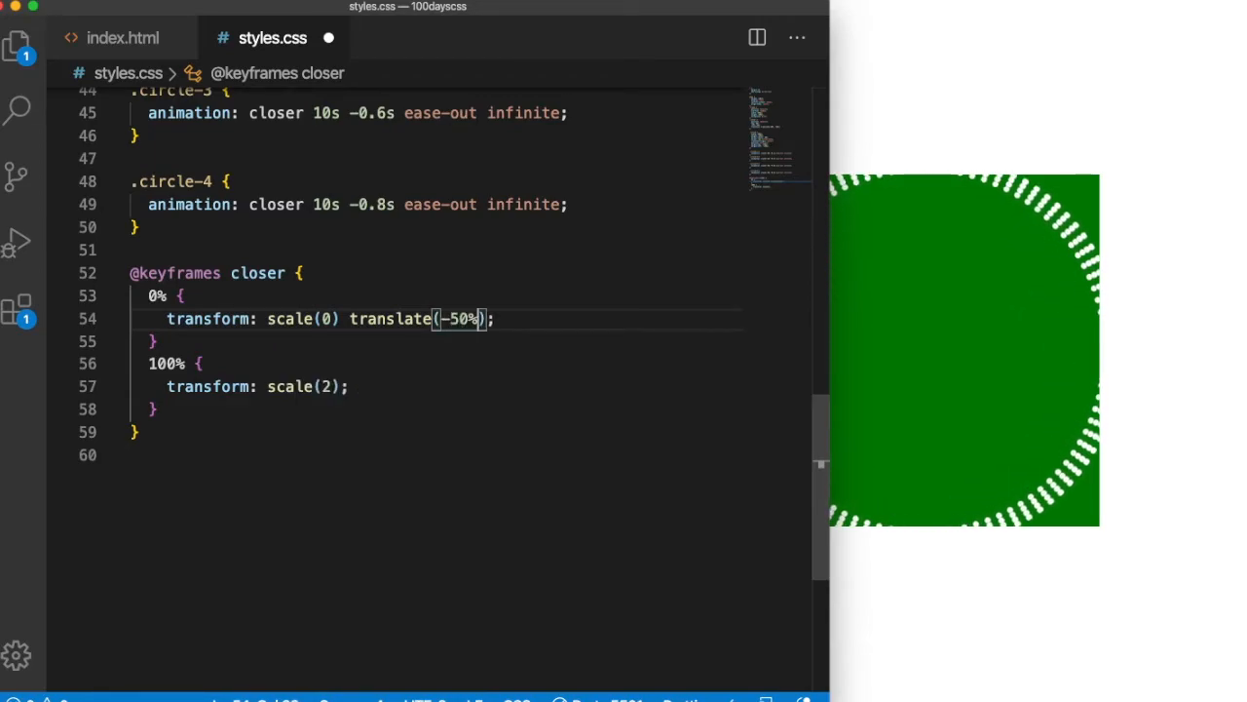
text(,-50%)
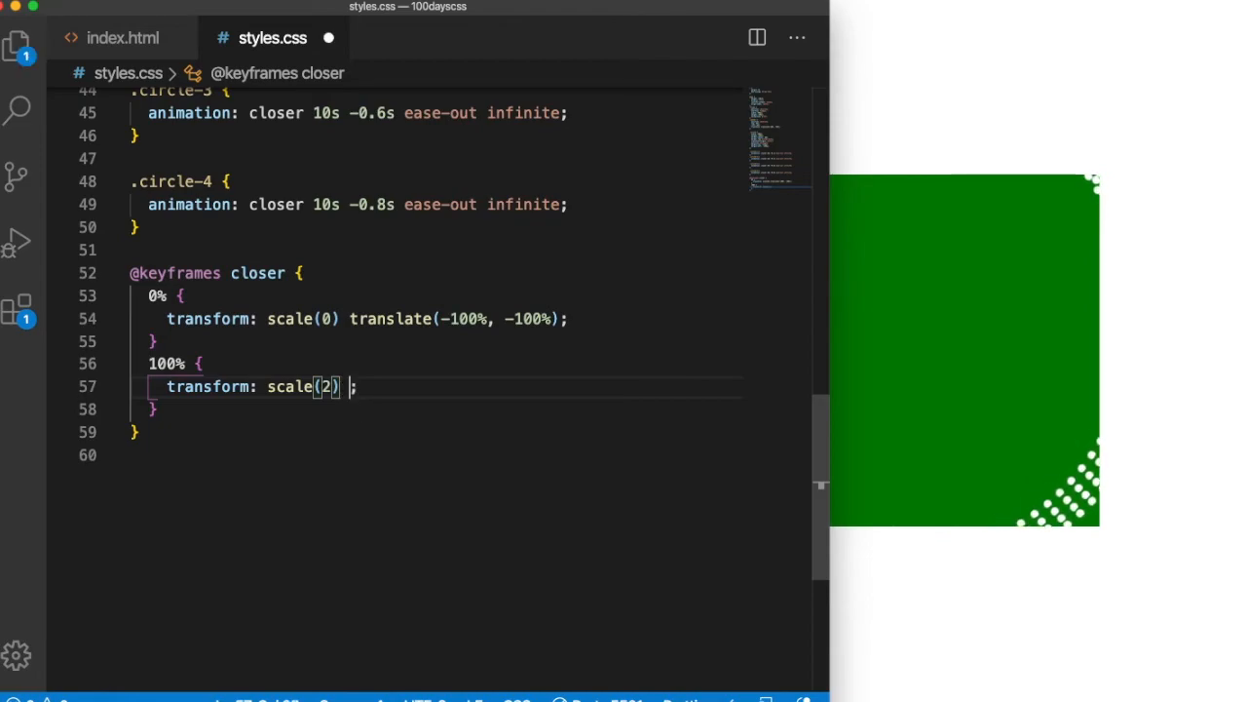
text(translate(0,)
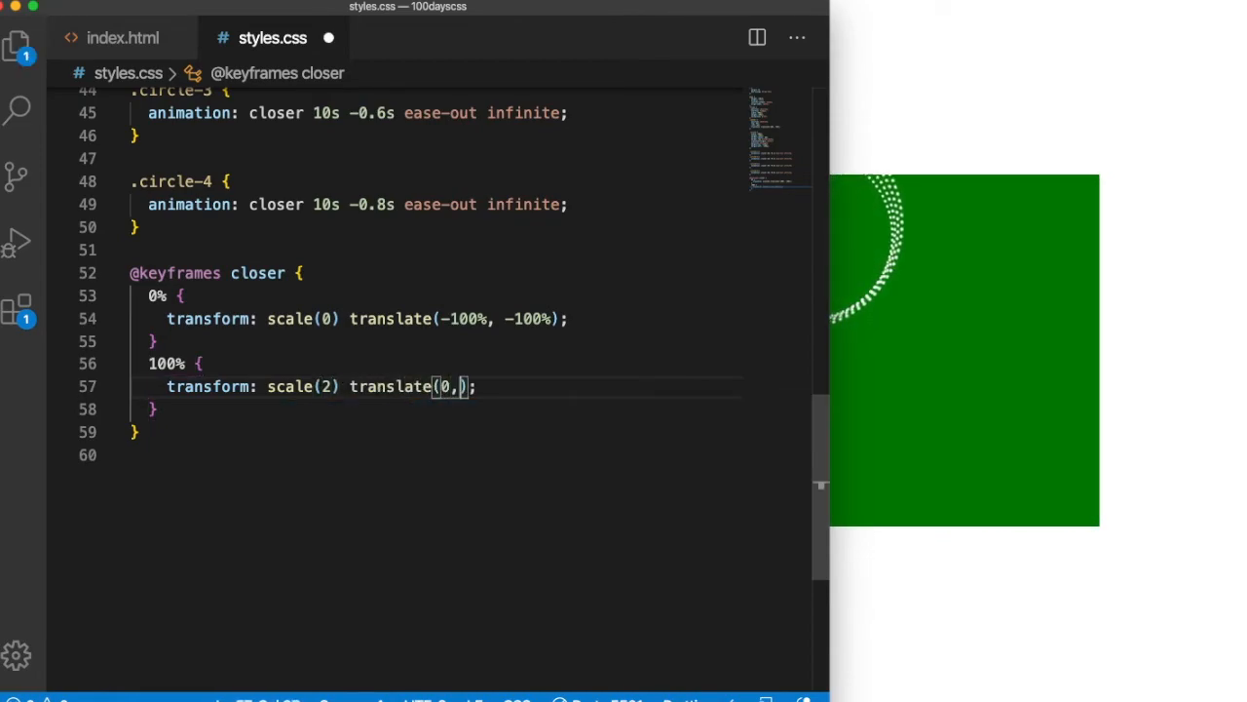
text(0)
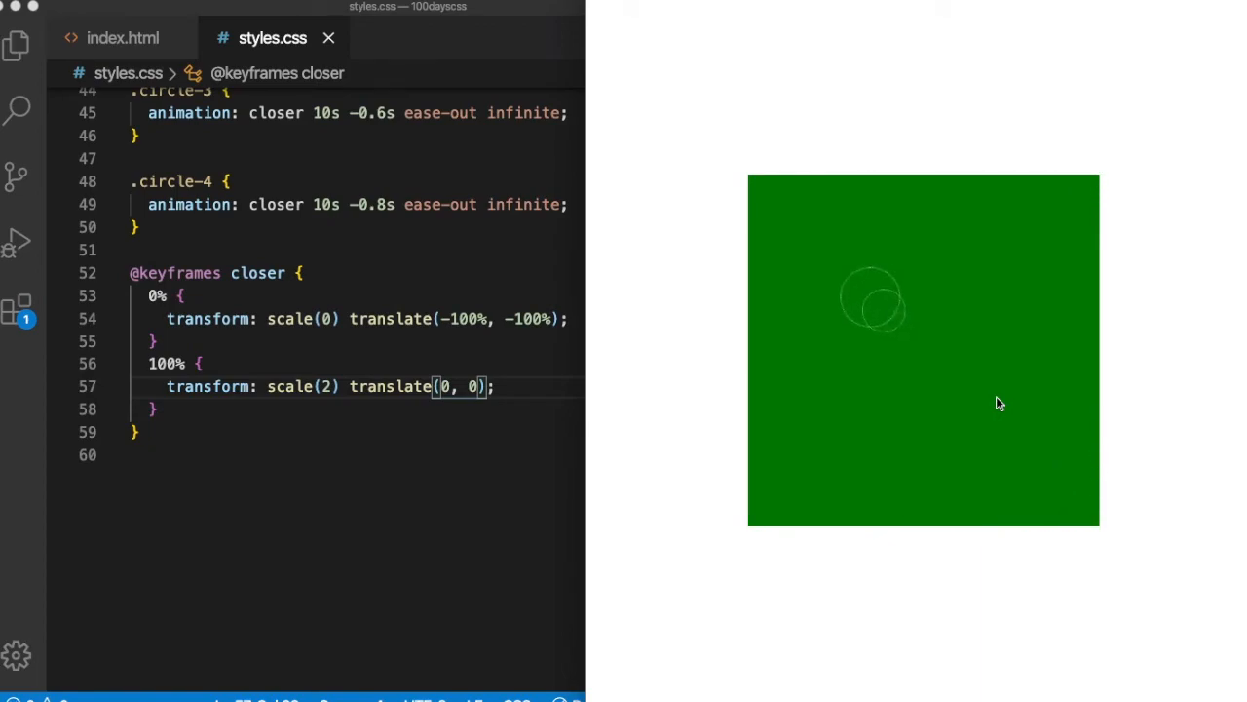
mouse_move(389, 499)
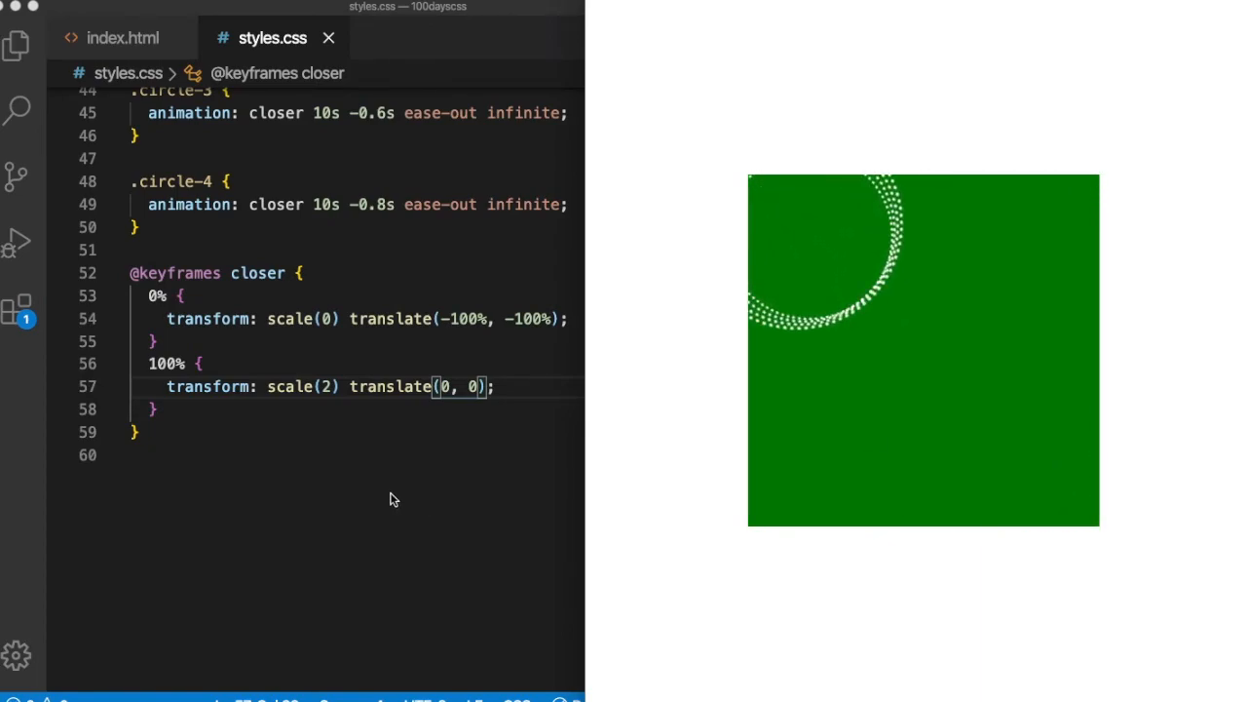
Step: Review the twenty circle divs in index.html and their .circle-N rules with delays -0.5s to -10.5s
scroll(up, 3)
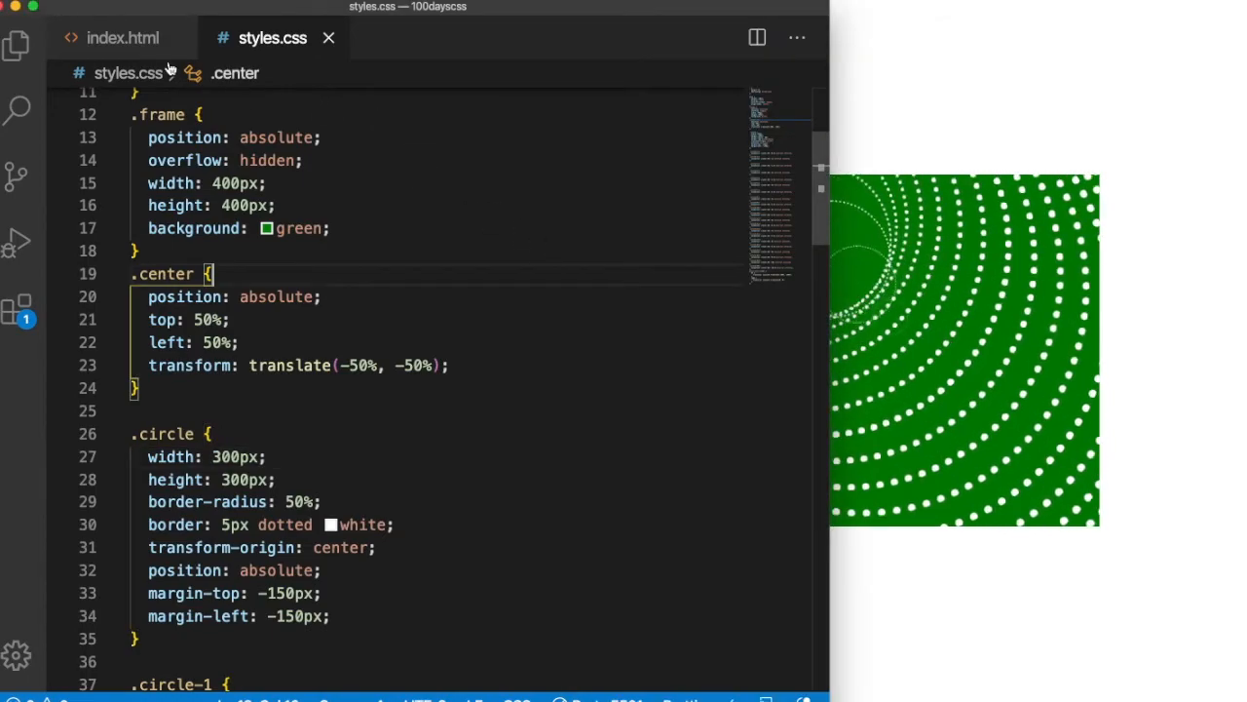
click(123, 37)
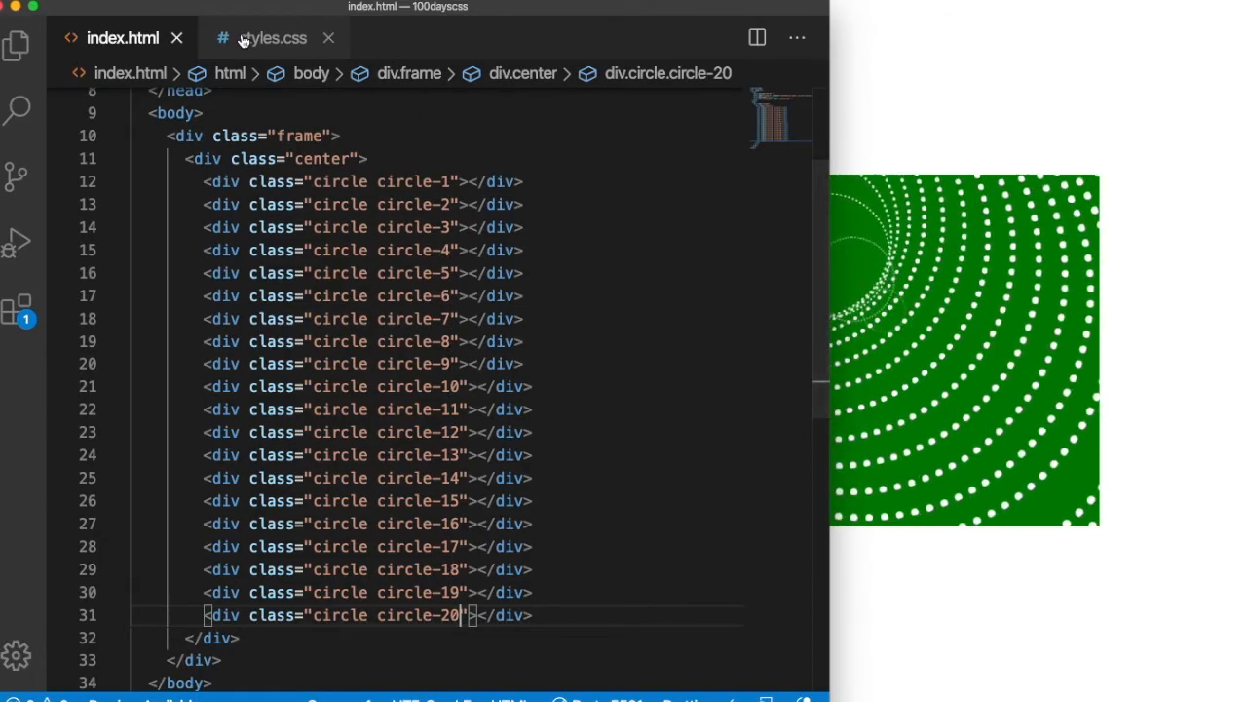
click(272, 39)
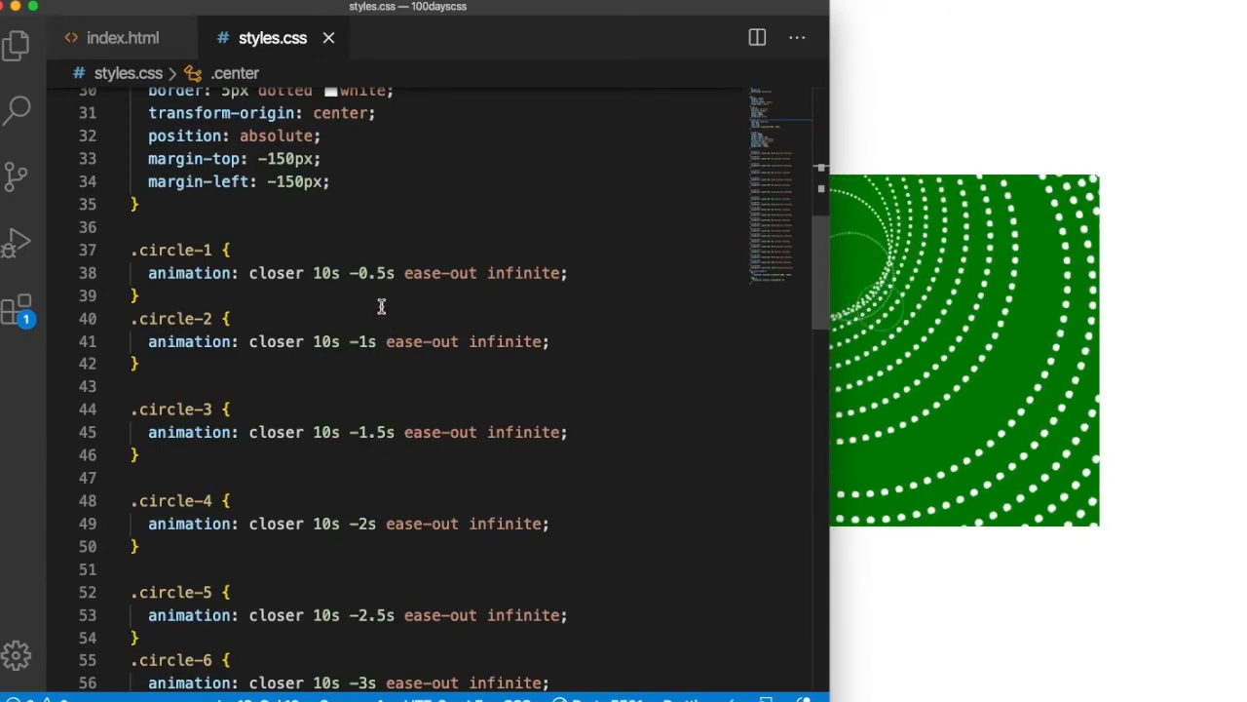
scroll(down, 3)
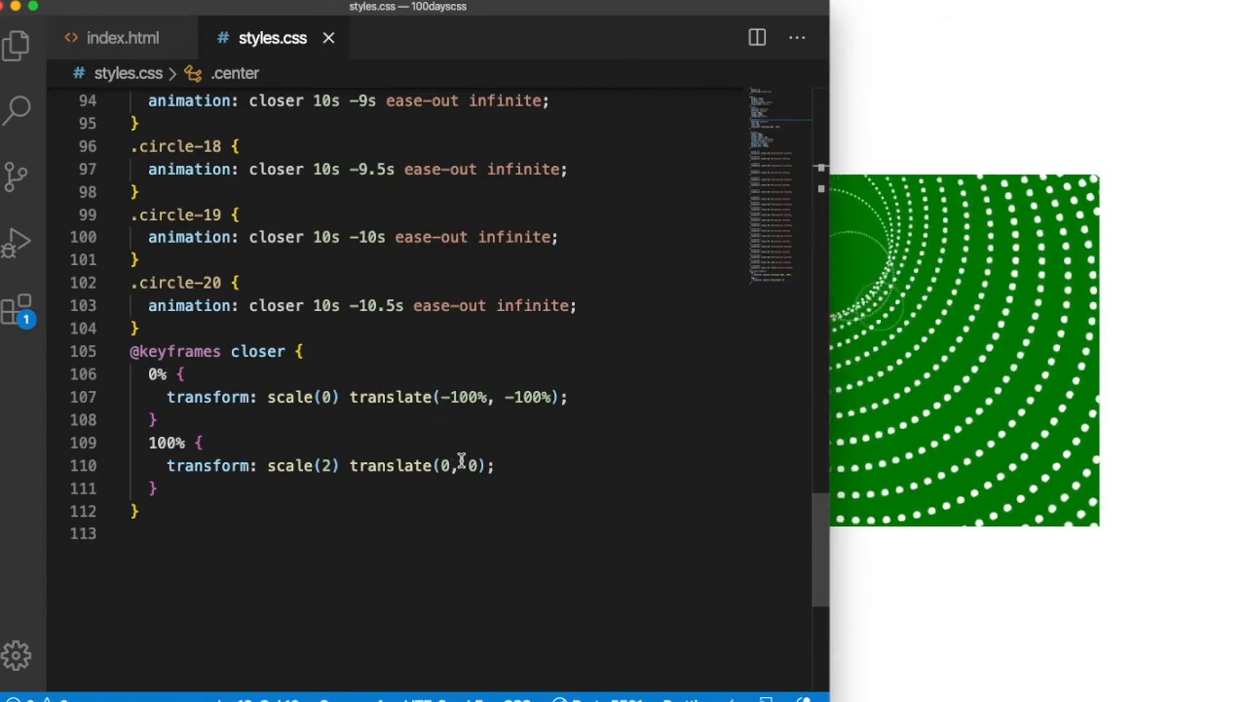
scroll(up, 3)
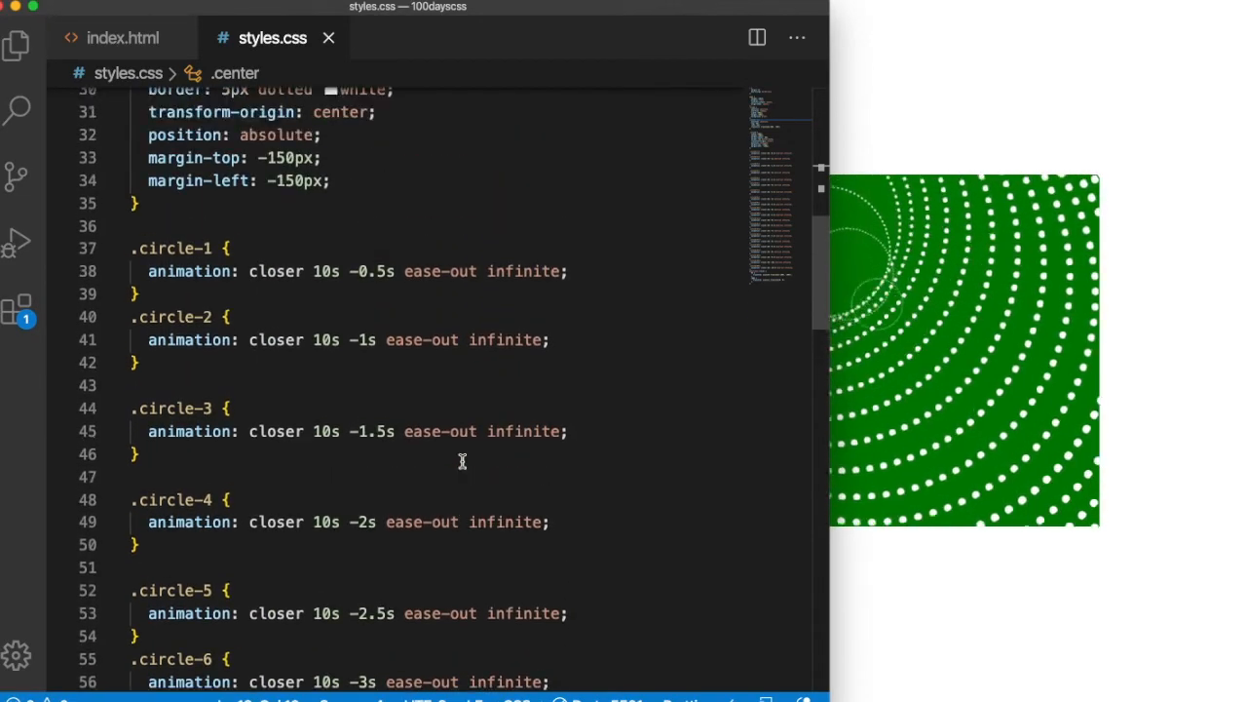
scroll(up, 3)
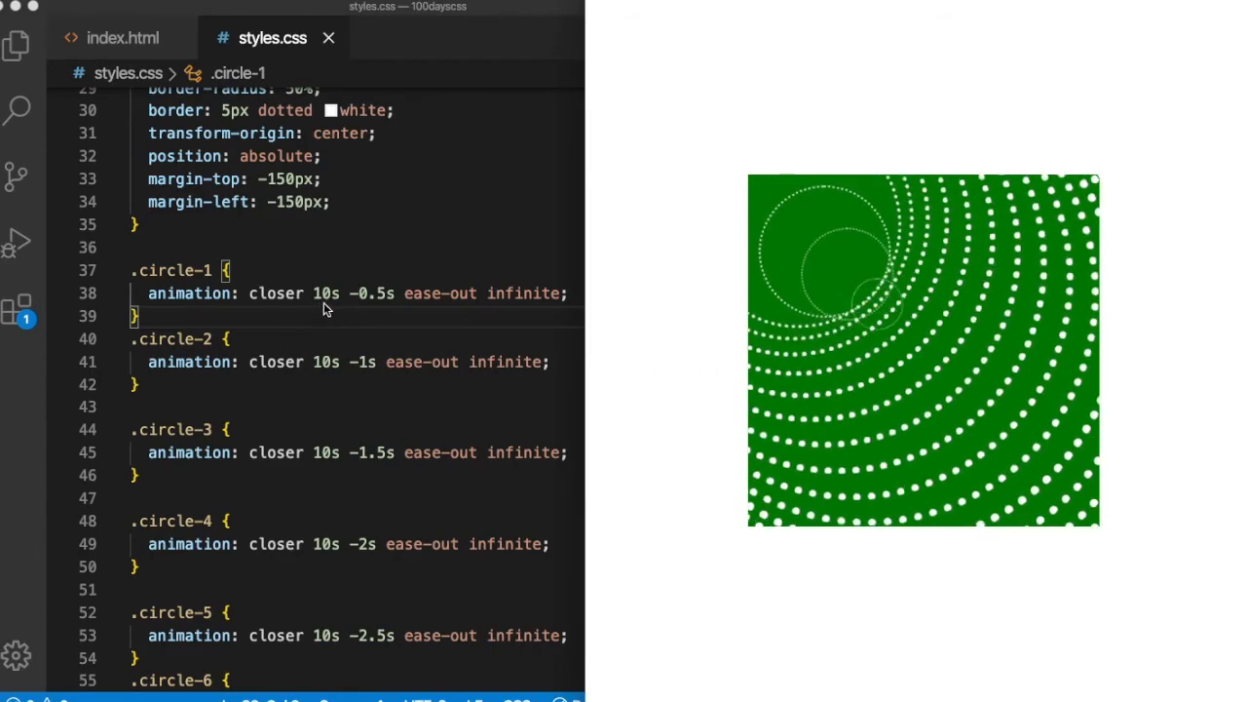
scroll(down, 3)
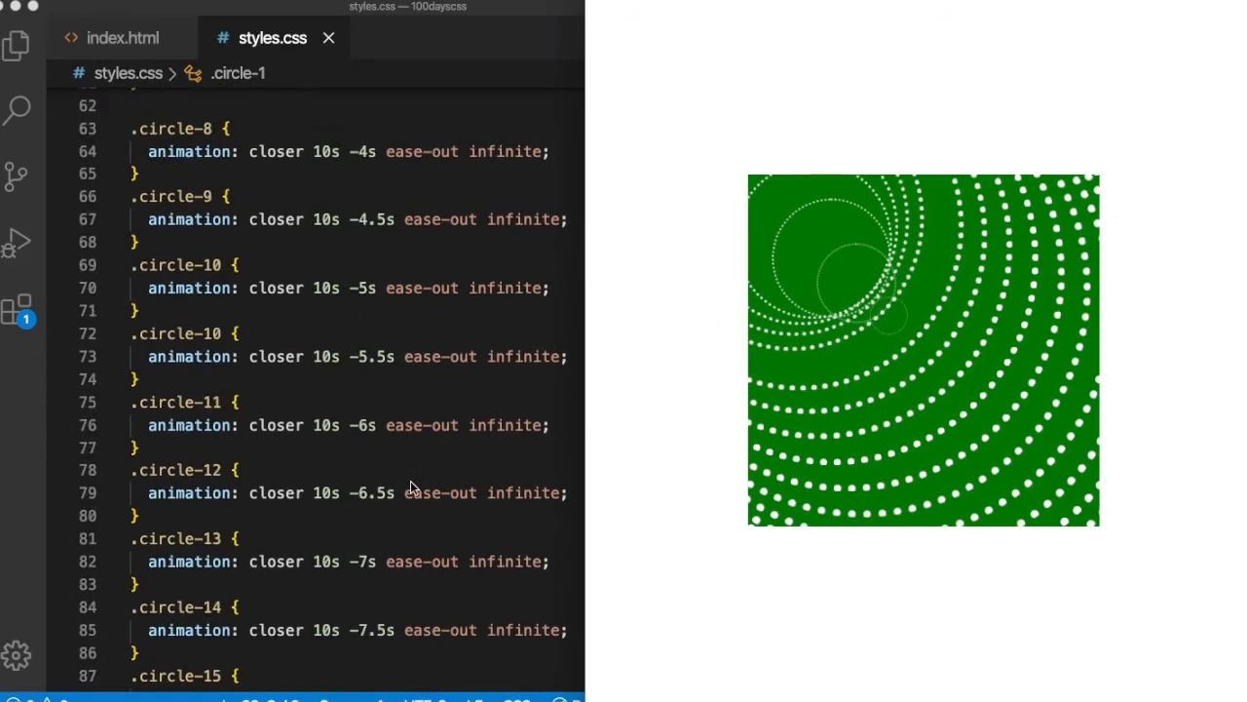
scroll(down, 3)
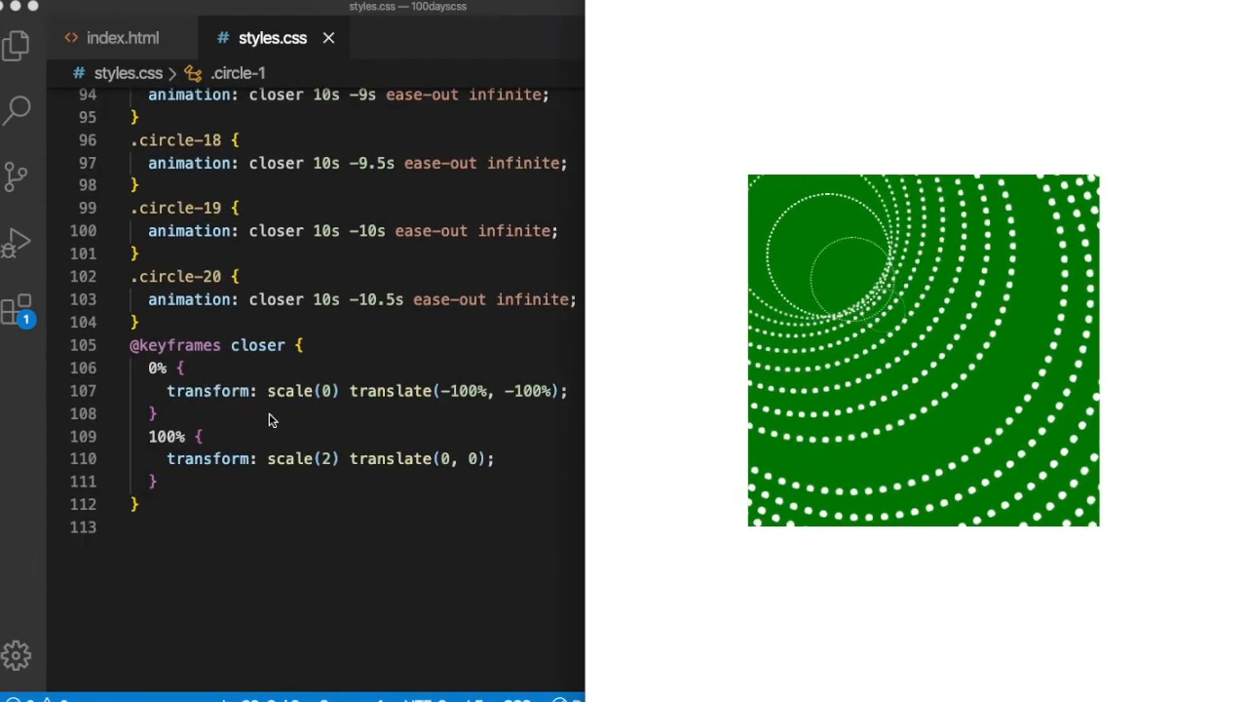
mouse_move(210, 390)
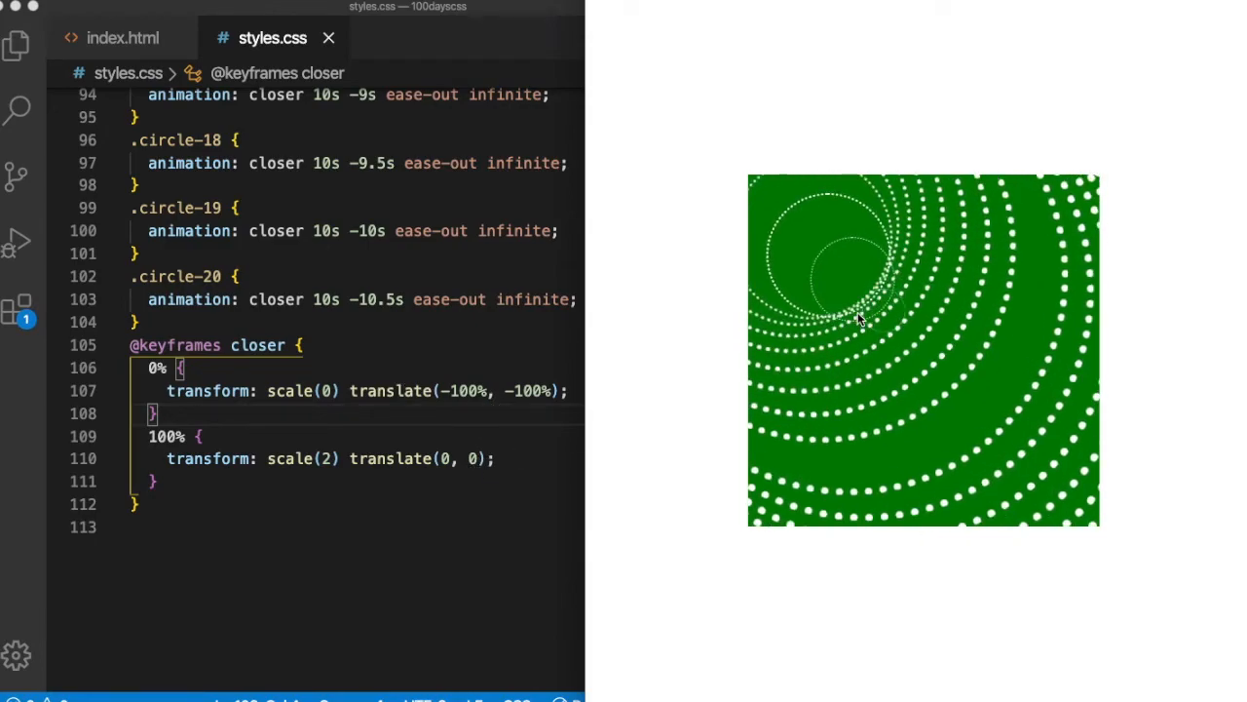
mouse_move(545, 569)
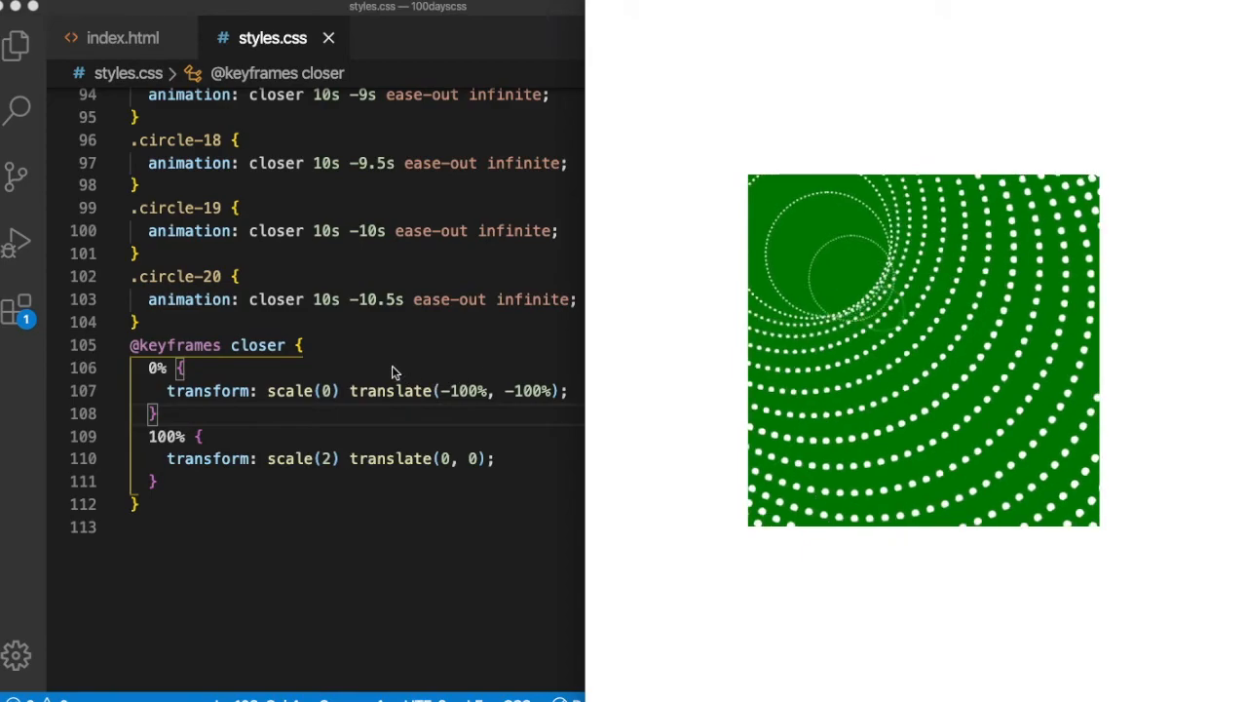
scroll(up, 3)
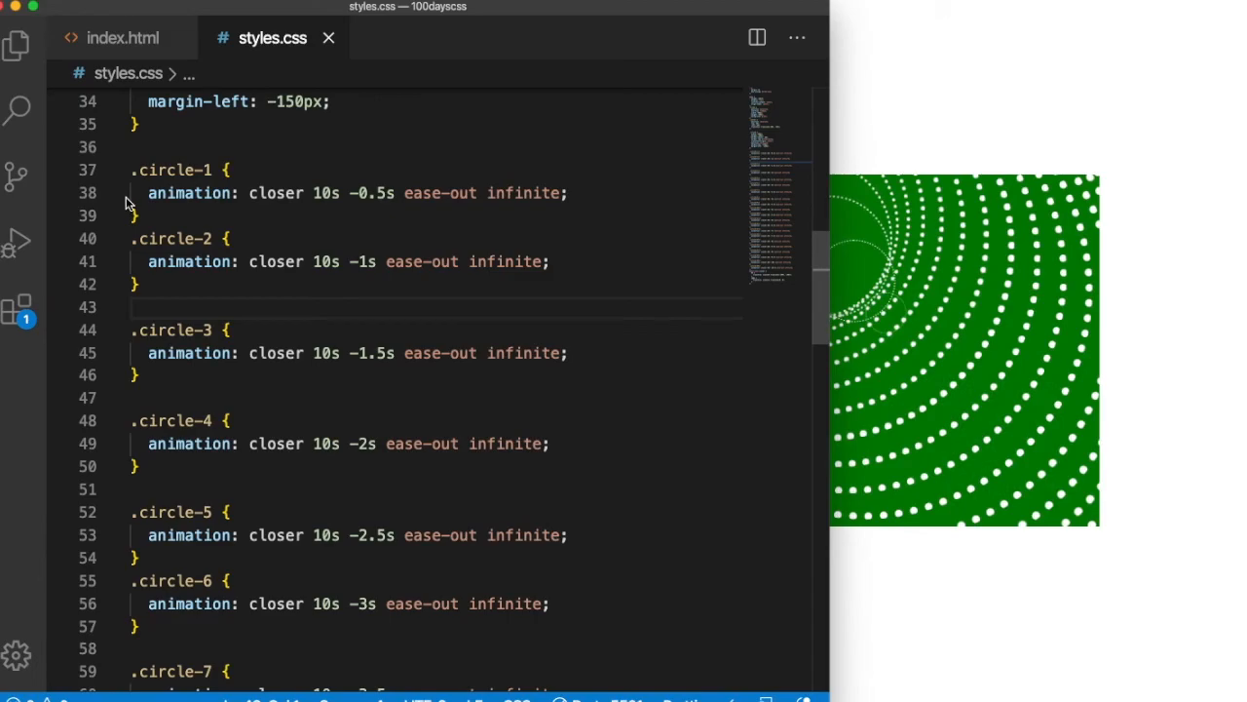
scroll(down, 3)
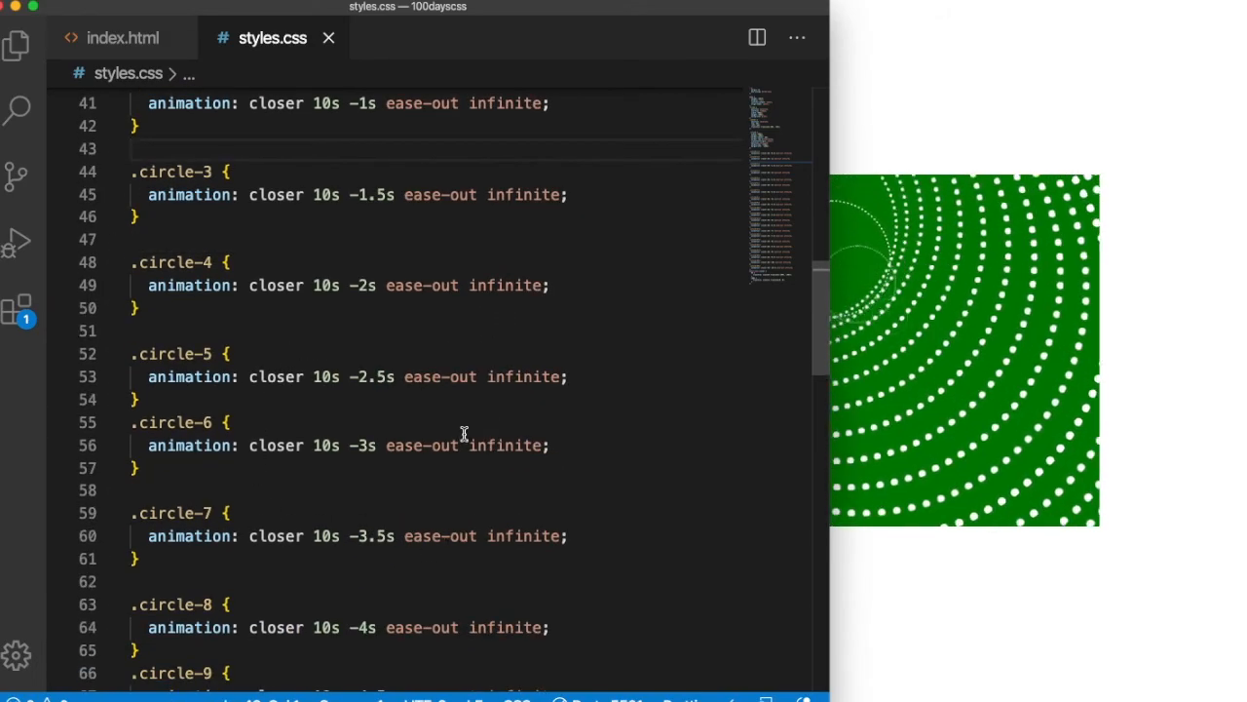
scroll(up, 3)
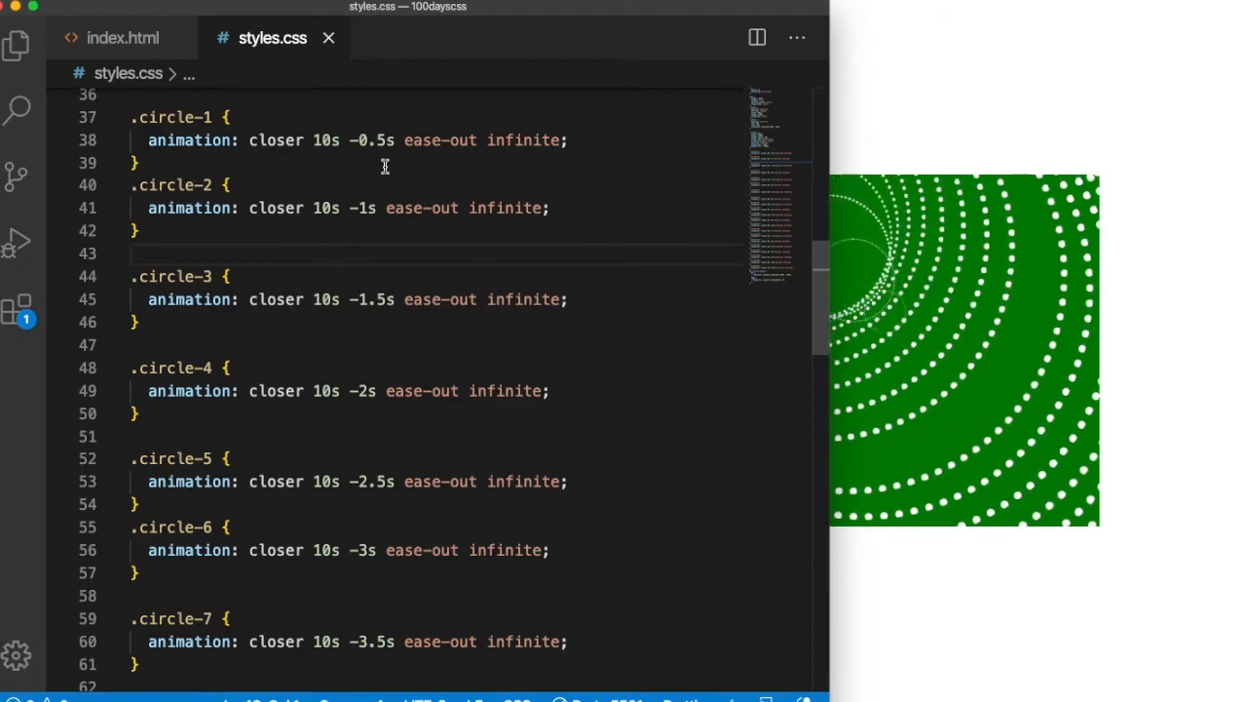
scroll(down, 3)
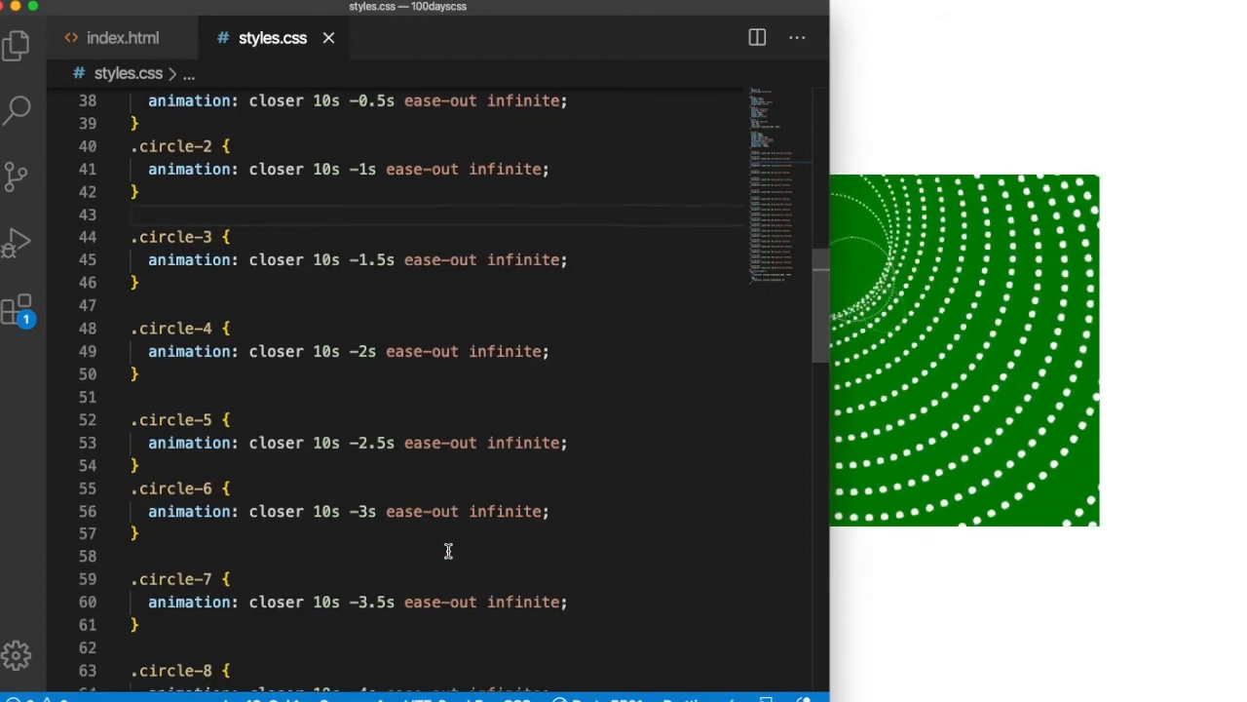
scroll(down, 3)
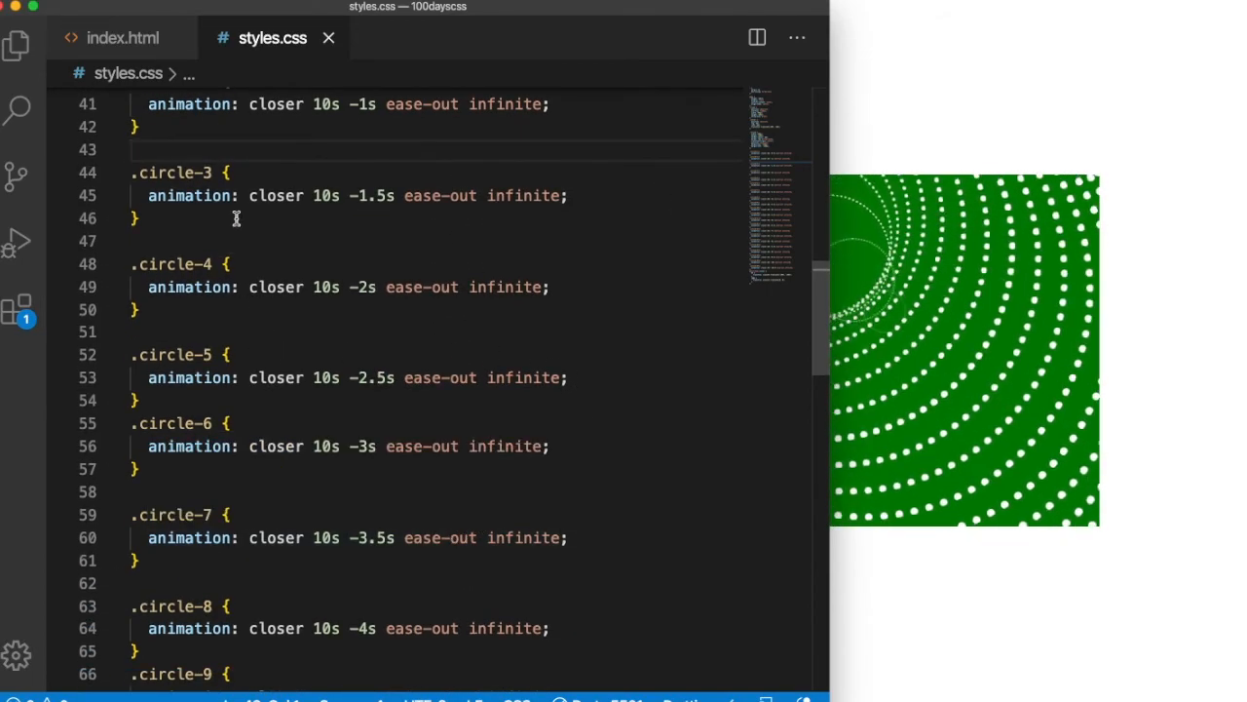
click(123, 37)
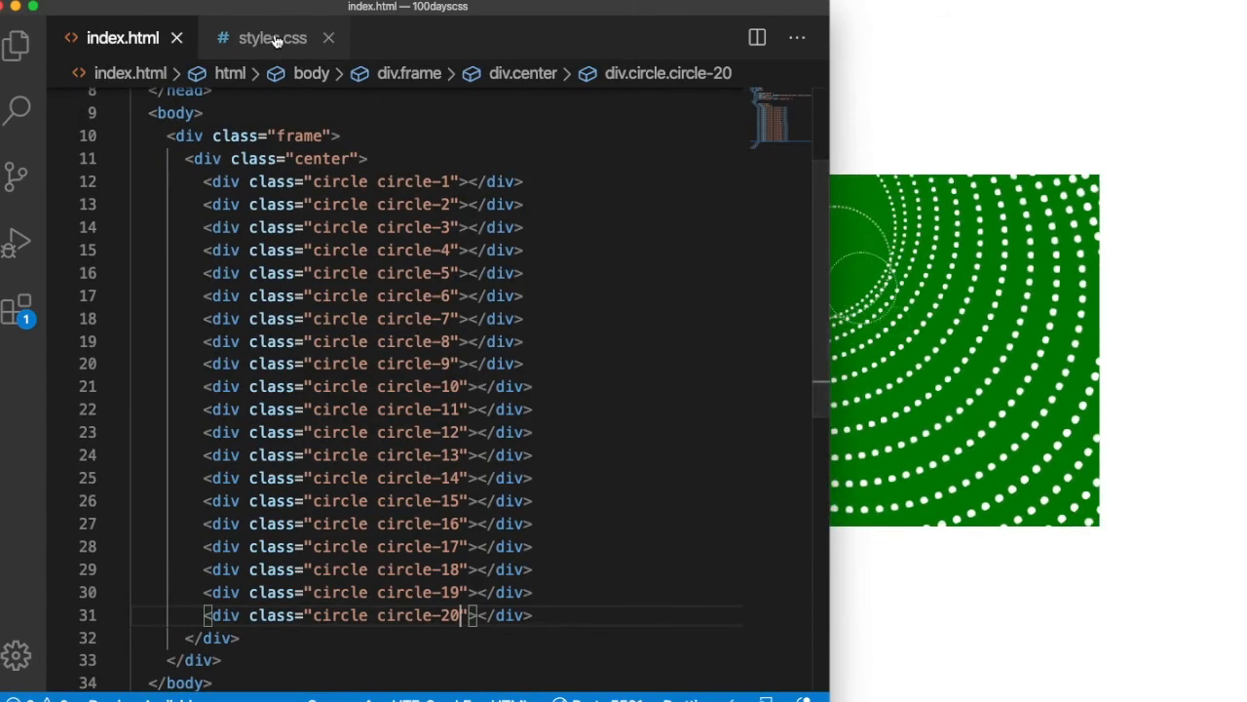
click(273, 37)
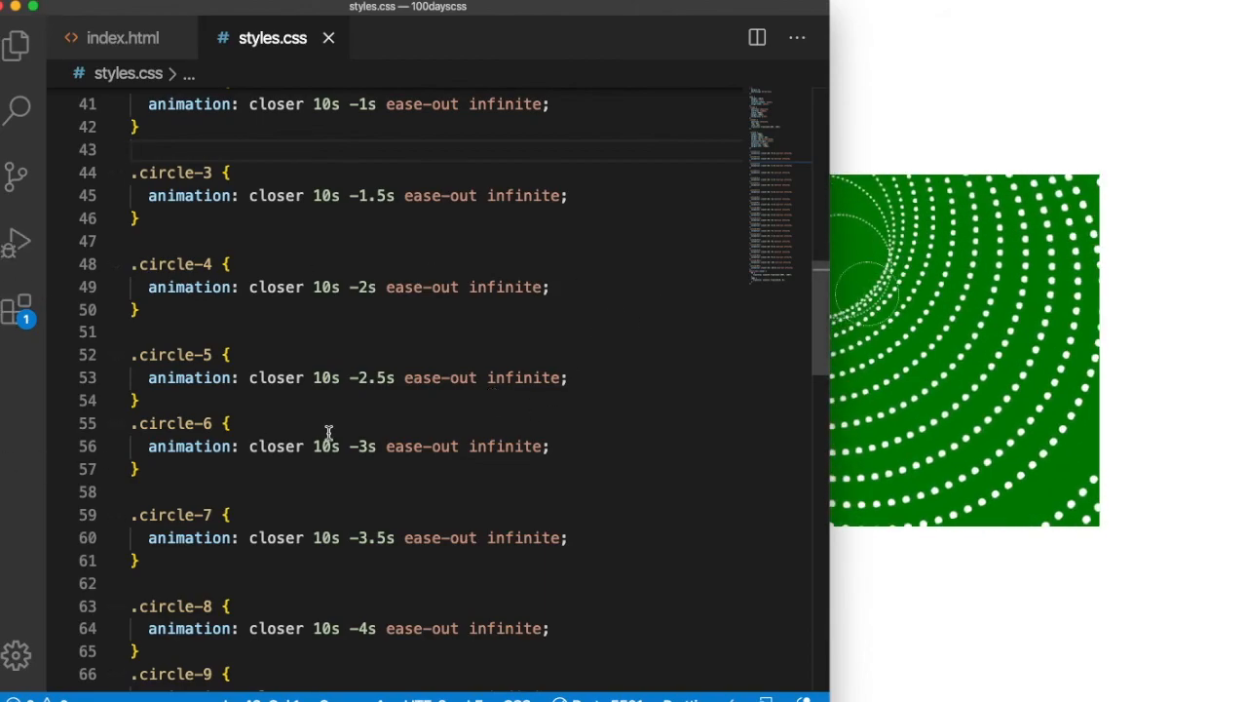
scroll(down, 3)
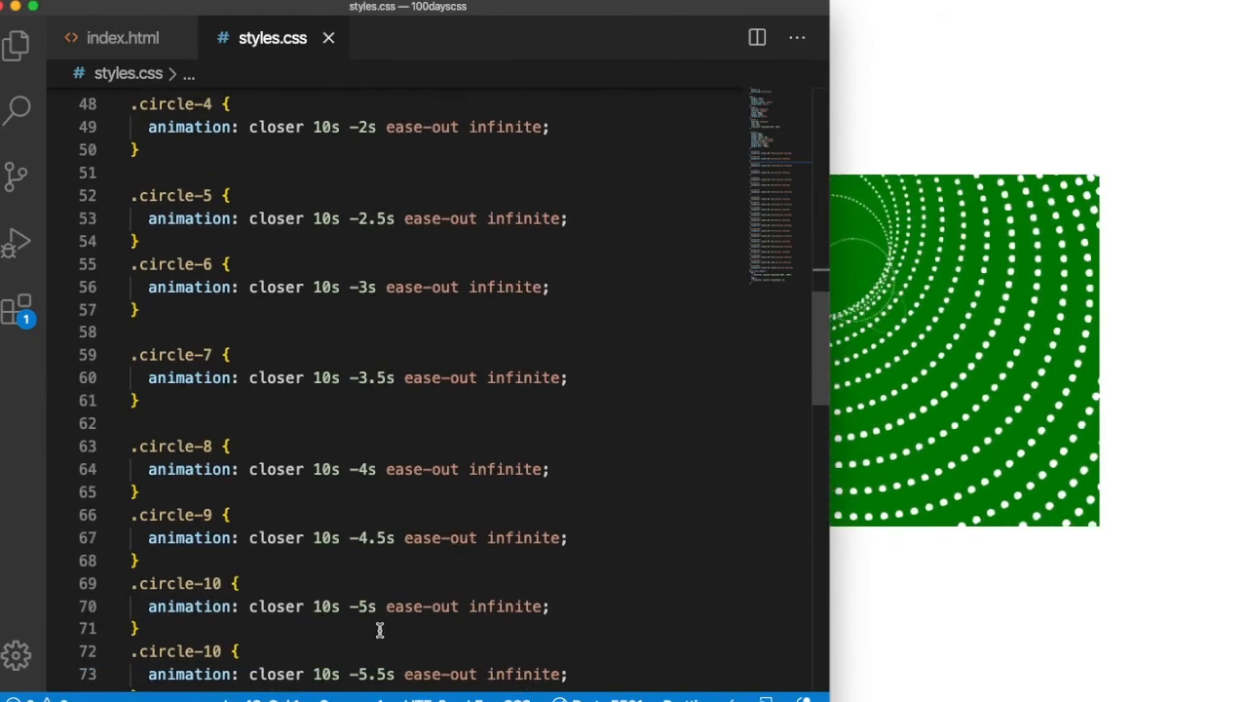
scroll(down, 3)
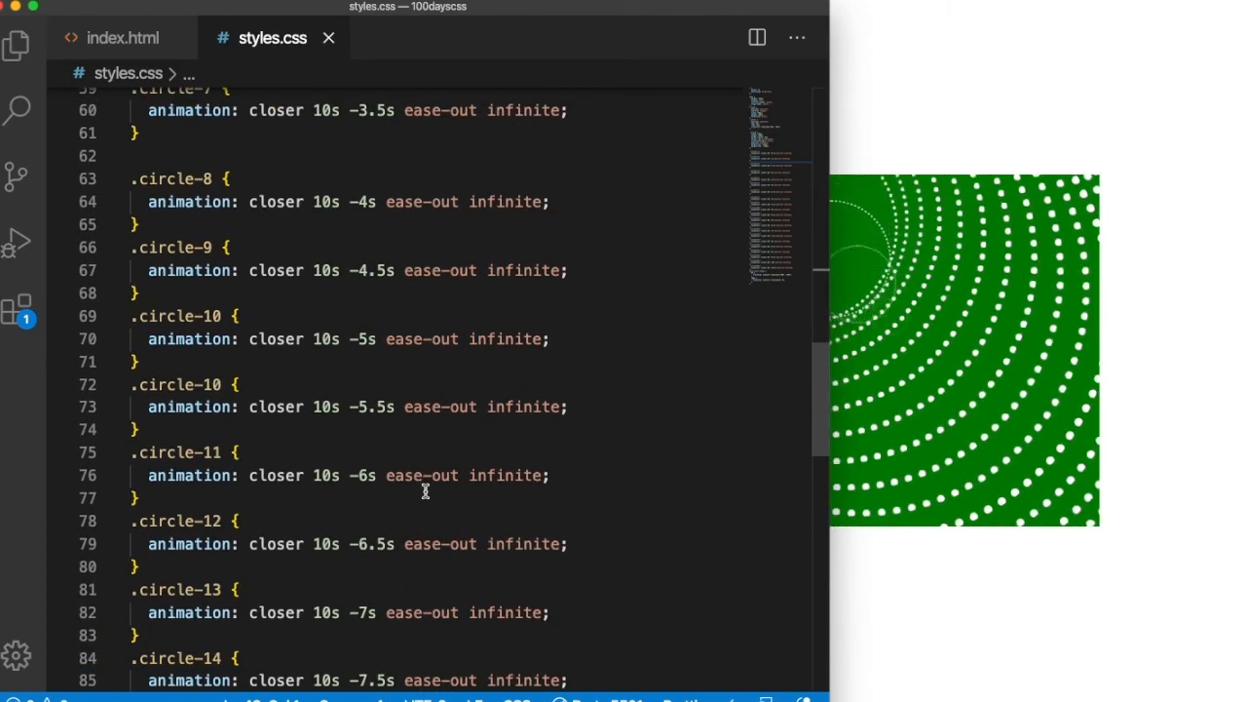
scroll(up, 3)
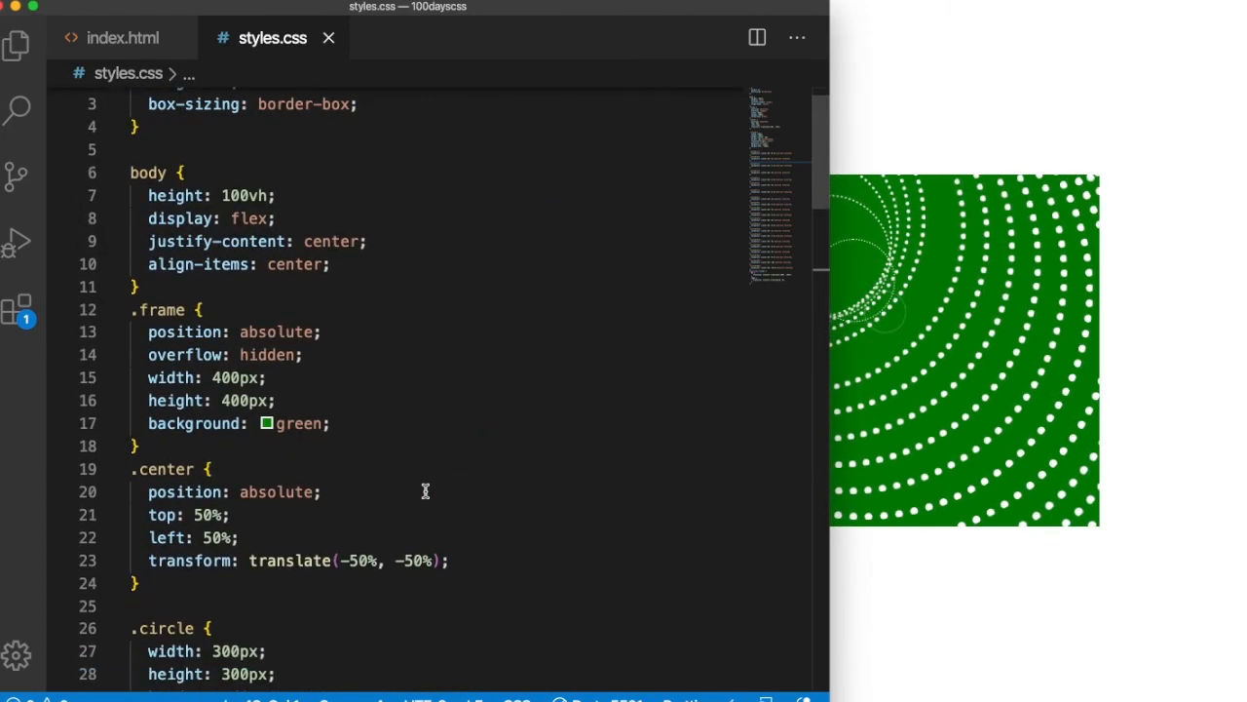